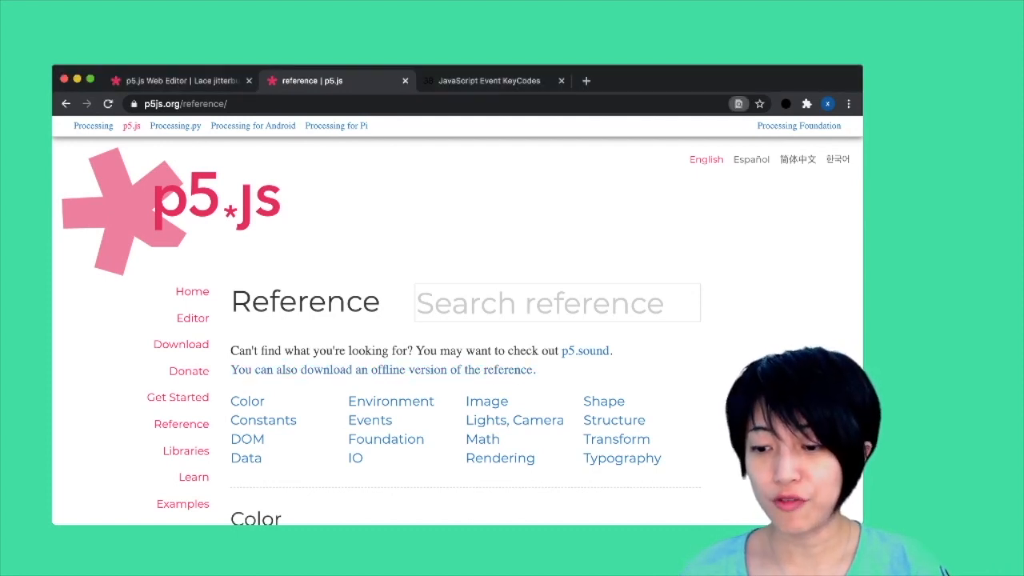
Scroll the reference index to the Events section and open the mousePressed() page.
scroll(down, 3)
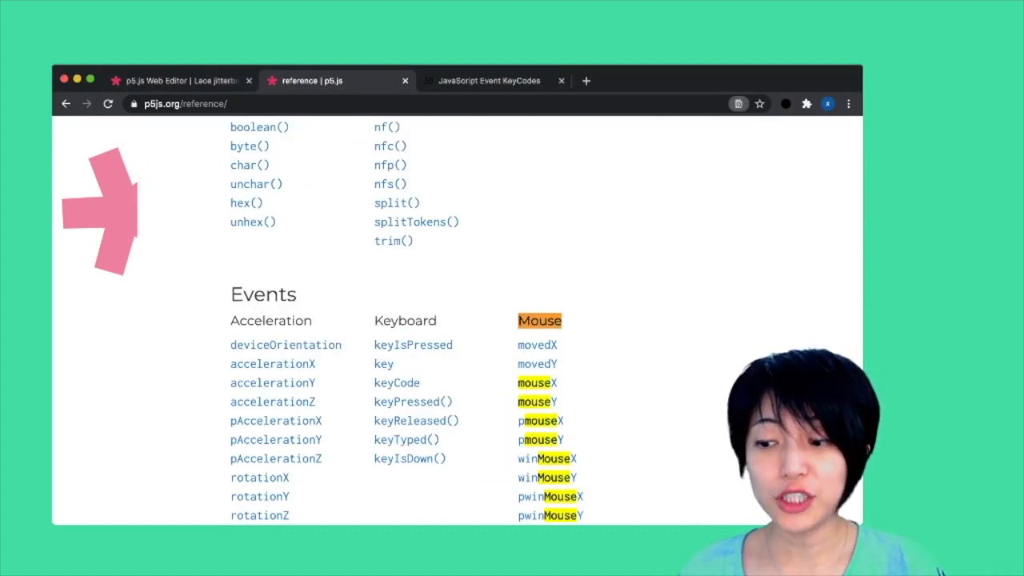
scroll(down, 3)
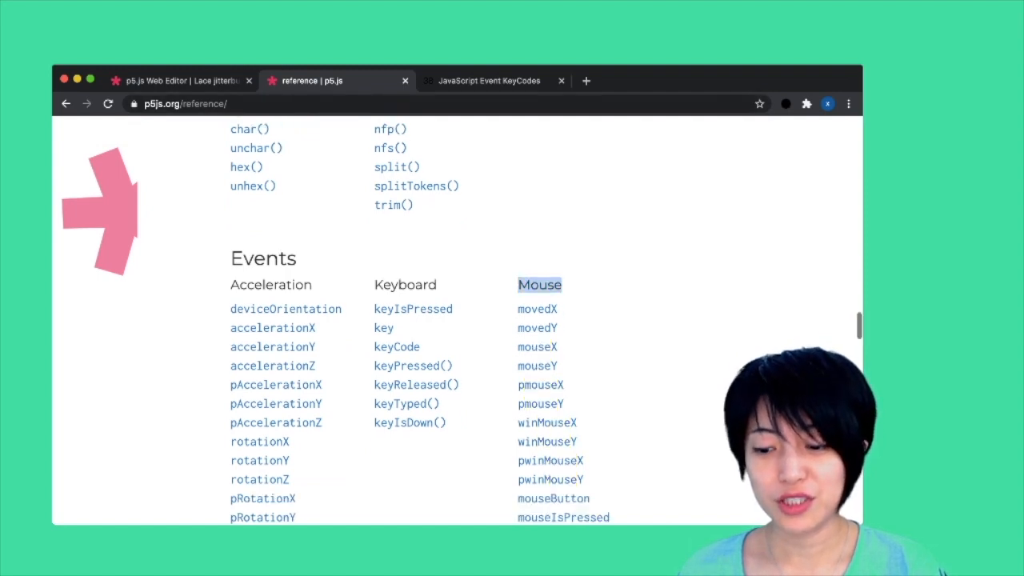
scroll(down, 3)
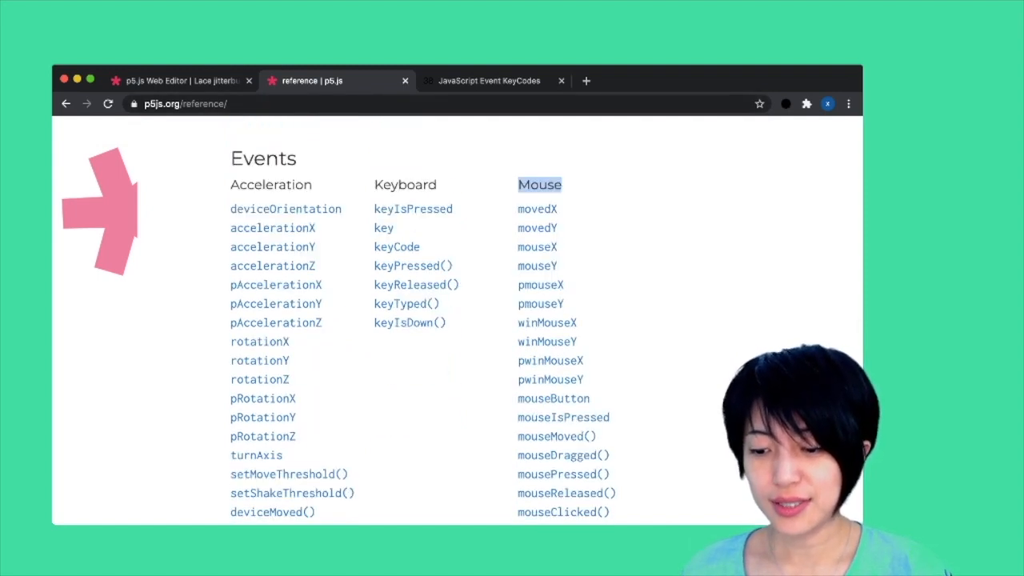
scroll(down, 3)
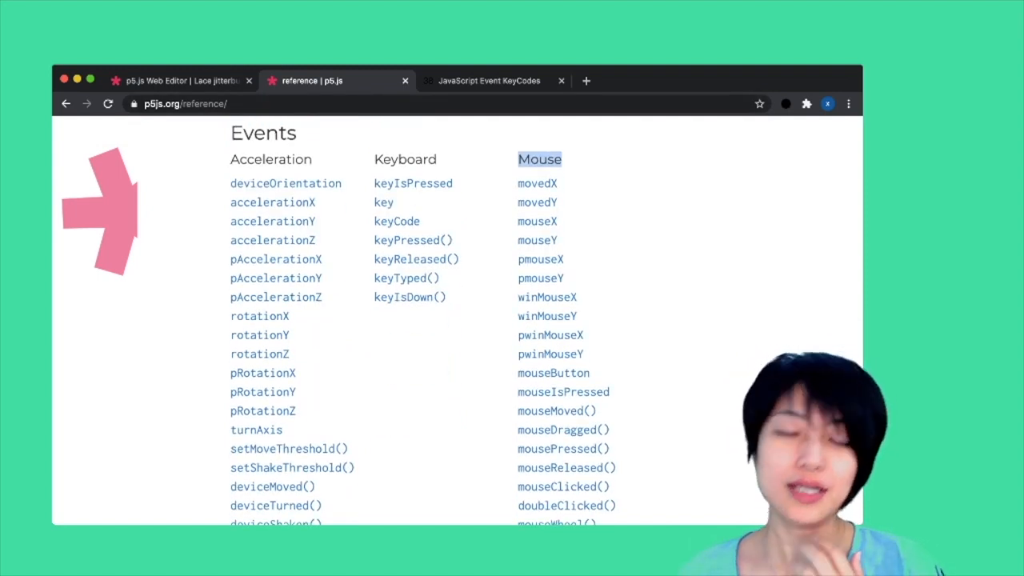
scroll(down, 3)
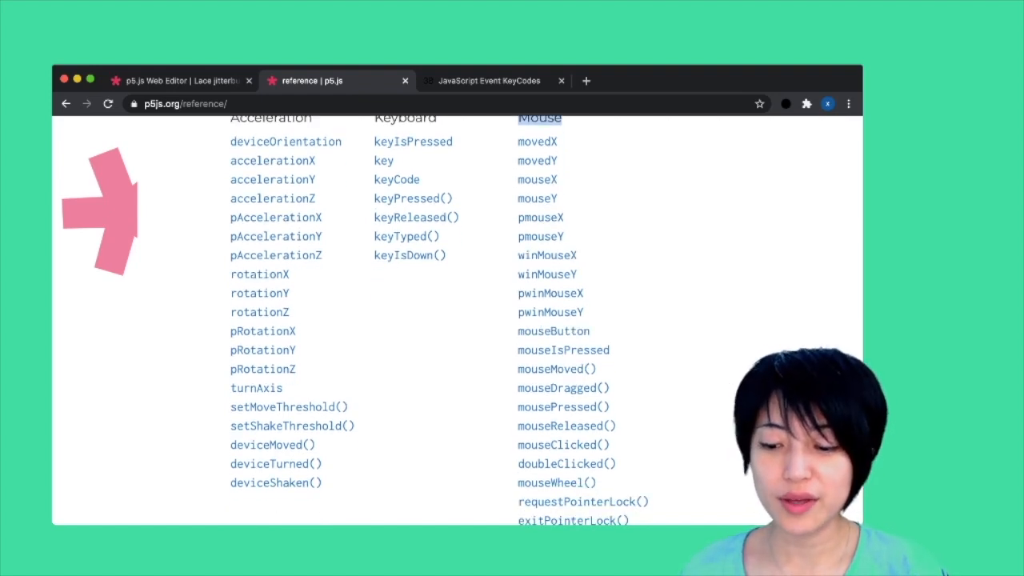
scroll(down, 3)
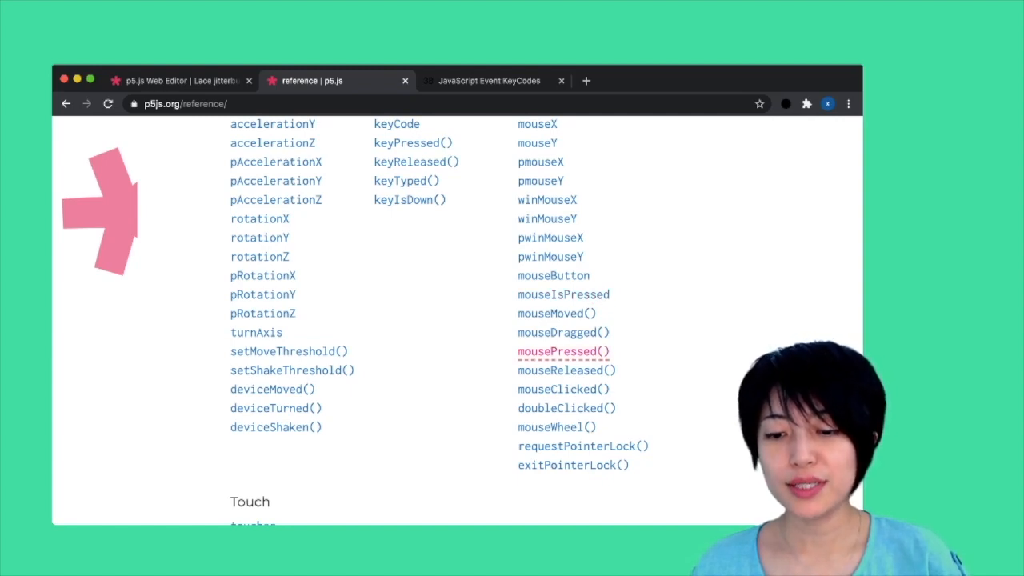
click(563, 352)
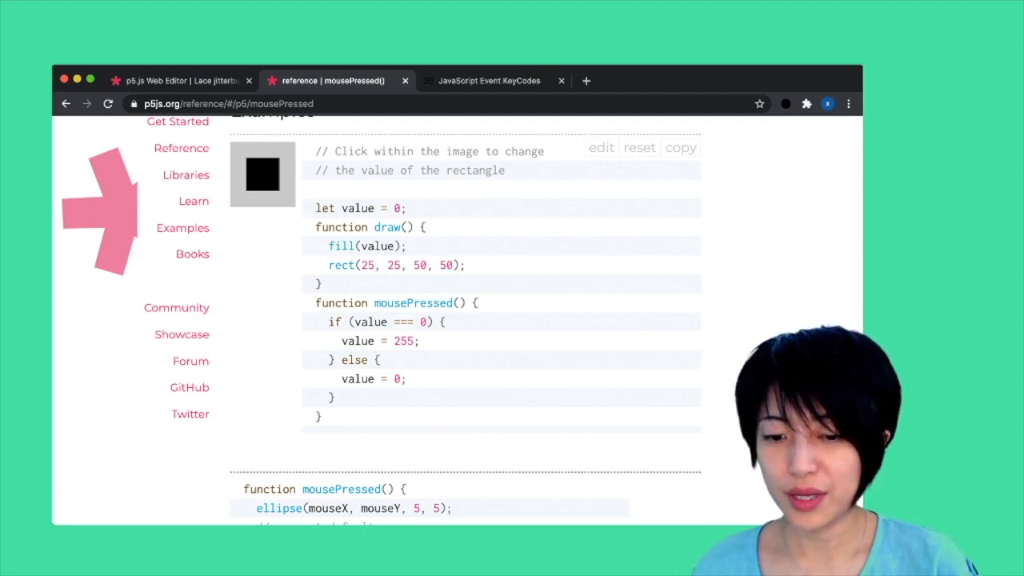
Back in the sketch, add function mousePressed(){ fill(0); } below draw().
click(184, 80)
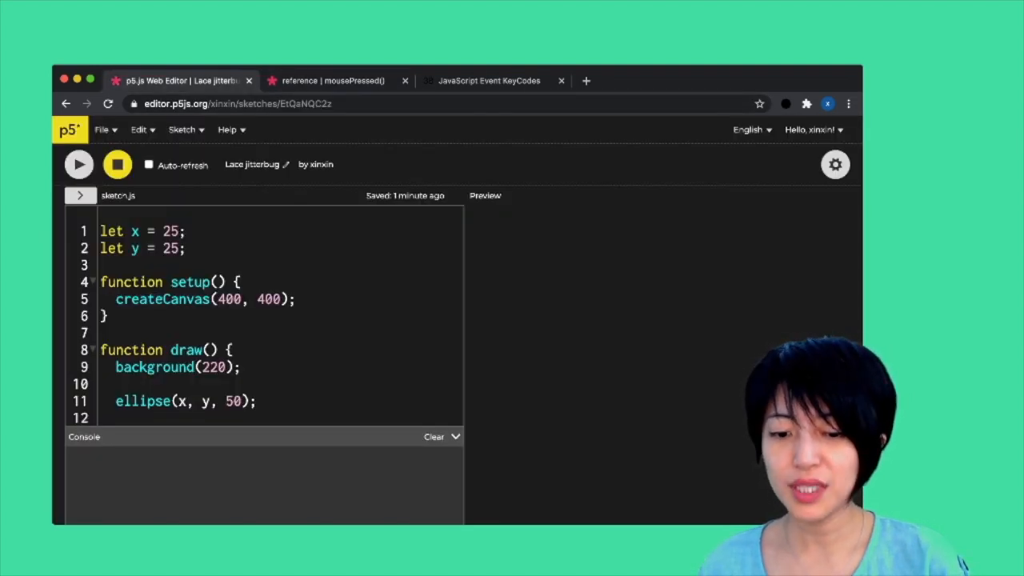
click(78, 165)
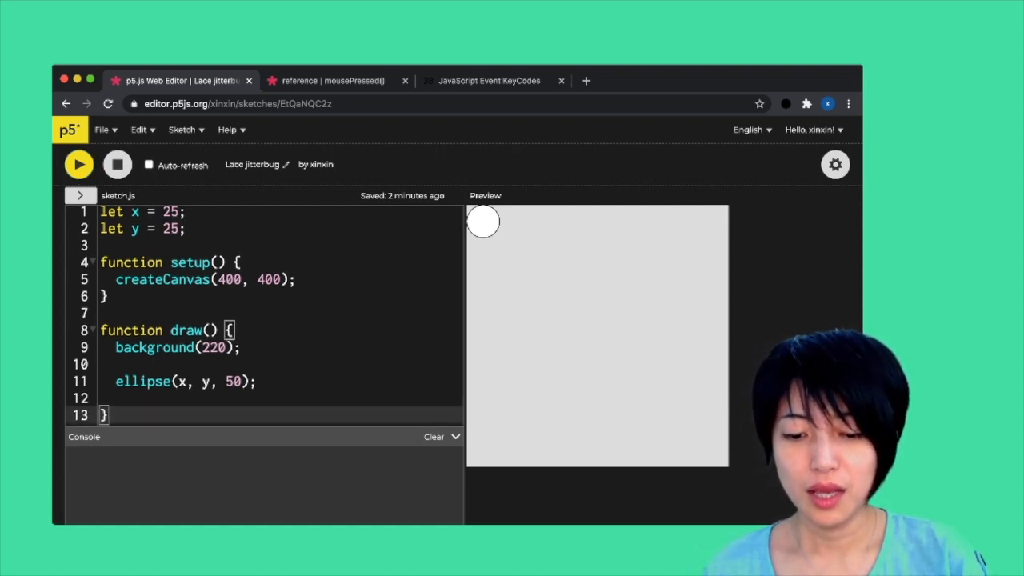
text(function)
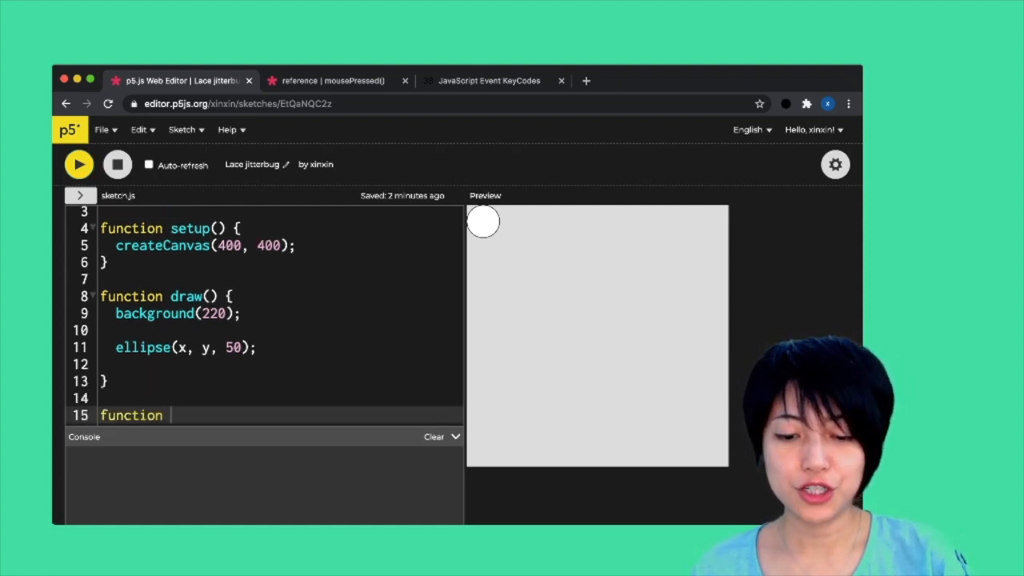
text(mo)
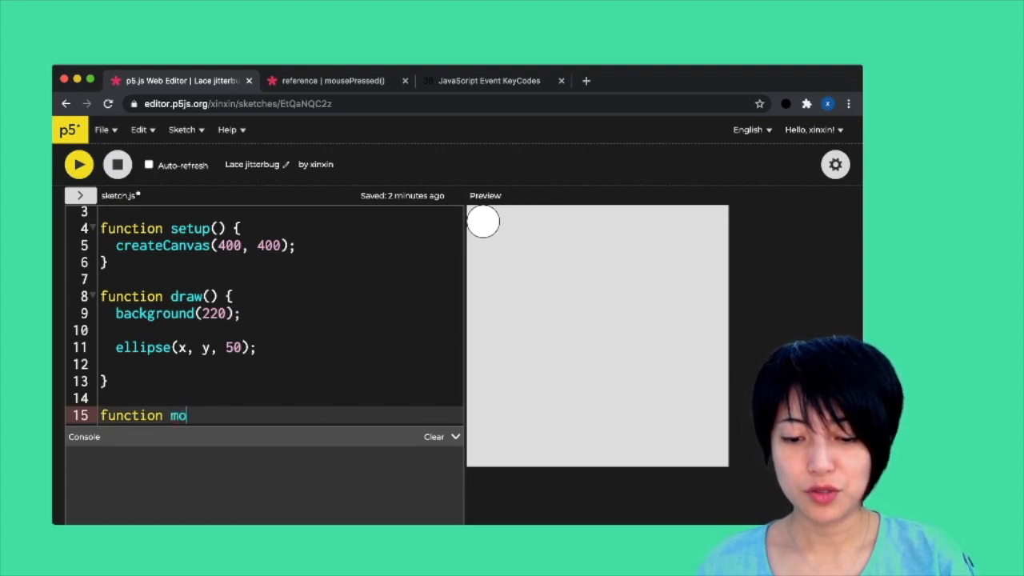
text(usePressed)
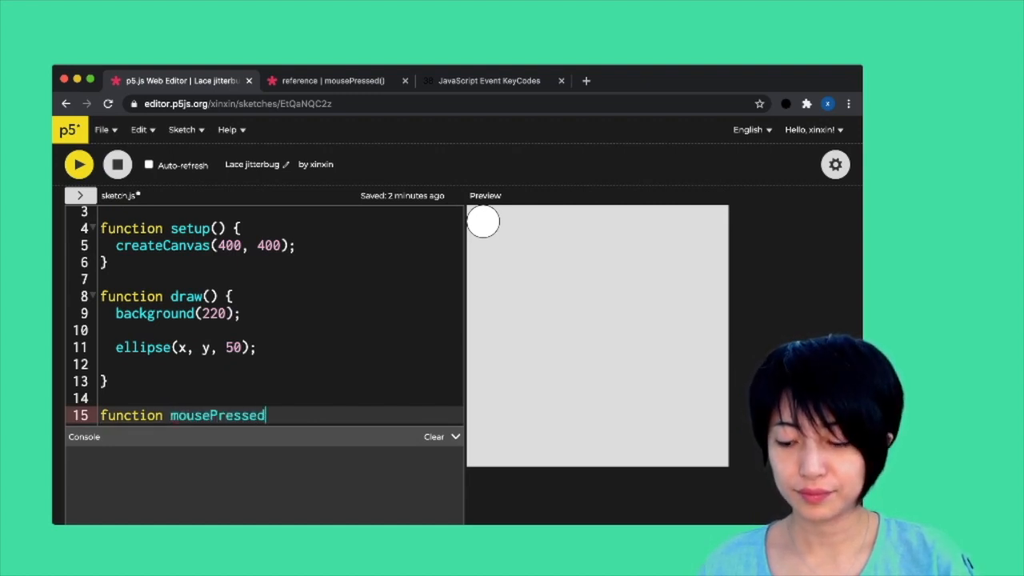
text((){)
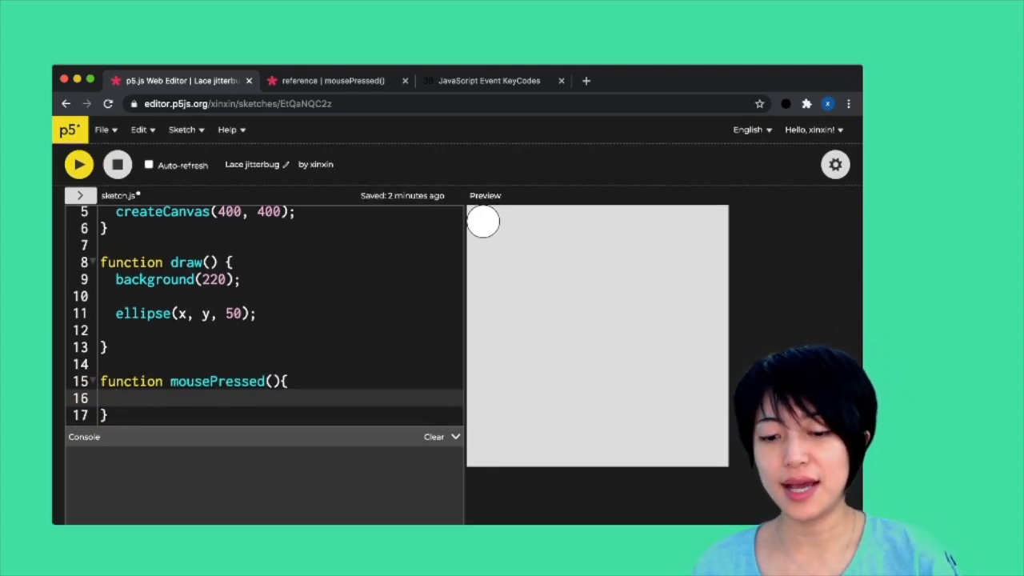
text(fill())
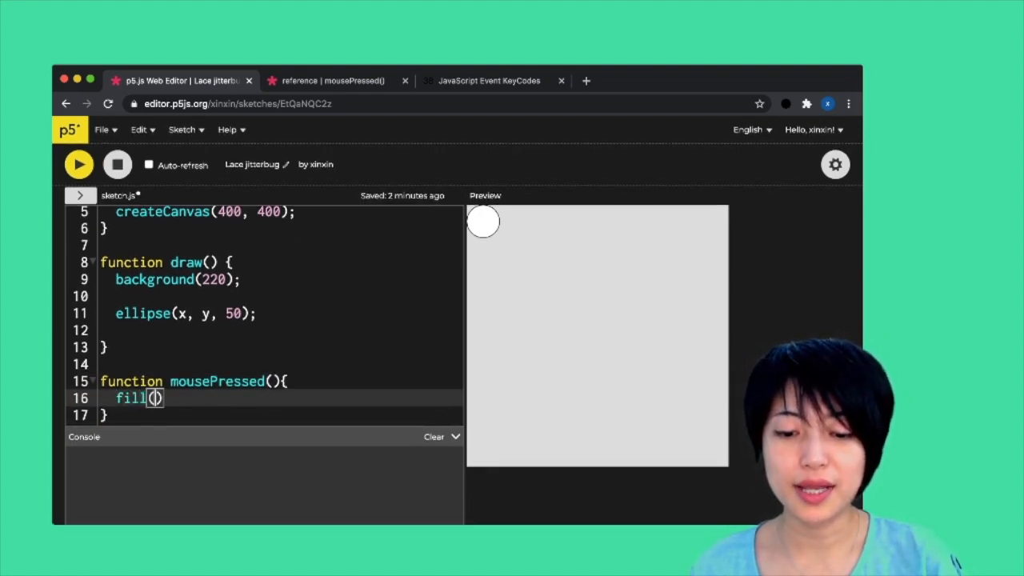
text(0;)
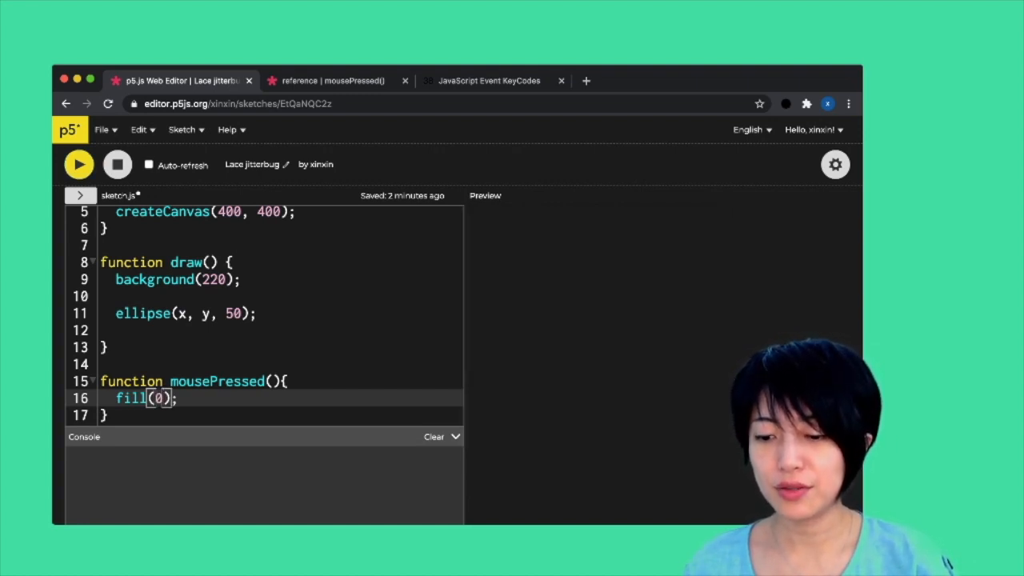
Run the sketch and click the canvas so the circle turns black.
click(80, 163)
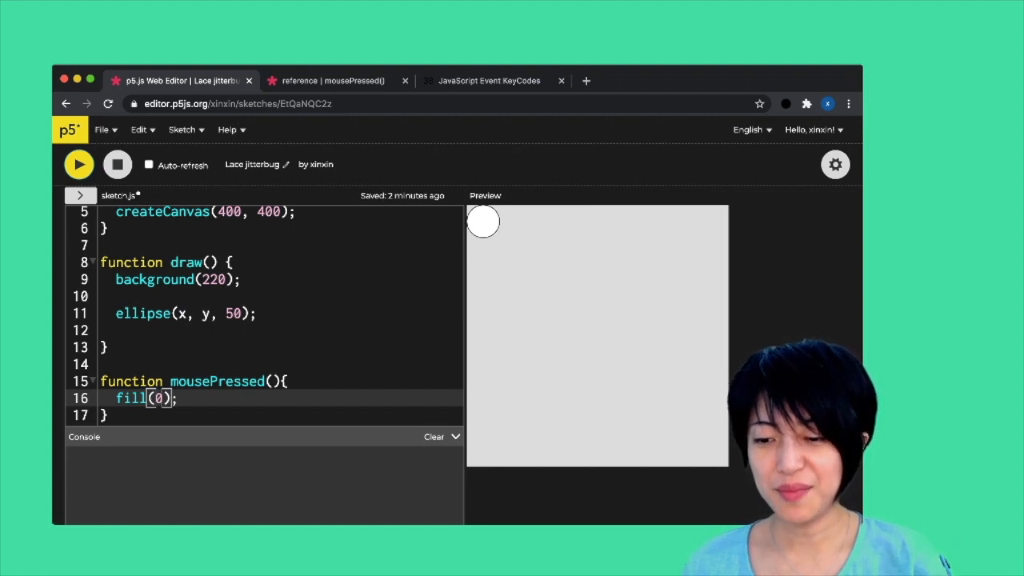
click(484, 220)
text(function)
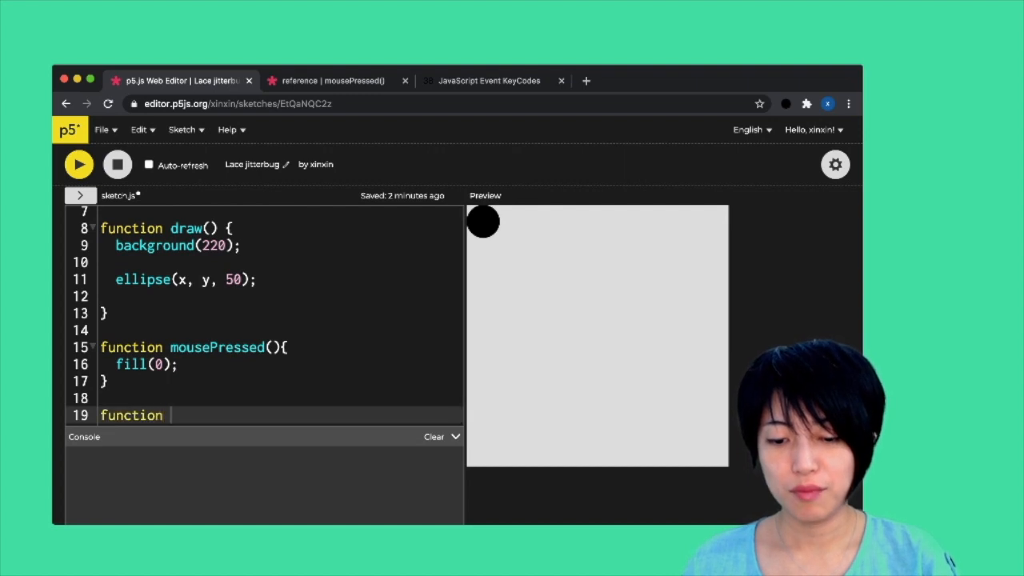
Add function mouseReleased(){ fill(255); } below mousePressed().
text(mouseR)
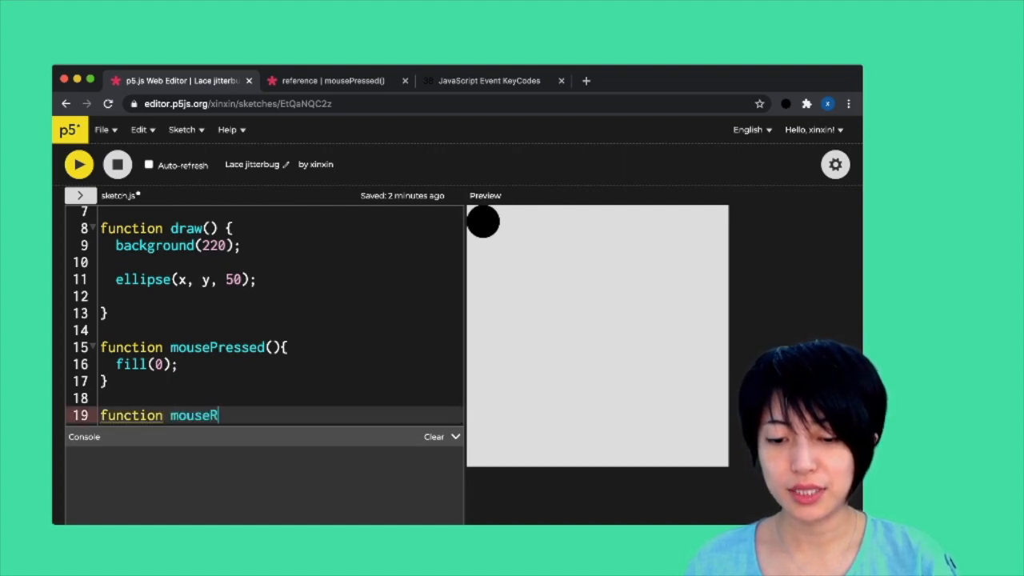
text(eleased(){)
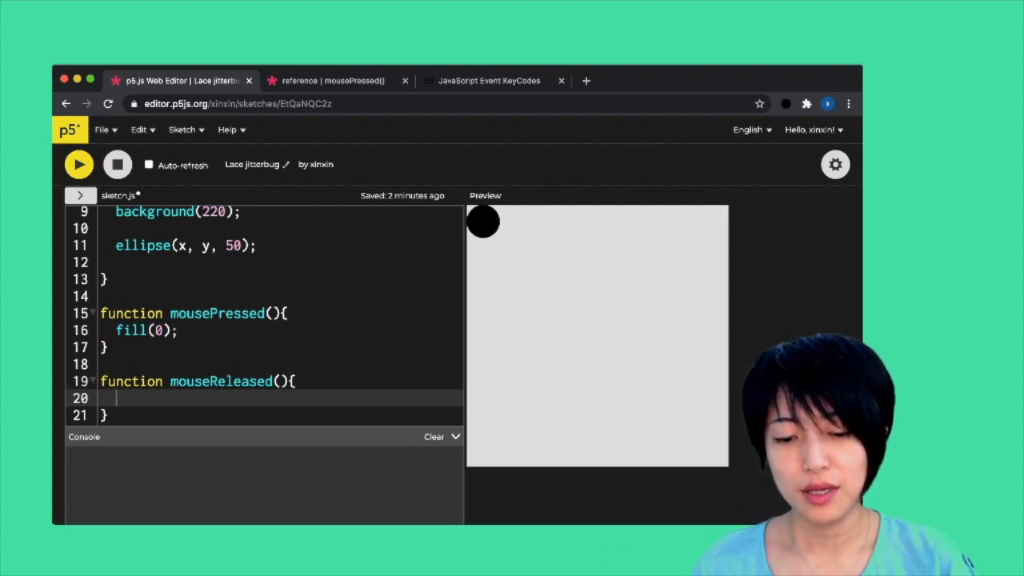
text(fill(2)
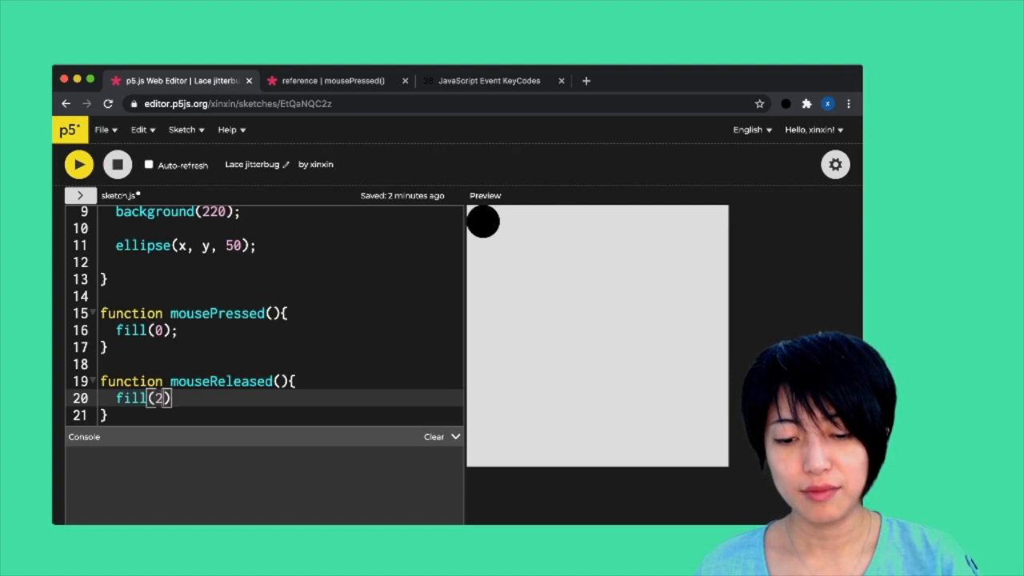
text(55);)
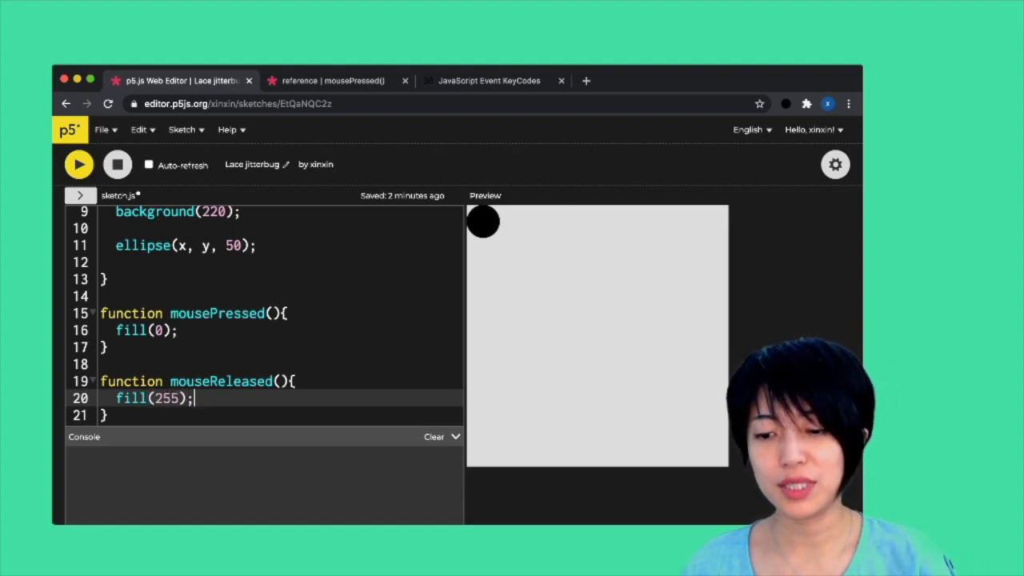
Rerun the sketch and click the canvas to test the press/release colour toggle.
click(483, 220)
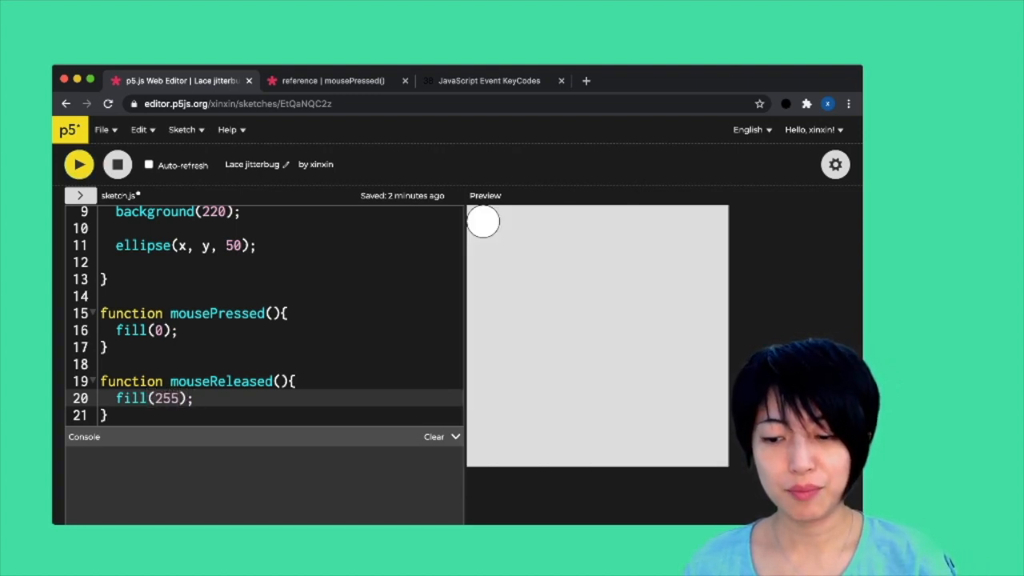
click(483, 221)
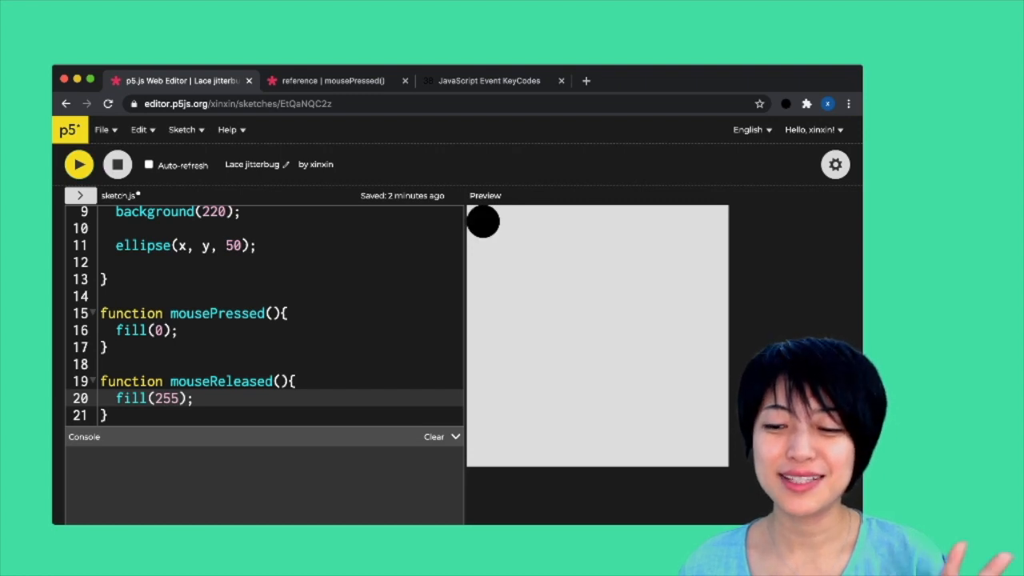
click(483, 221)
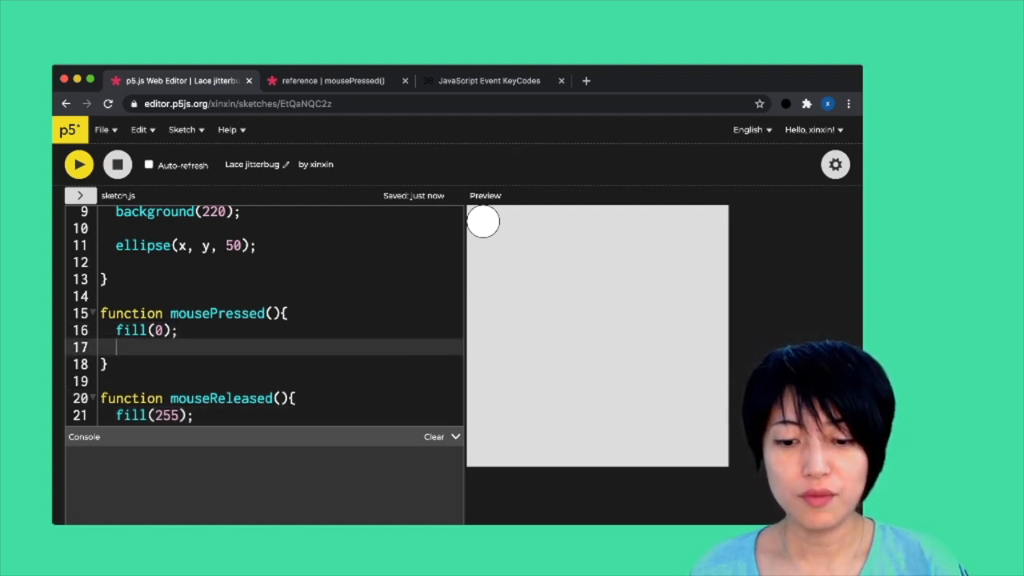
Add x++; inside mousePressed(), run the sketch, then return to the reference index.
text(x)
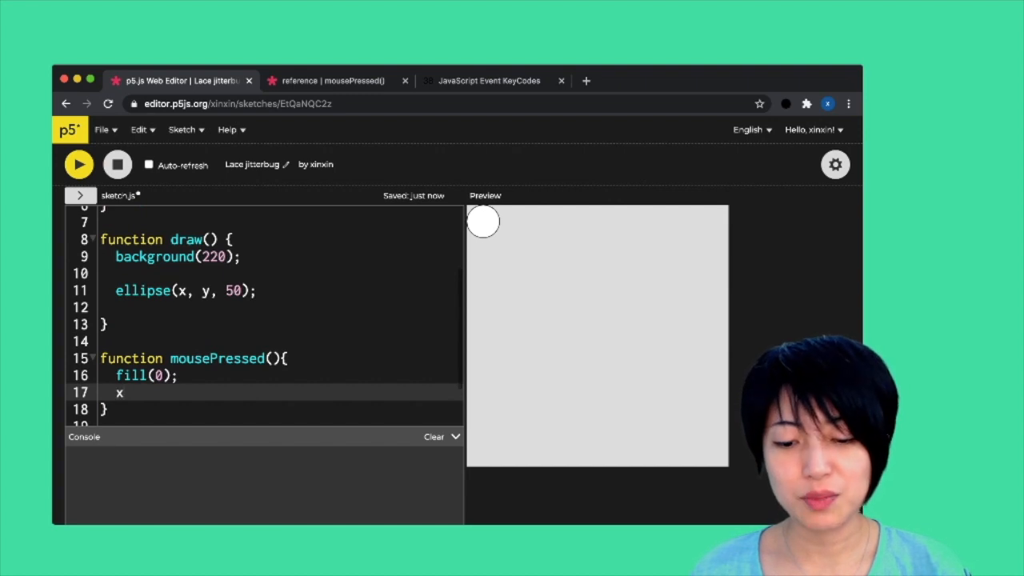
text(++;)
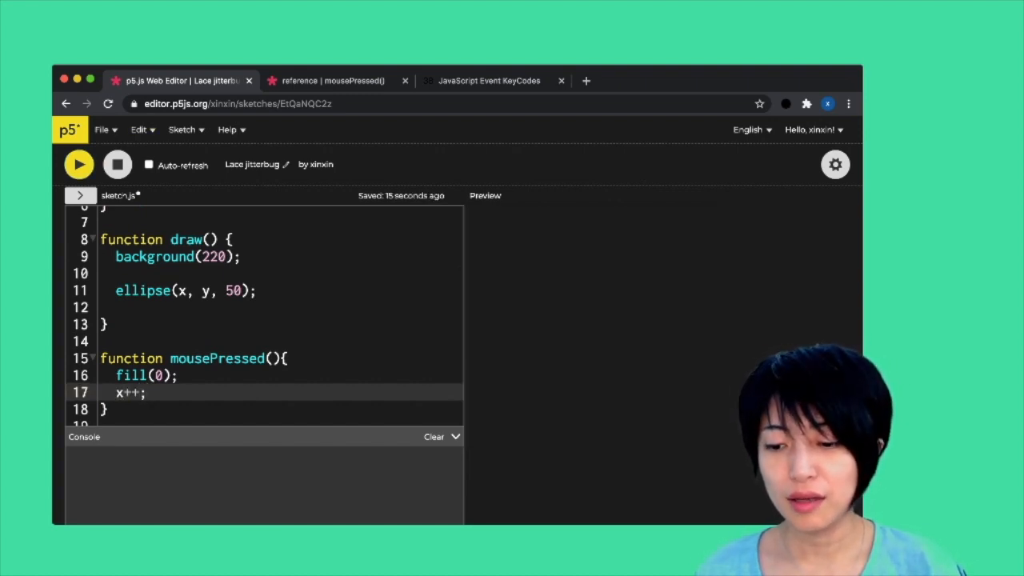
click(78, 163)
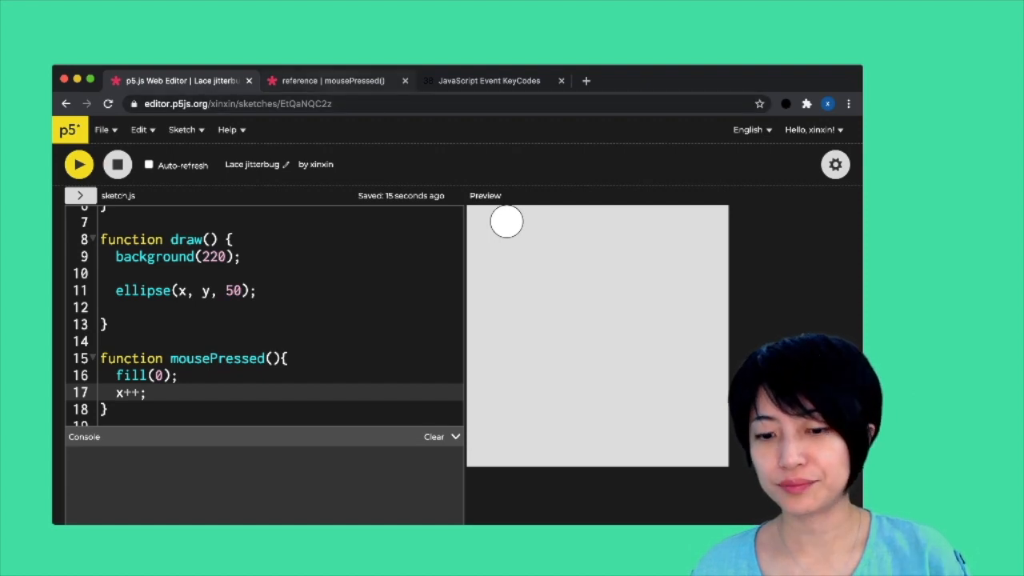
click(333, 80)
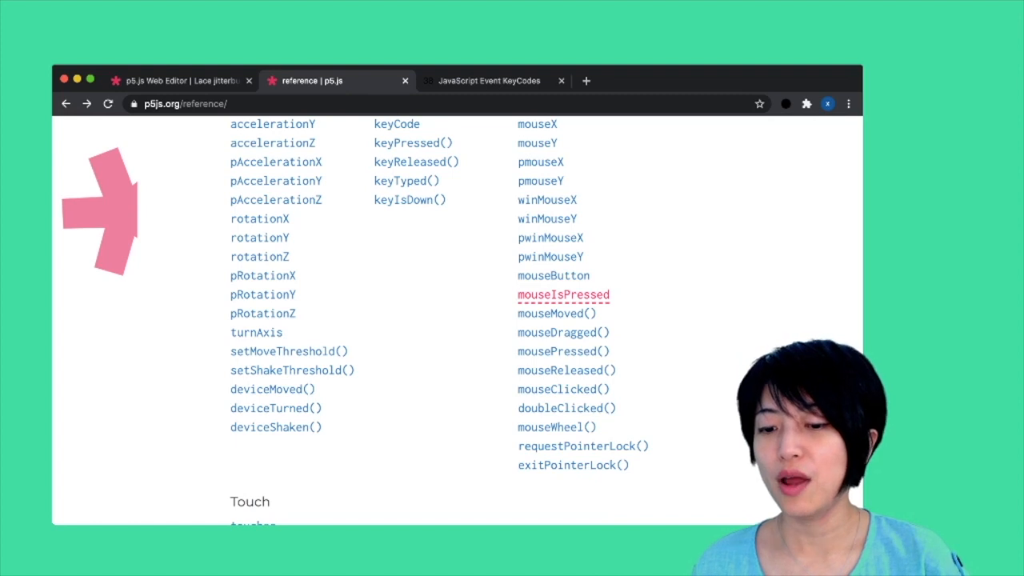
Read the mouseIsPressed reference example, then return to the web editor sketch.
click(563, 294)
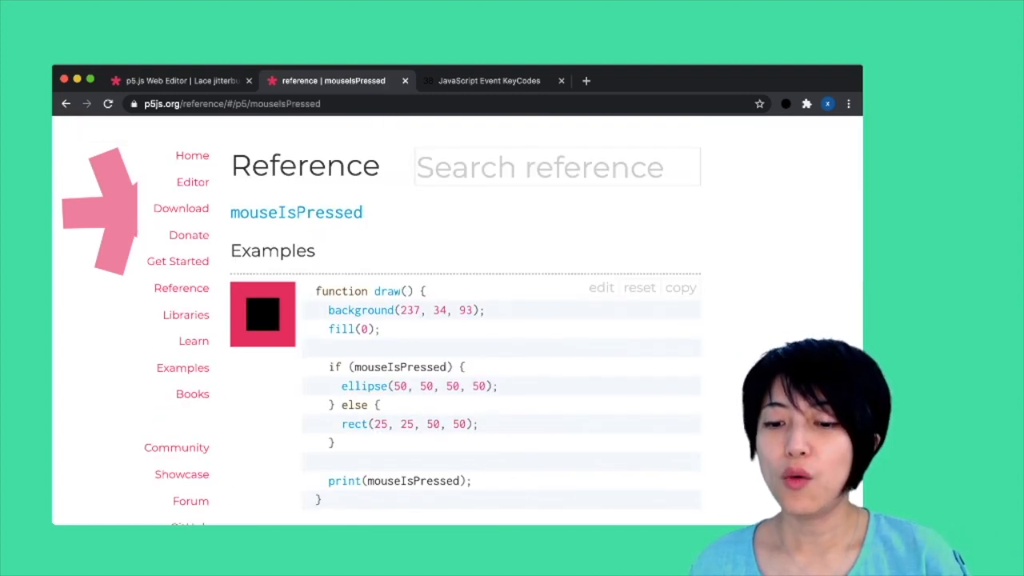
scroll(down, 3)
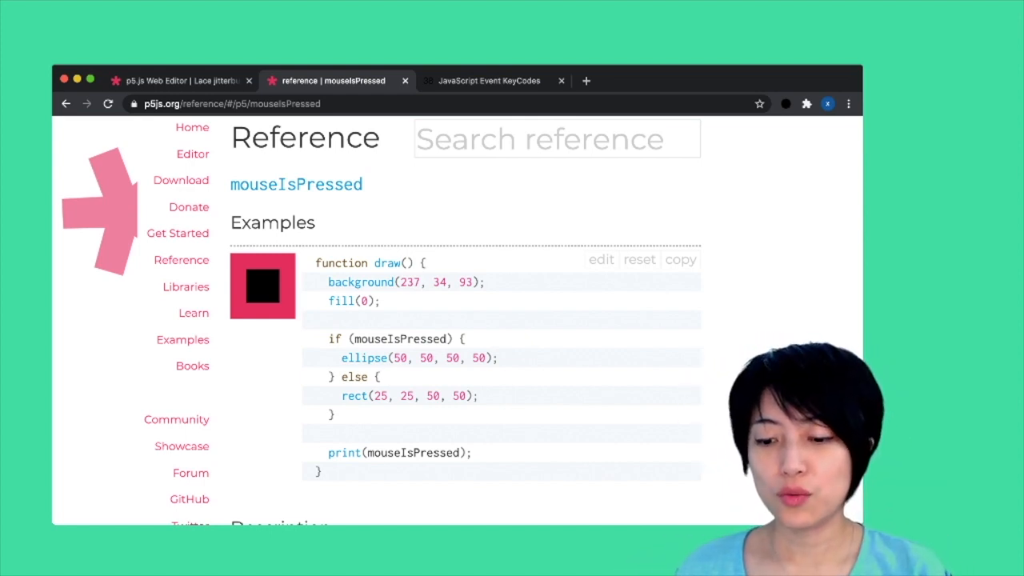
click(179, 80)
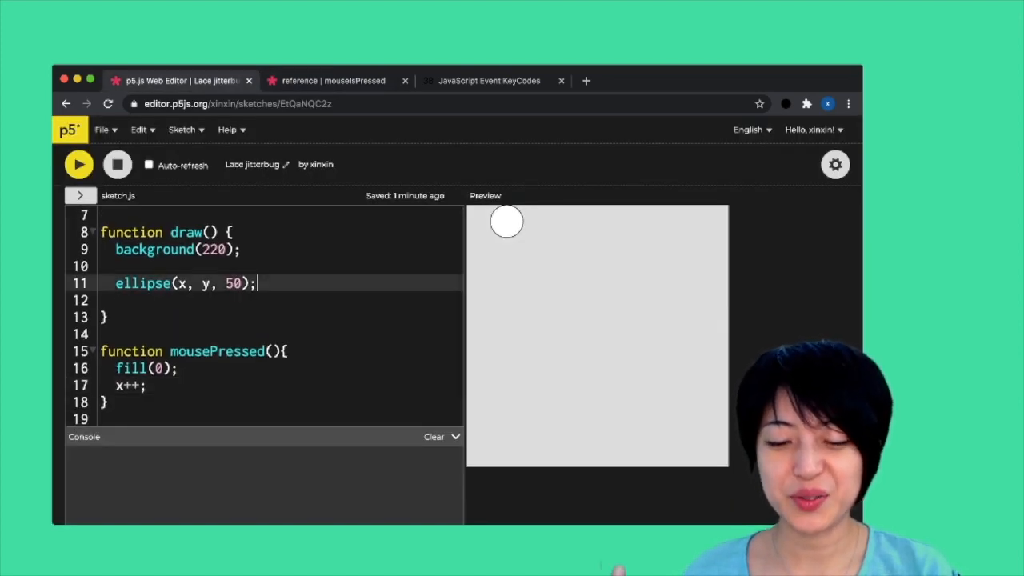
Log mouseIsPressed in draw(), run to see false values printed, then remove the line.
key(Enter)
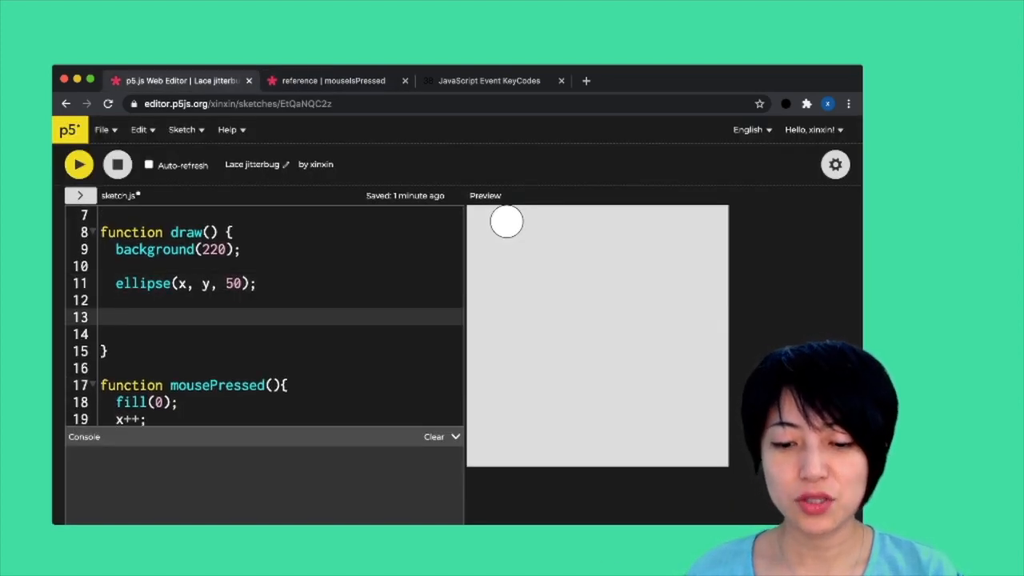
text(console.log())
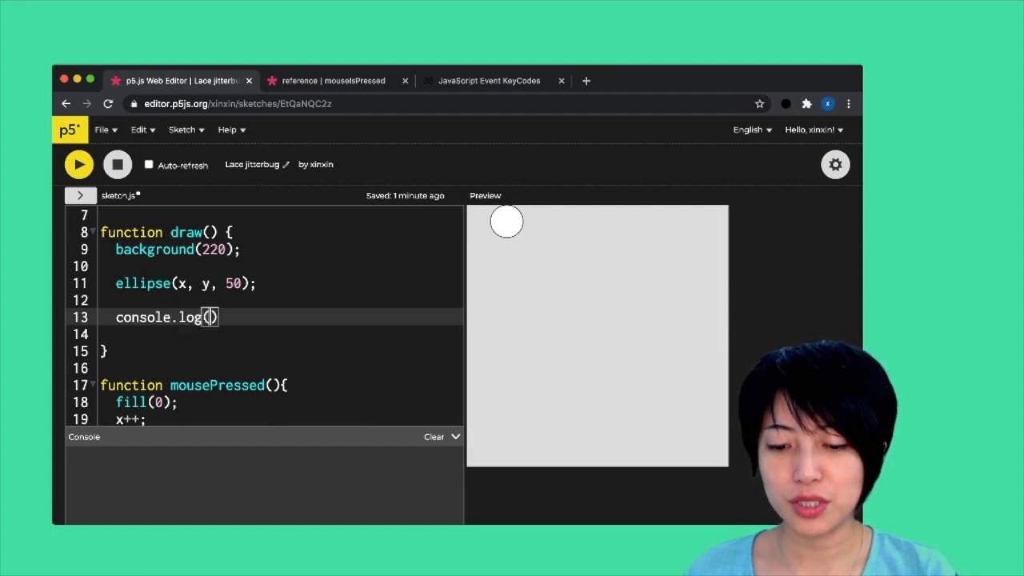
text(mouseIsPressed)
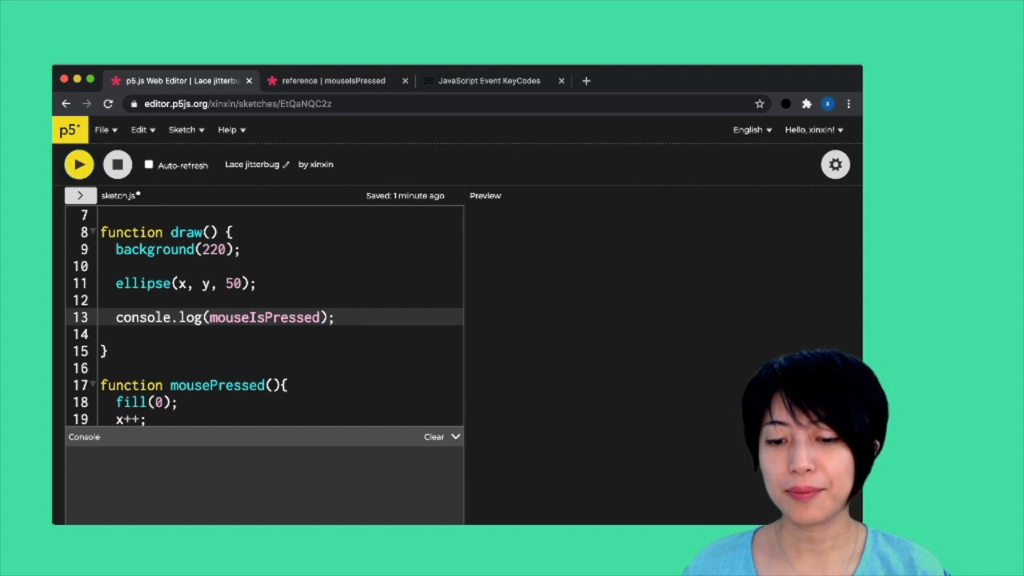
click(80, 165)
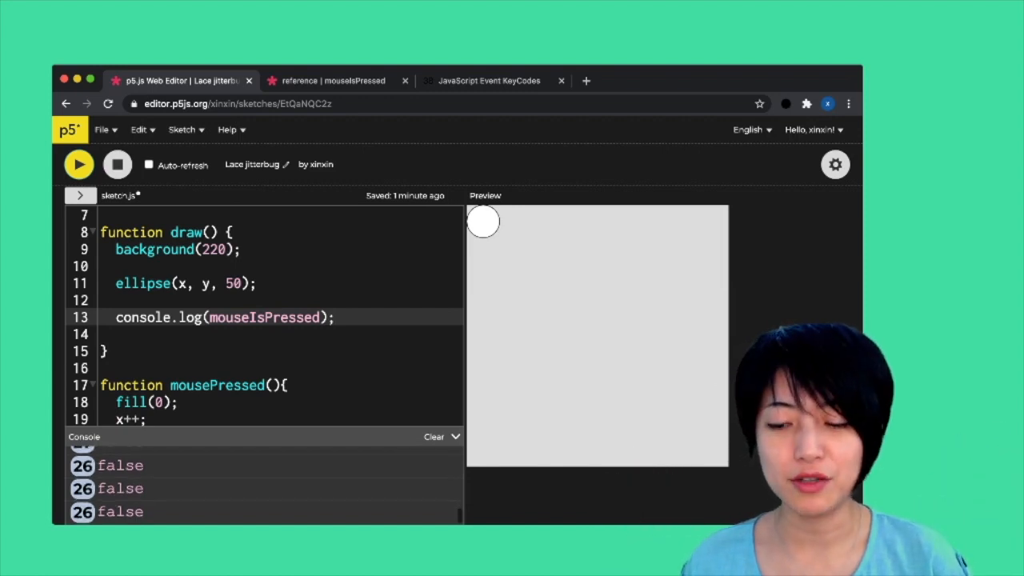
click(483, 221)
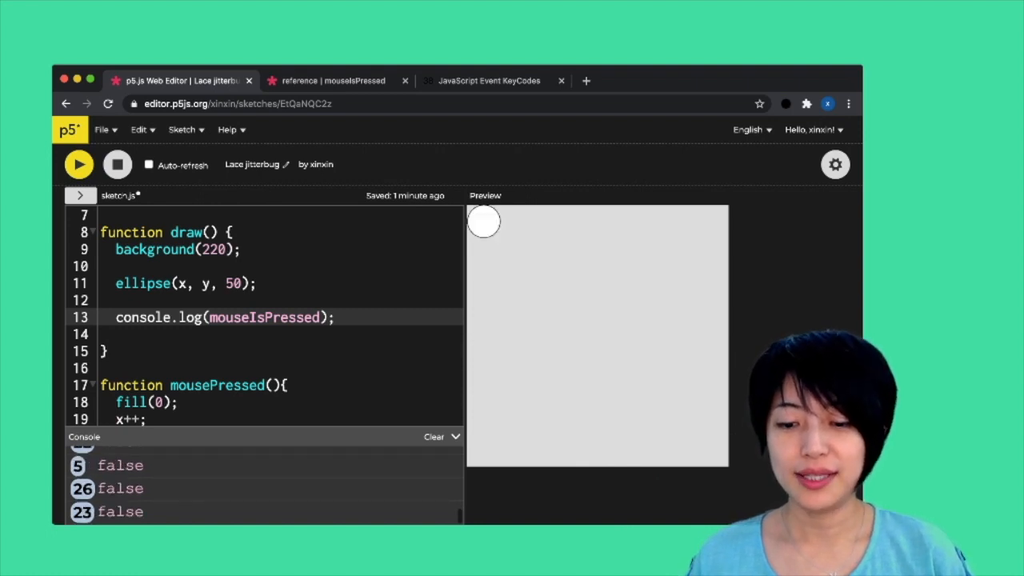
click(487, 221)
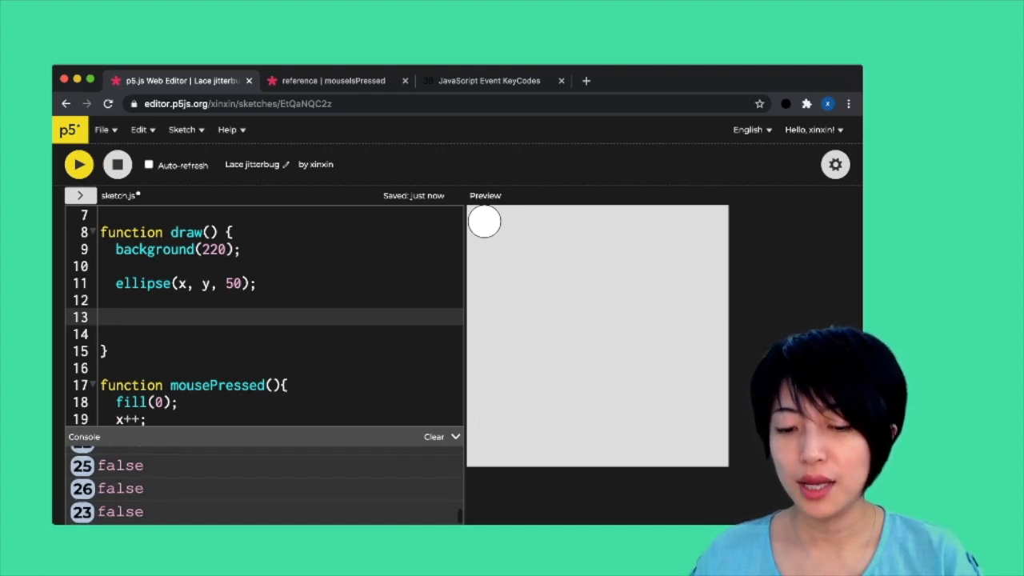
Add if (mouseIsPressed) { x++; } in draw() and run the sketch holding the mouse down.
text(if ())
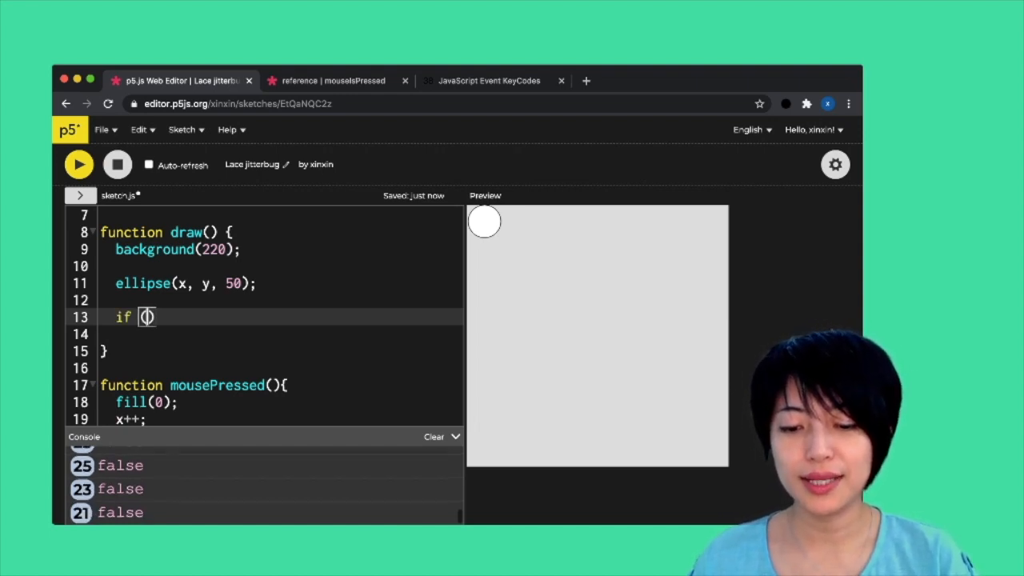
text(mouseIsPressed)
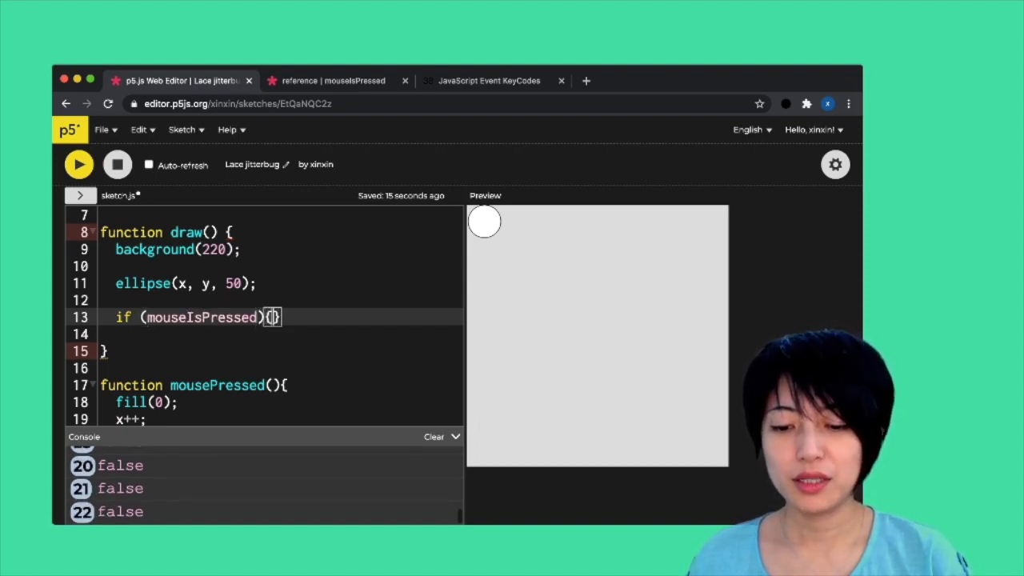
key(Enter)
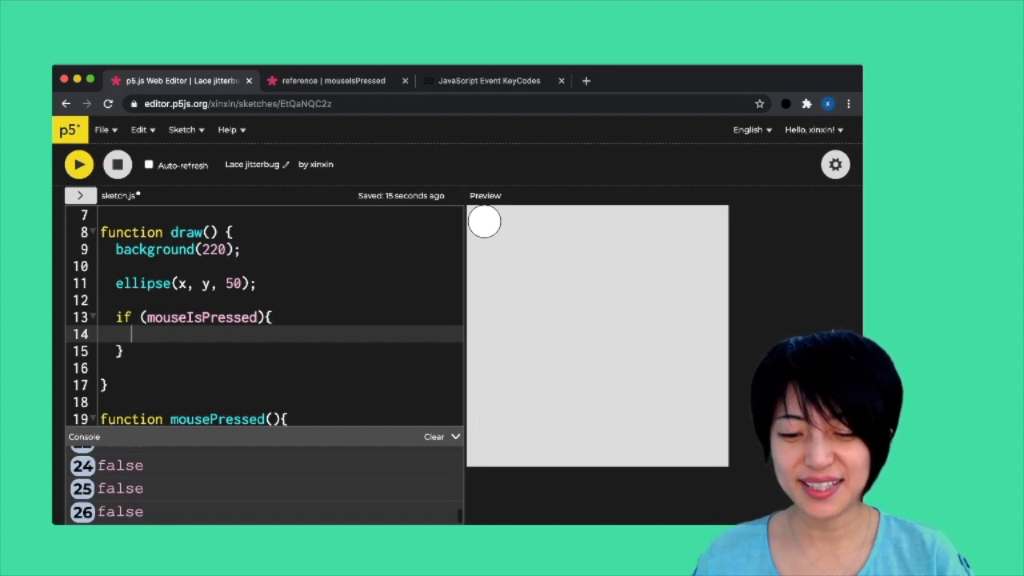
text(x++;)
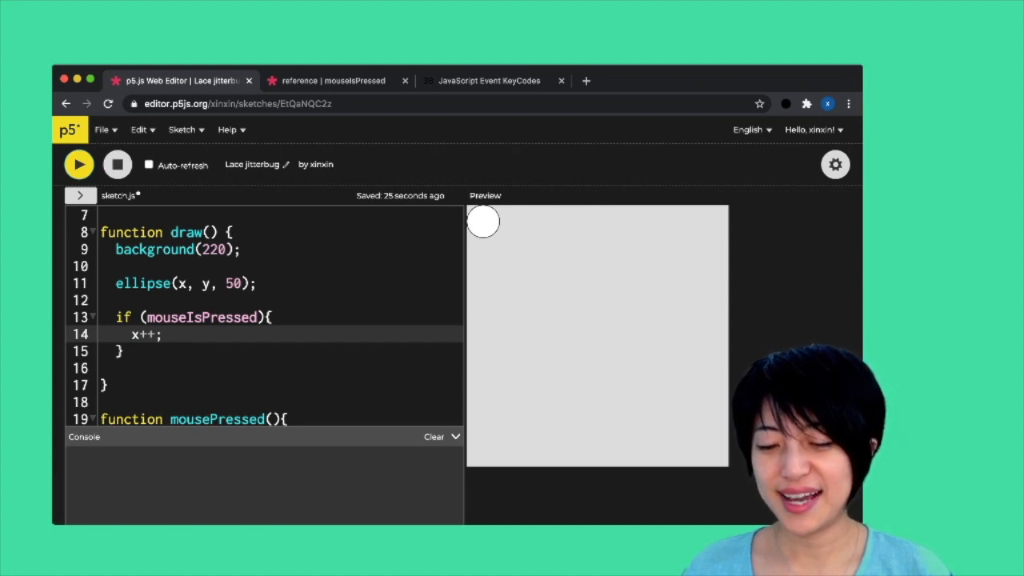
click(493, 222)
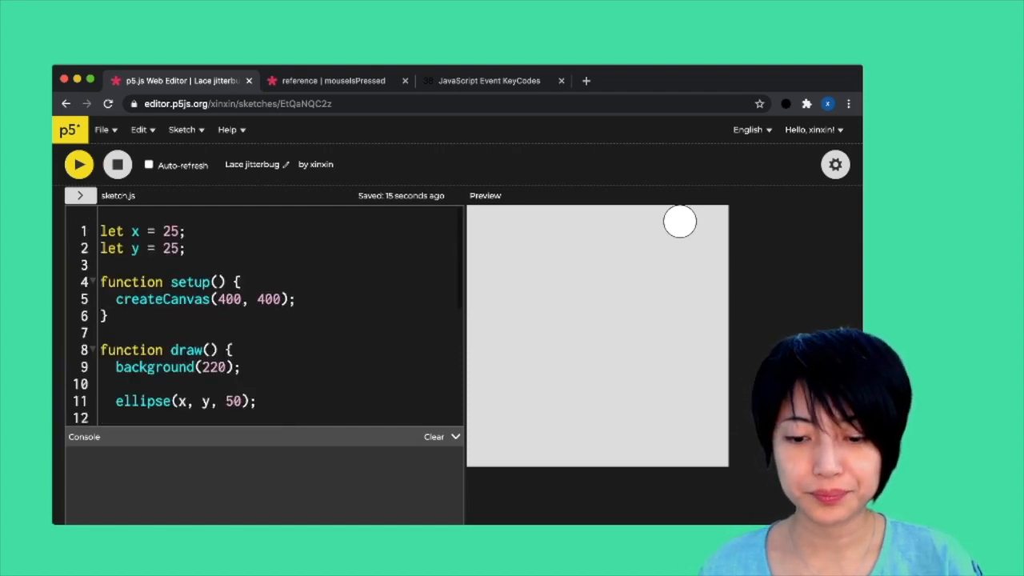
Change the circle's starting position to 200, 200.
double_click(171, 230)
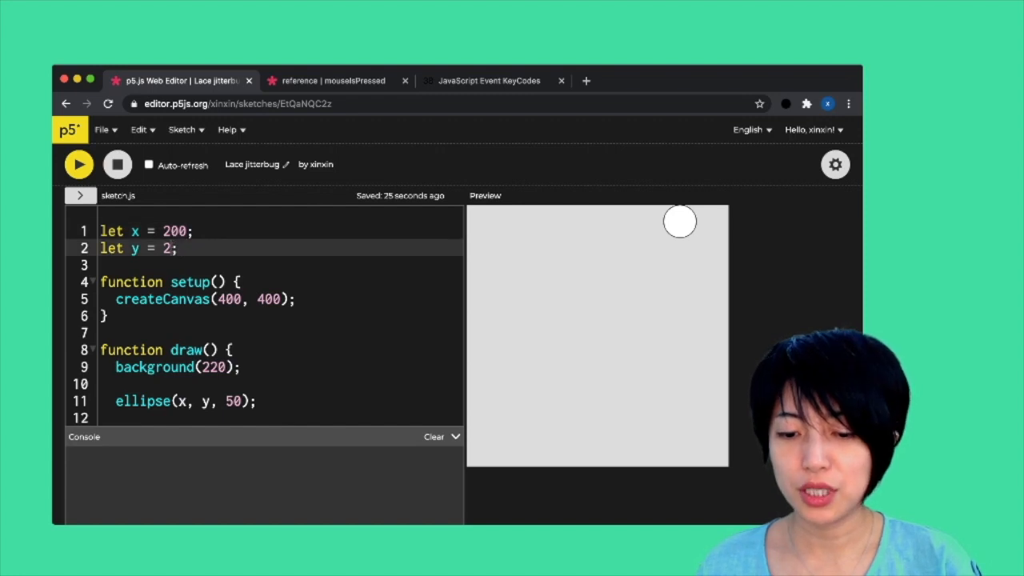
text(00)
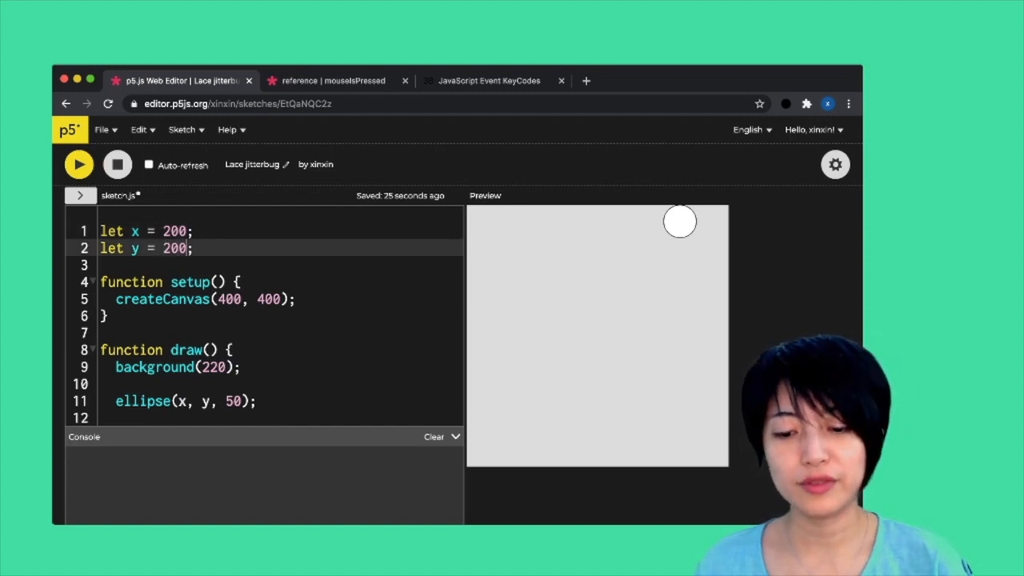
scroll(down, 3)
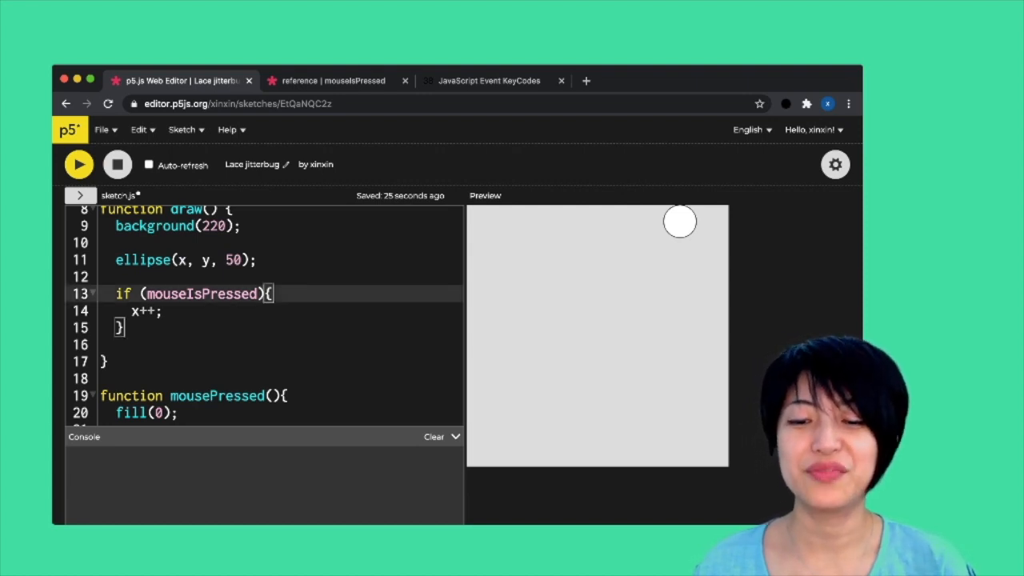
Wrap x++ in if (mouseX > x) { } and run the sketch to test the direction check.
key(Enter)
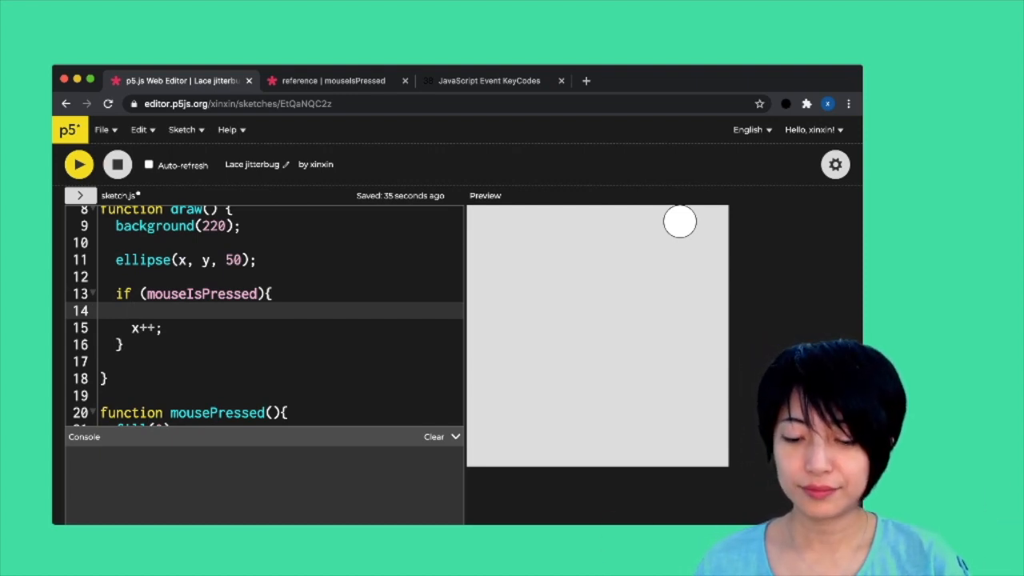
text(if (m)
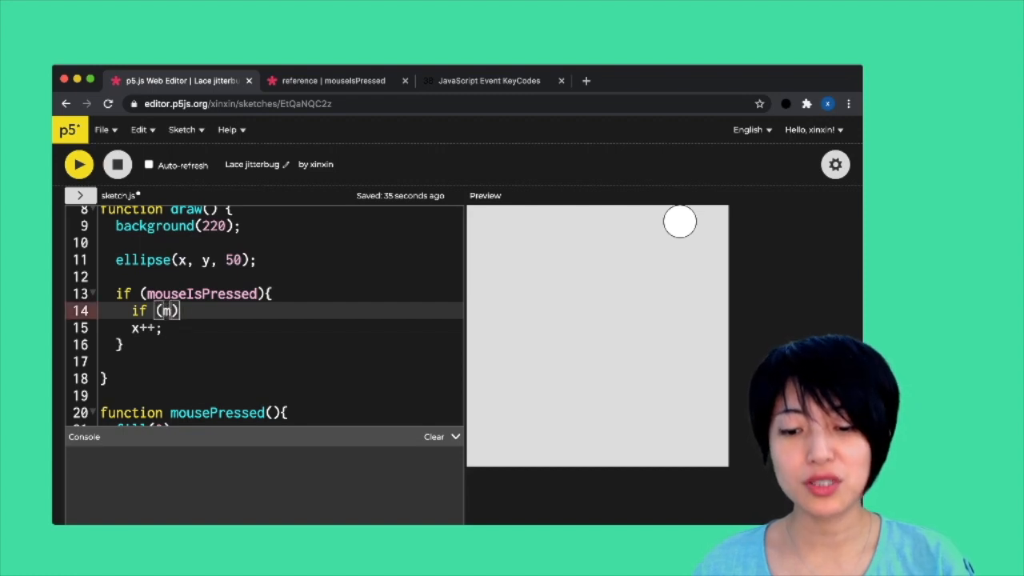
text(ouseX > x)
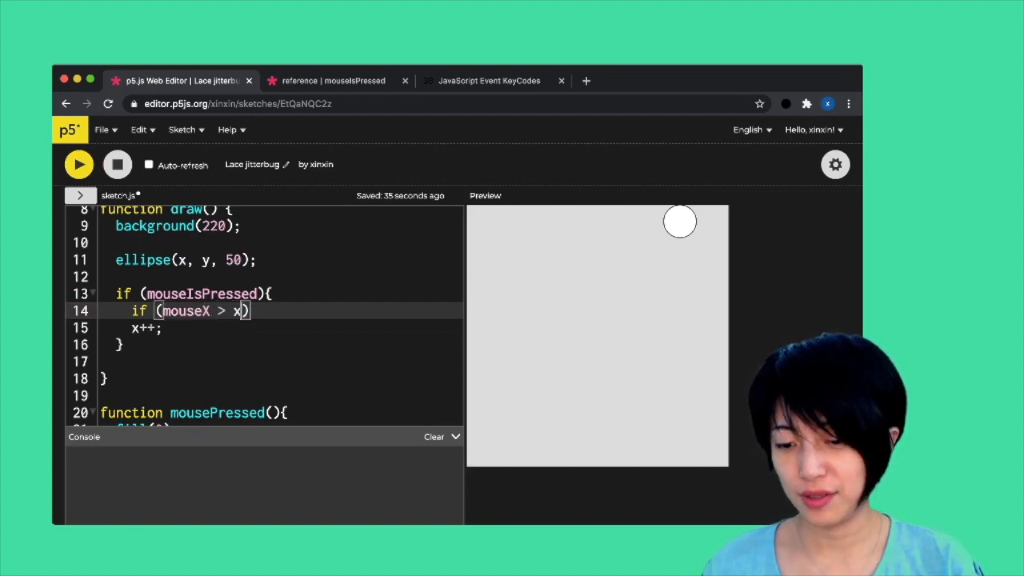
text({})
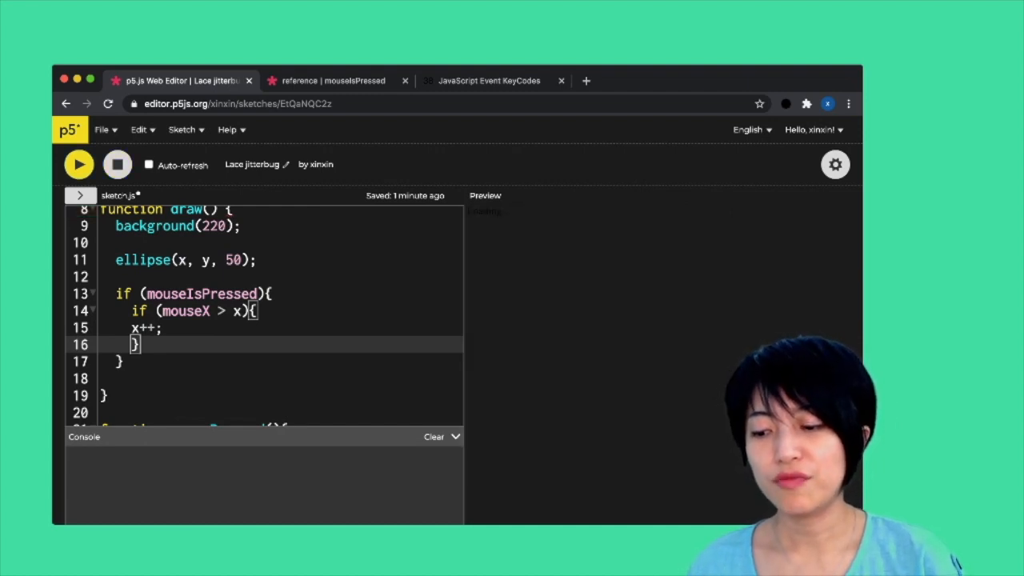
click(80, 164)
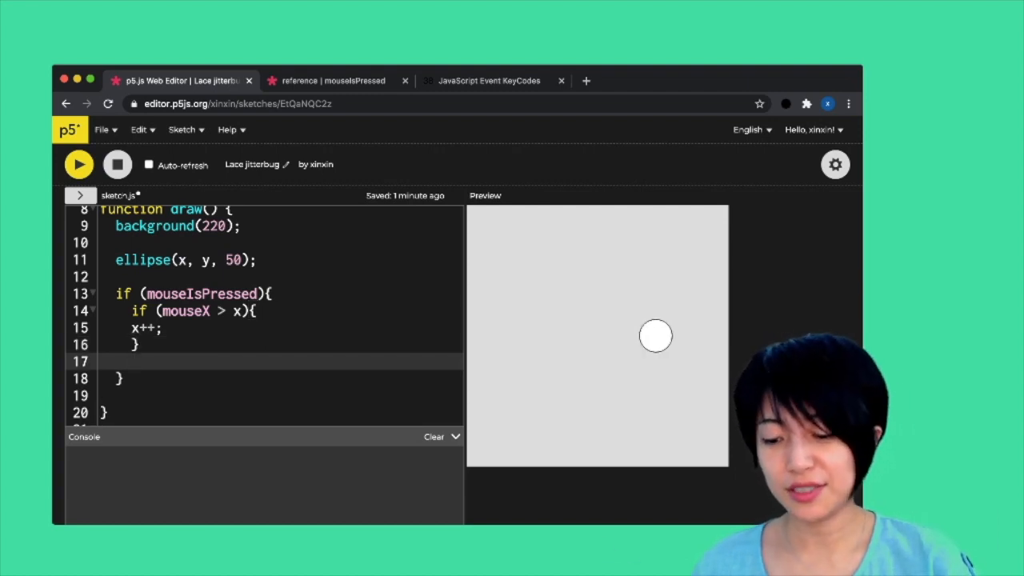
Add if (mouseX < x){ x--; } so the circle also moves left toward the mouse.
text(if)
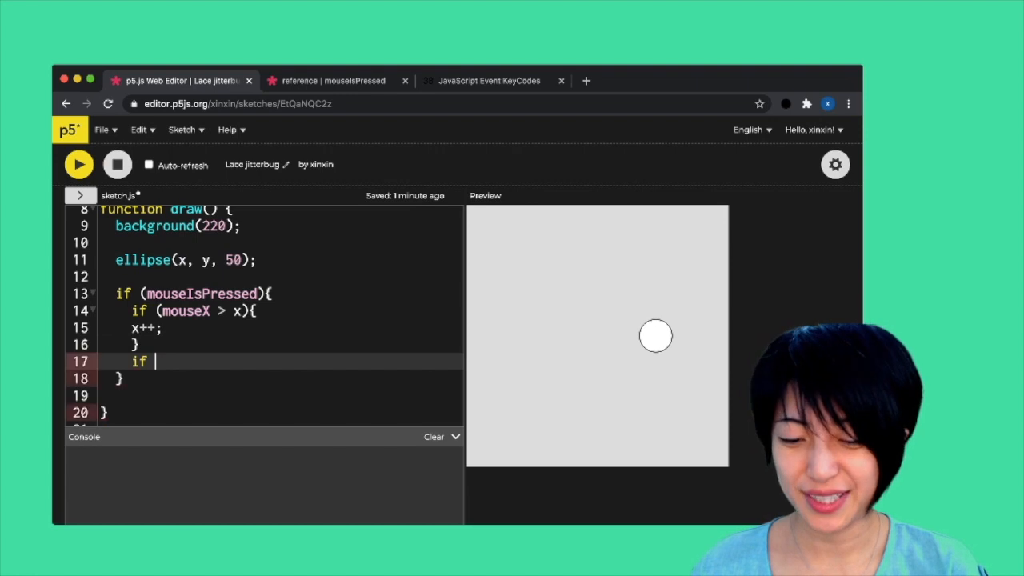
text((mouse)
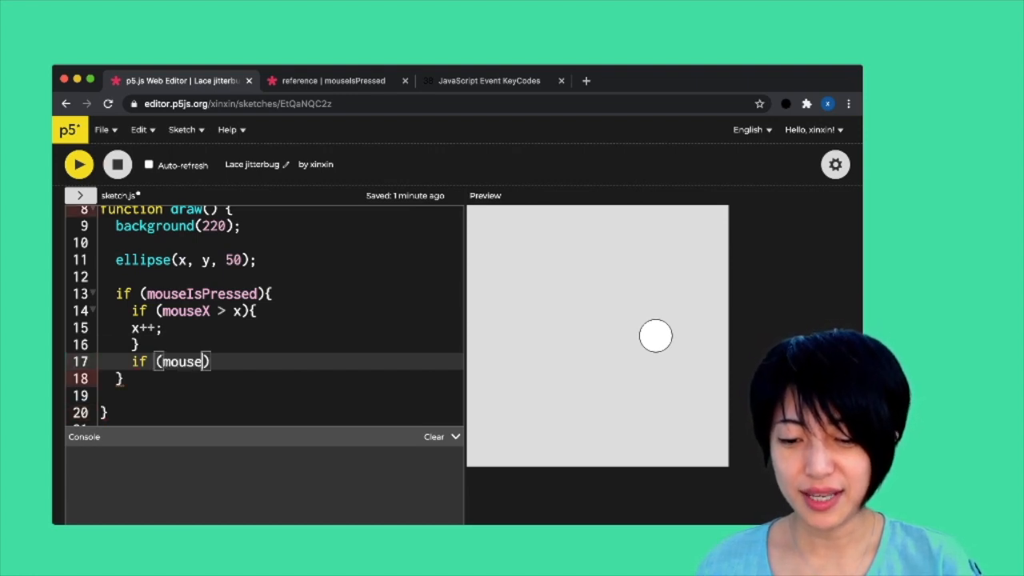
text(X <)
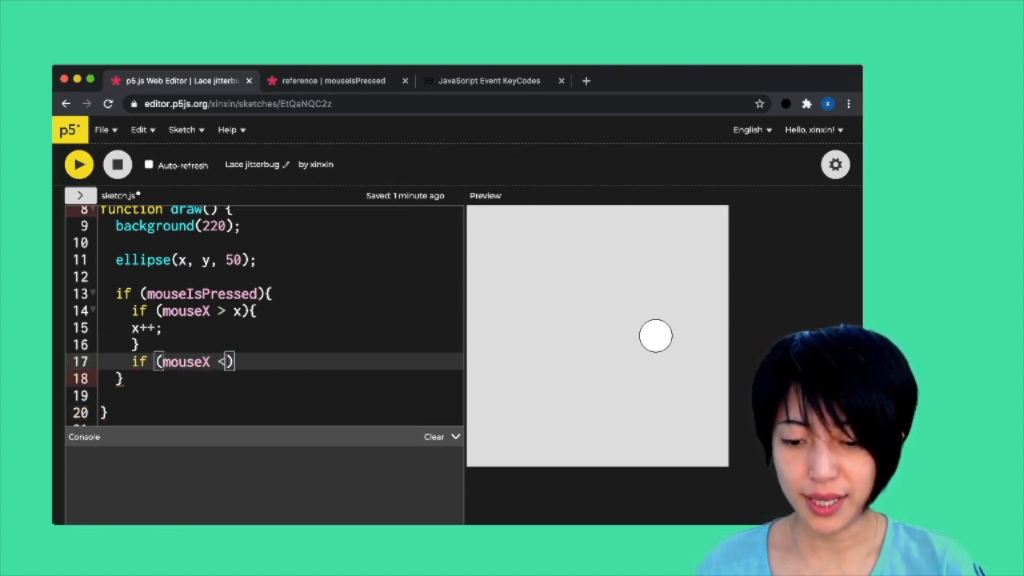
text(x){)
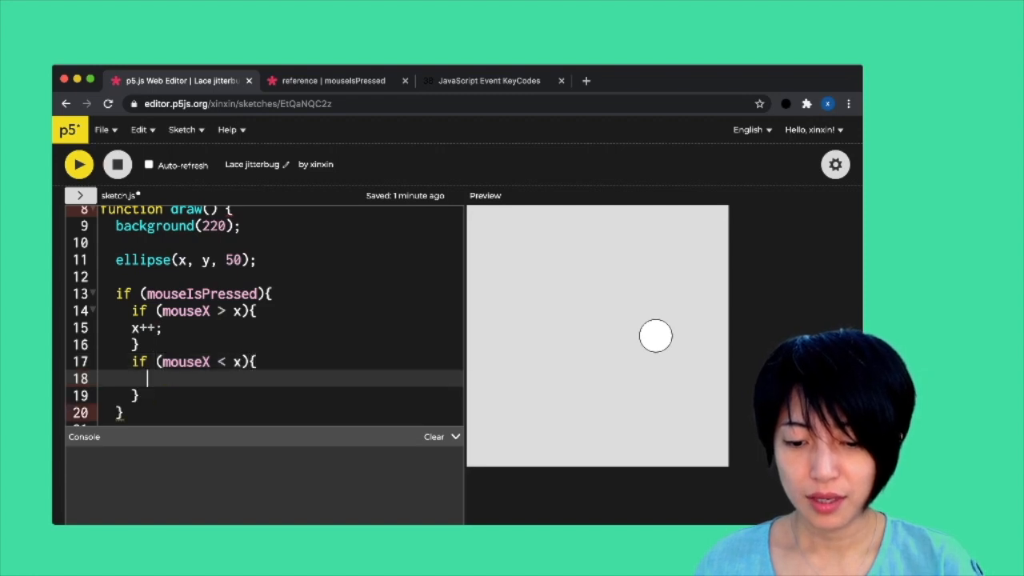
text(x--;)
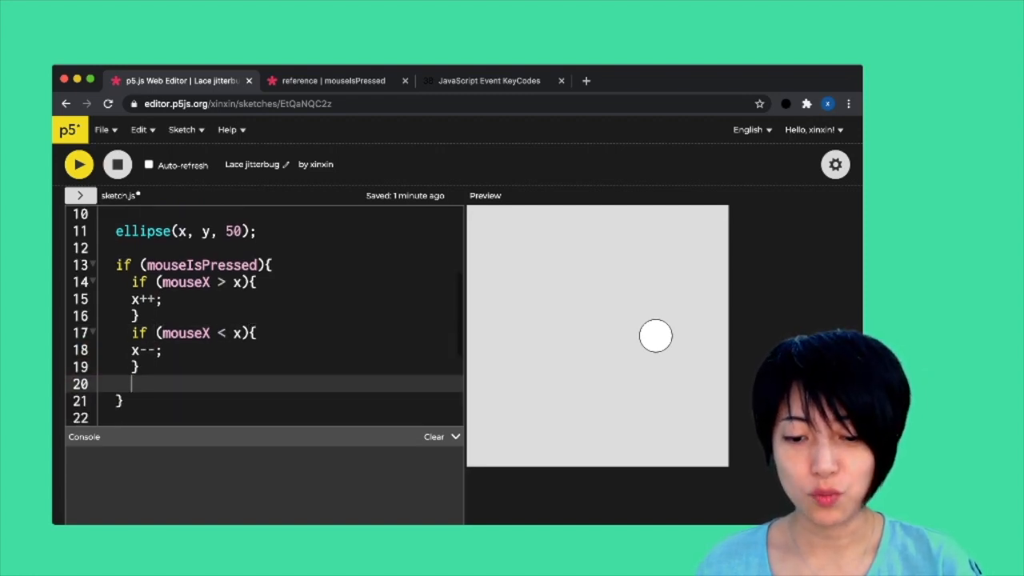
Add if (mouseY > y){ y++; } and if (mouseY < y){ y--; } for vertical movement.
text(if (mouse)
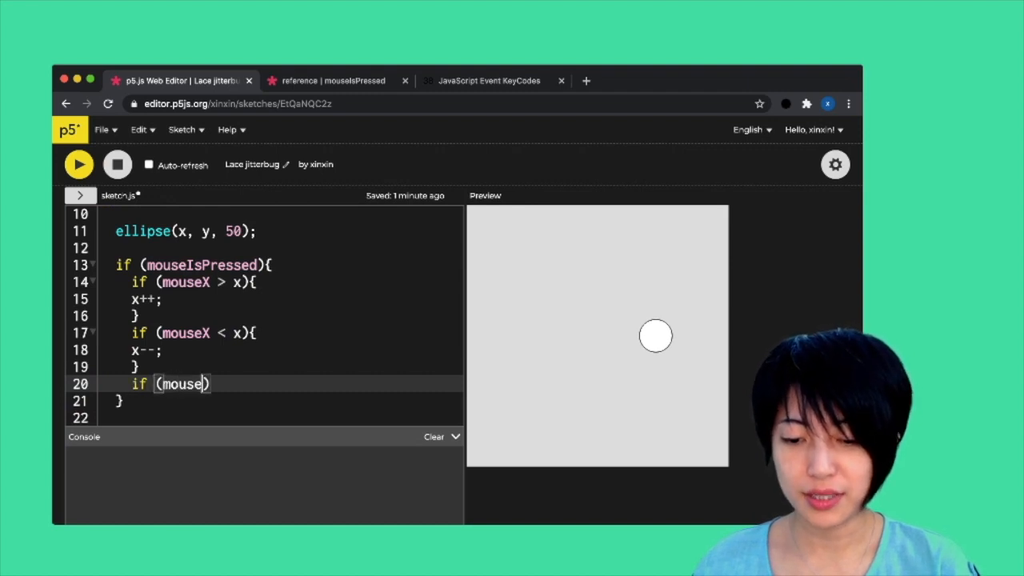
text(Y > y)
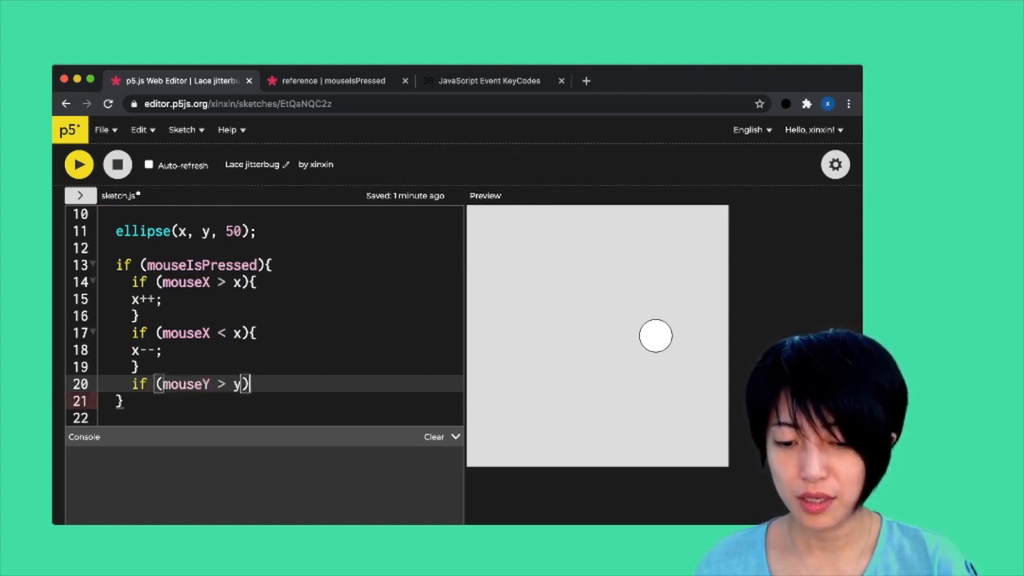
text({)
text(y++;)
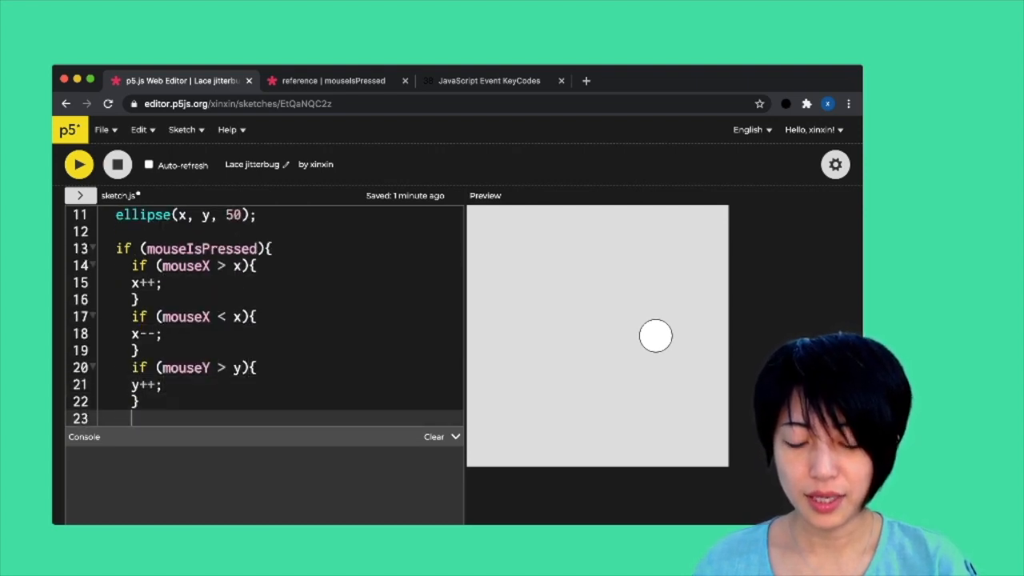
text(if ()
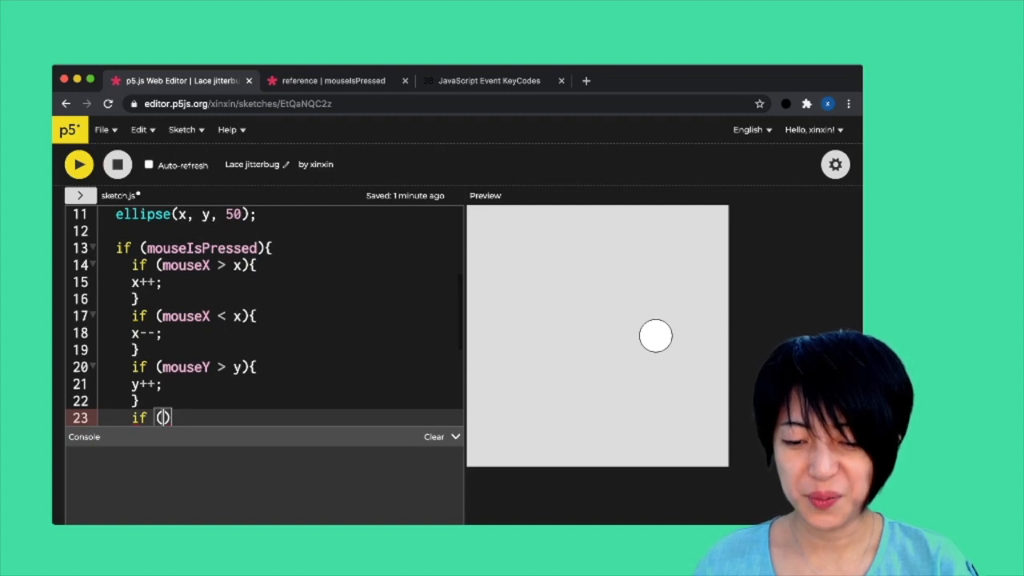
text(mouseY < y)
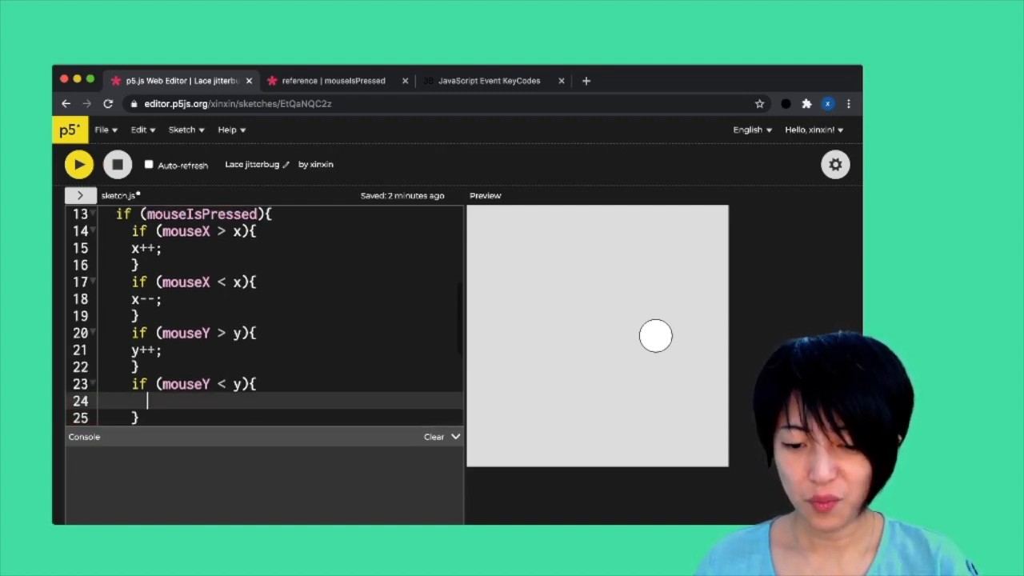
text(y)
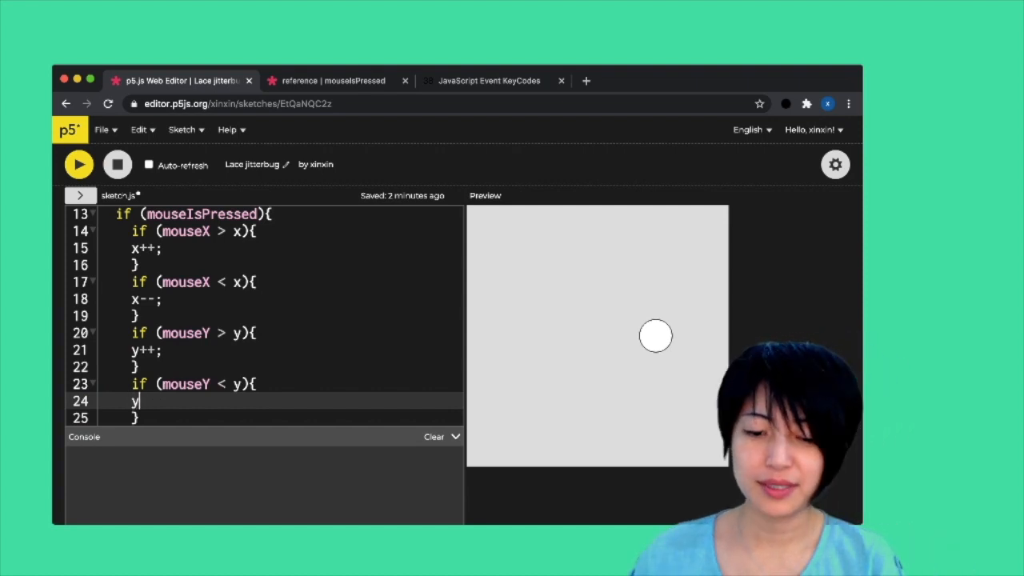
text(--;)
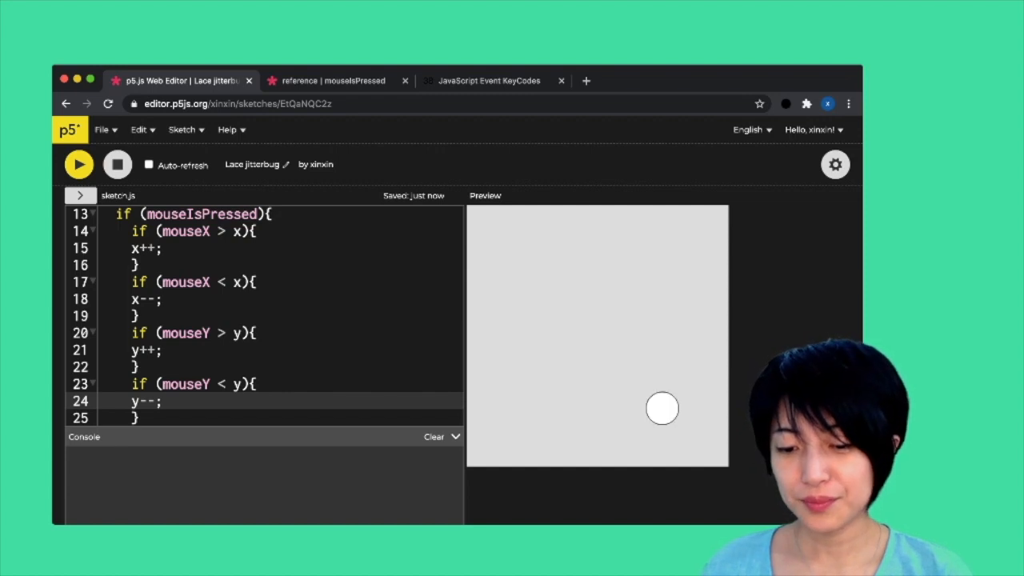
Scroll through the code and open the reference index to the Keyboard events list.
scroll(down, 3)
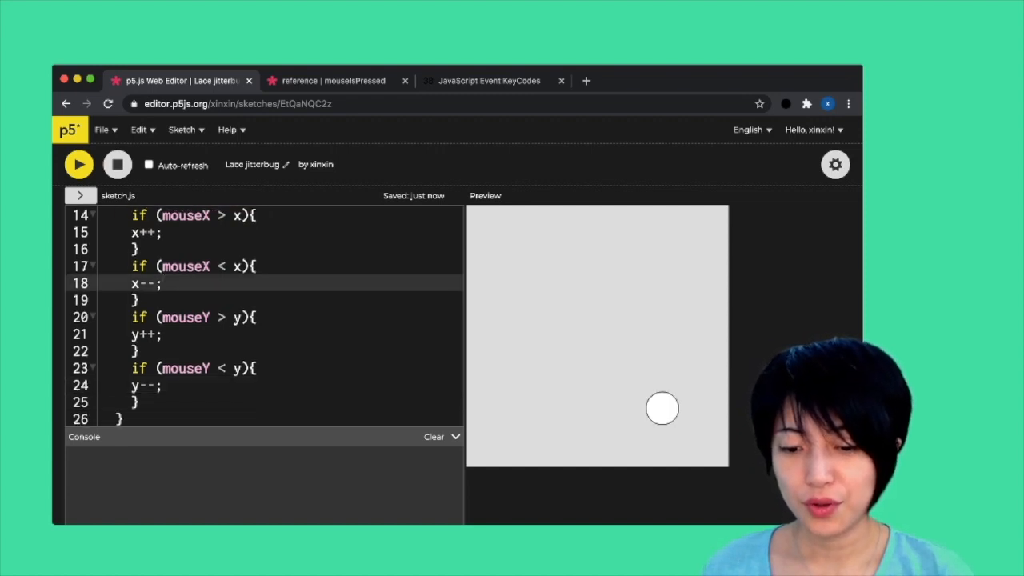
scroll(down, 3)
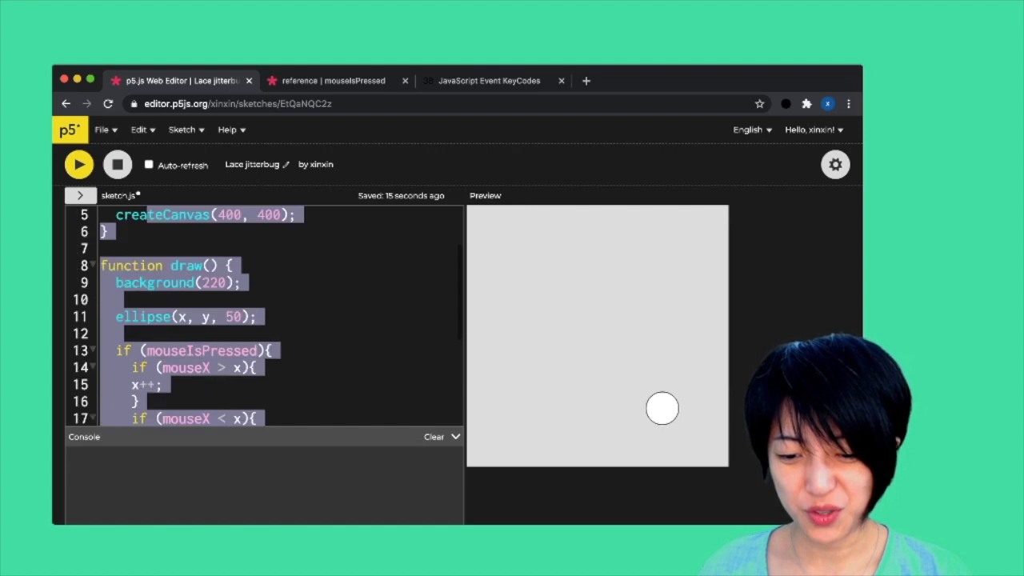
scroll(down, 3)
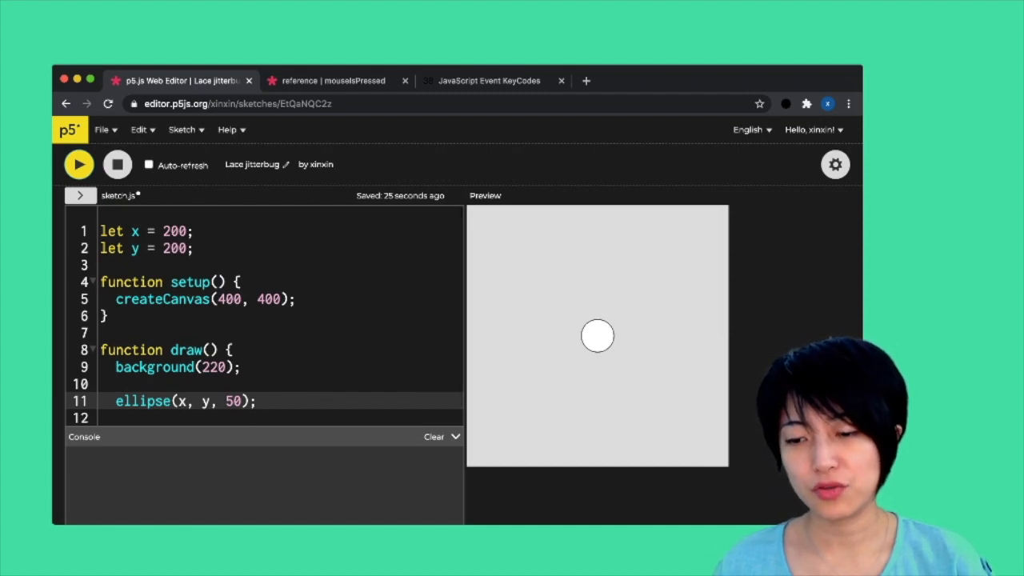
click(334, 80)
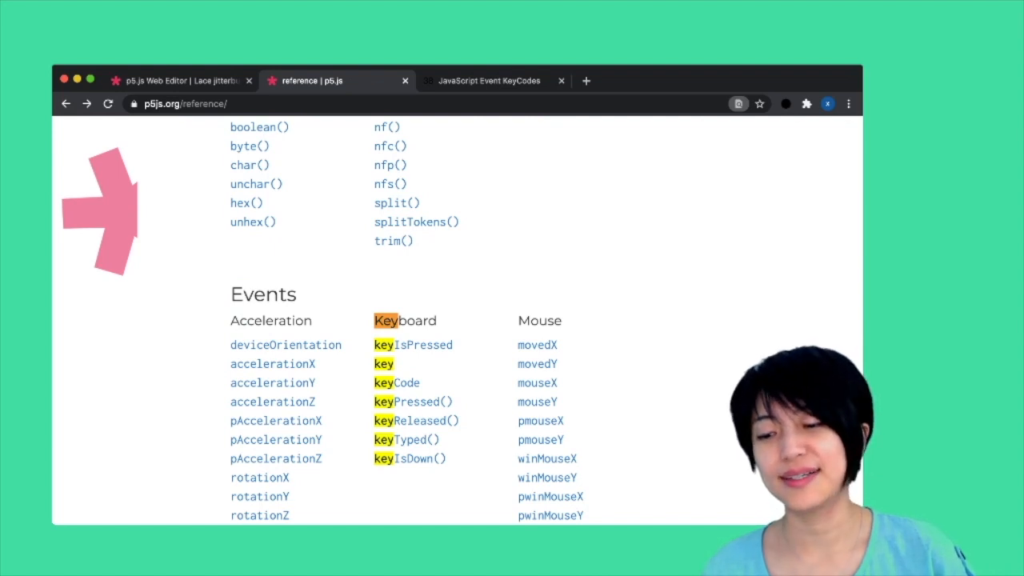
scroll(down, 3)
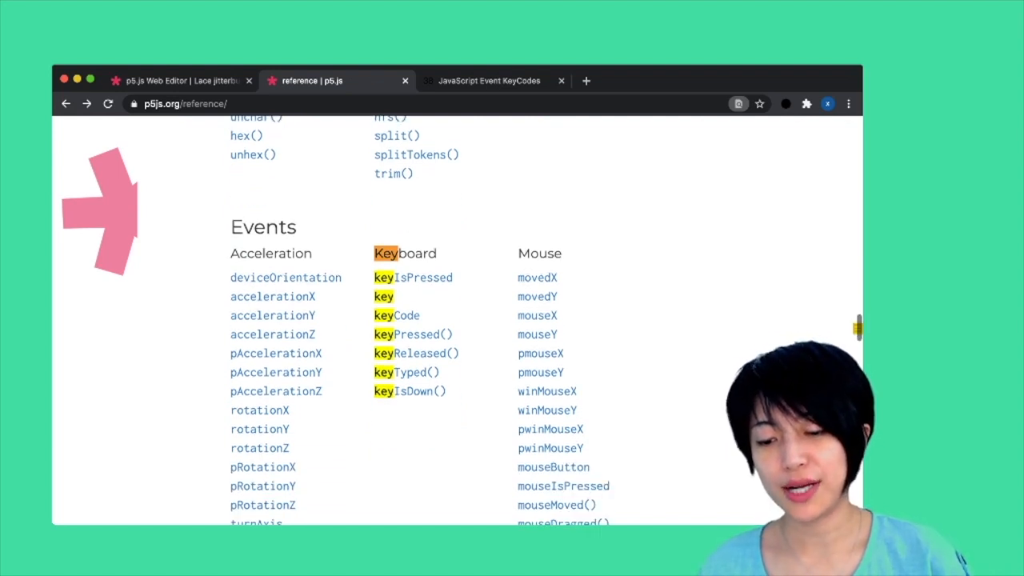
scroll(down, 3)
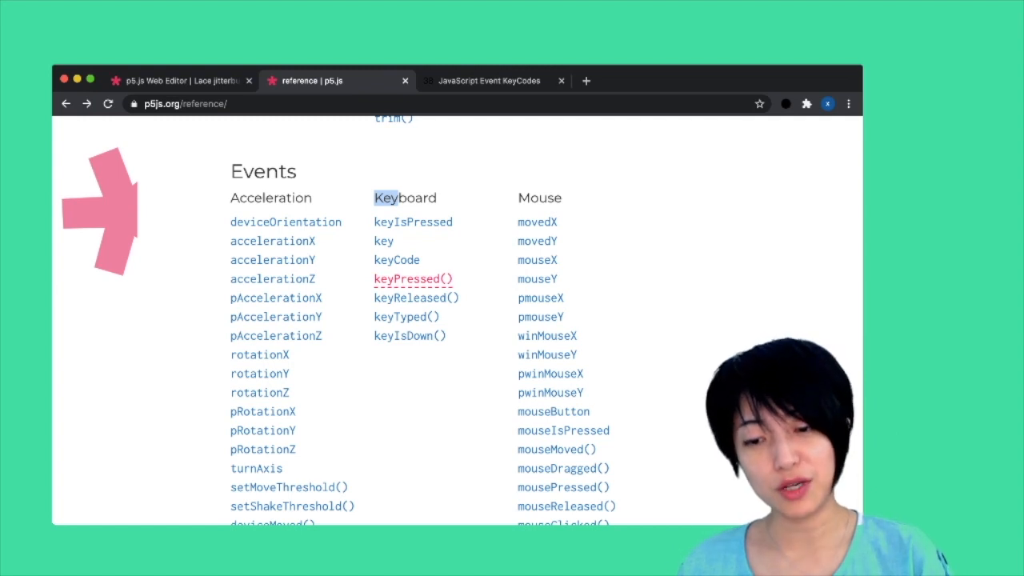
click(179, 80)
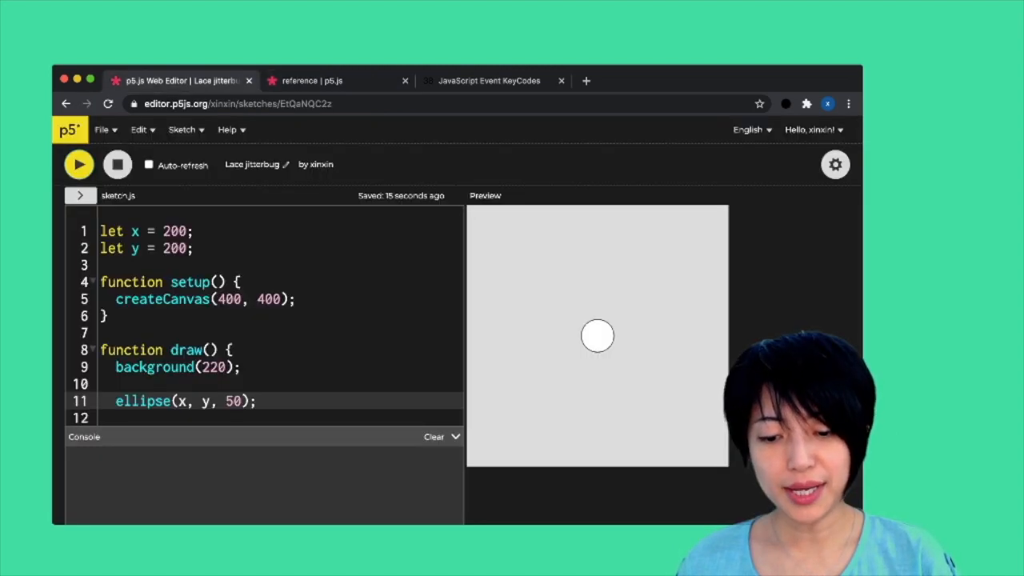
Write function keyPressed(){ fill(0); } and test that a key press blackens the circle.
text(function keyPresse)
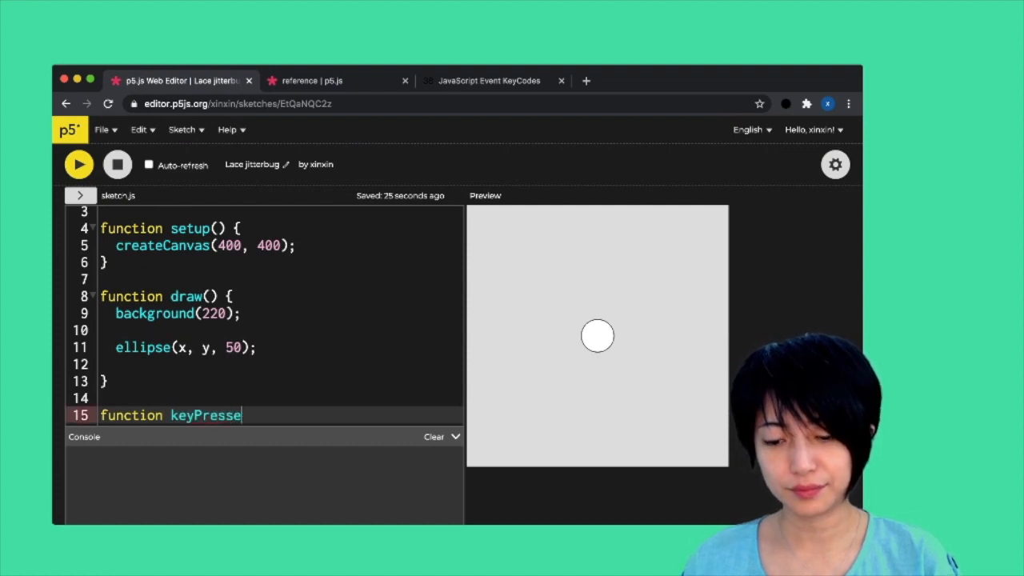
text(d(){)
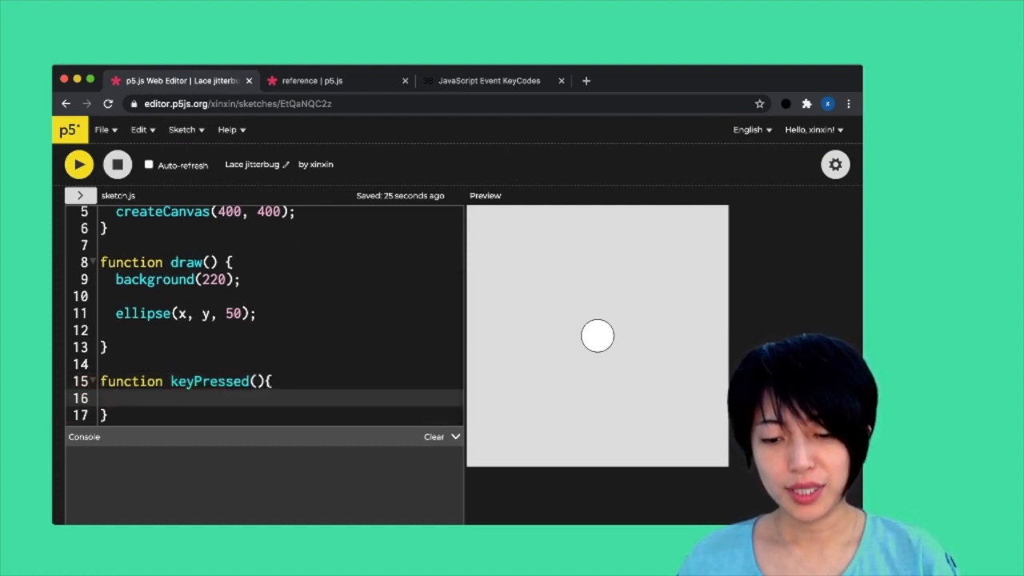
text(fill(0);)
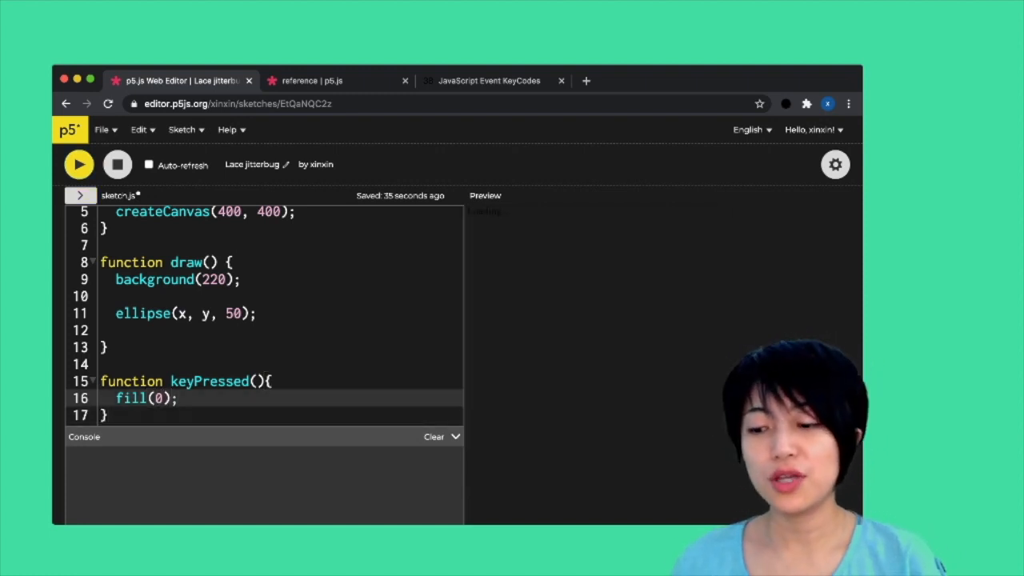
click(79, 163)
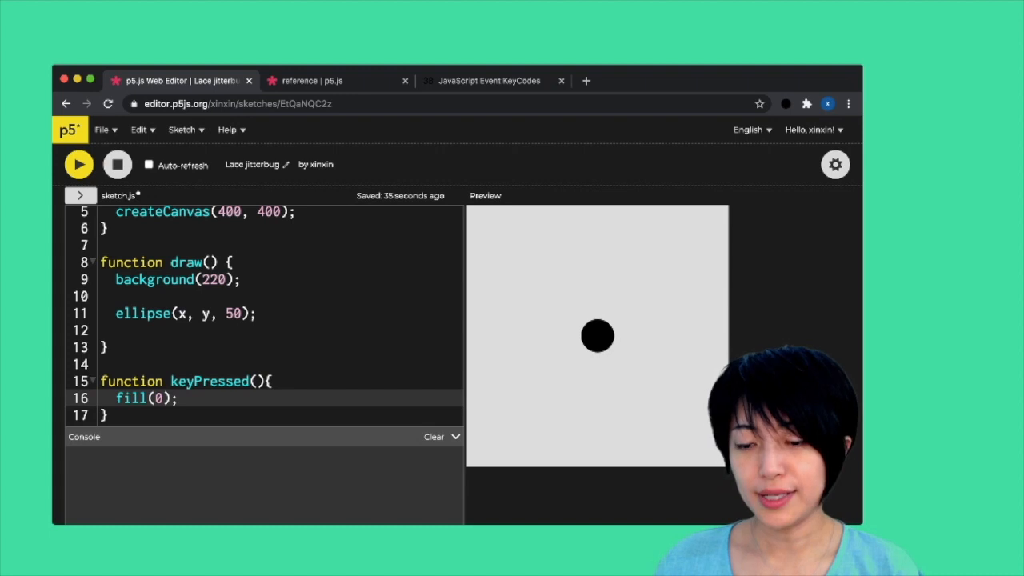
click(312, 80)
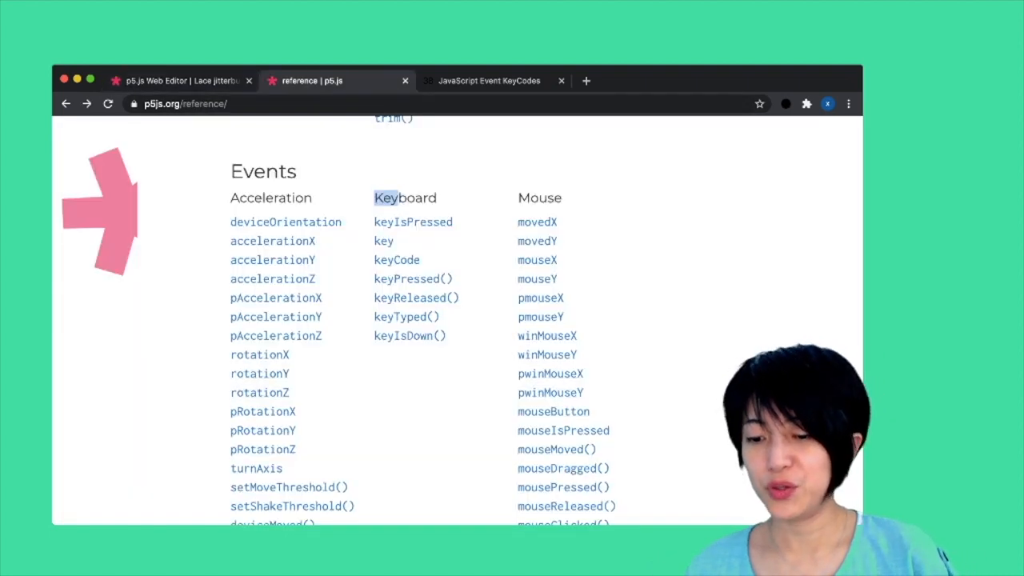
Write function keyReleased(){ fill(255); } below keyPressed and test that releasing a key whitens the circle.
click(184, 80)
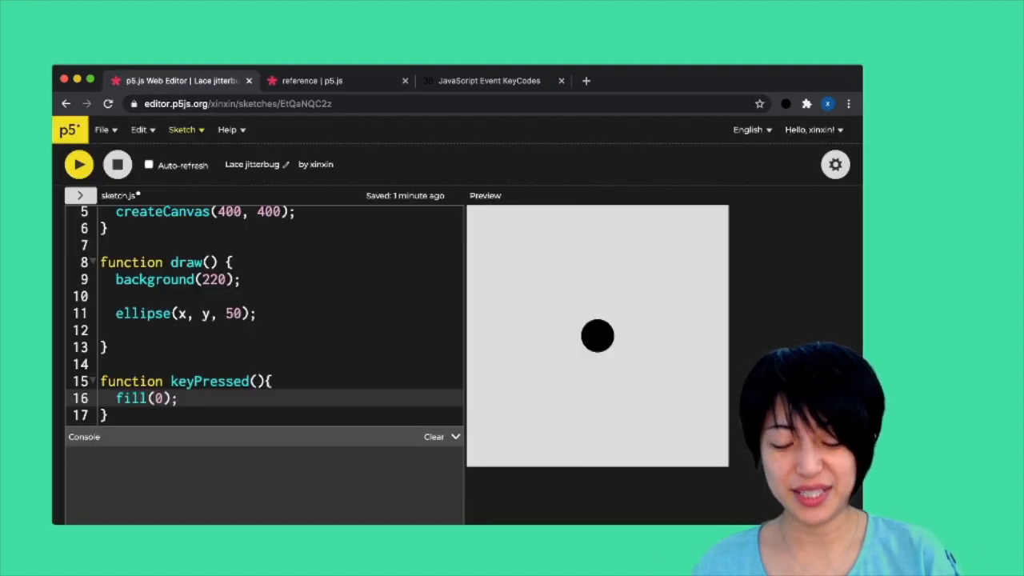
text(function)
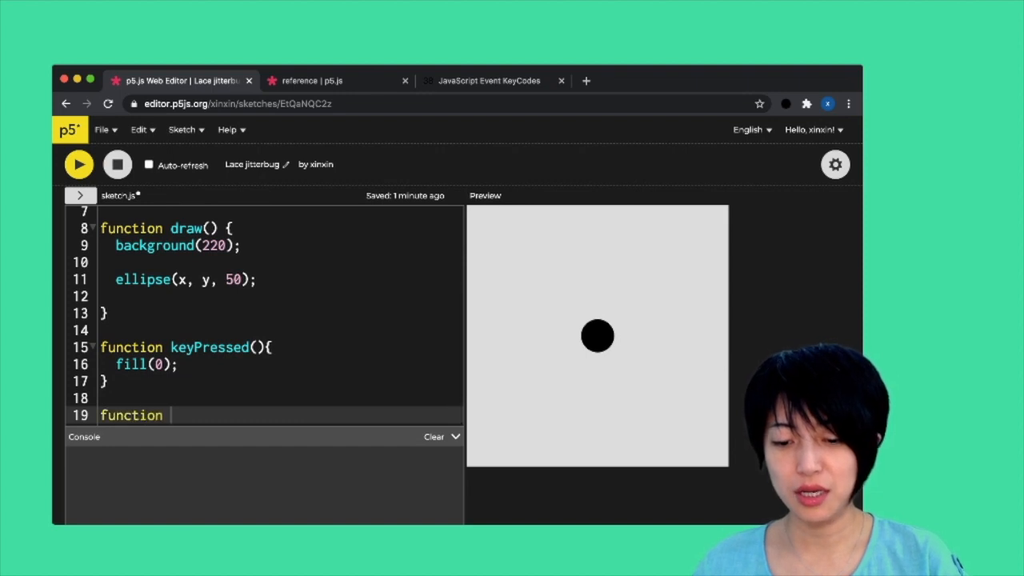
text(keyRepe)
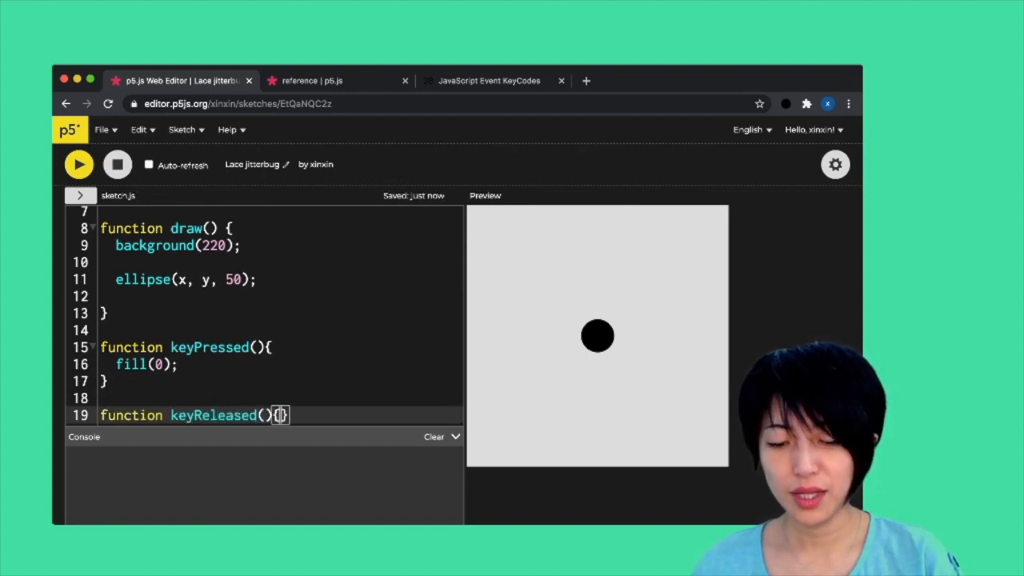
text(fill(255);)
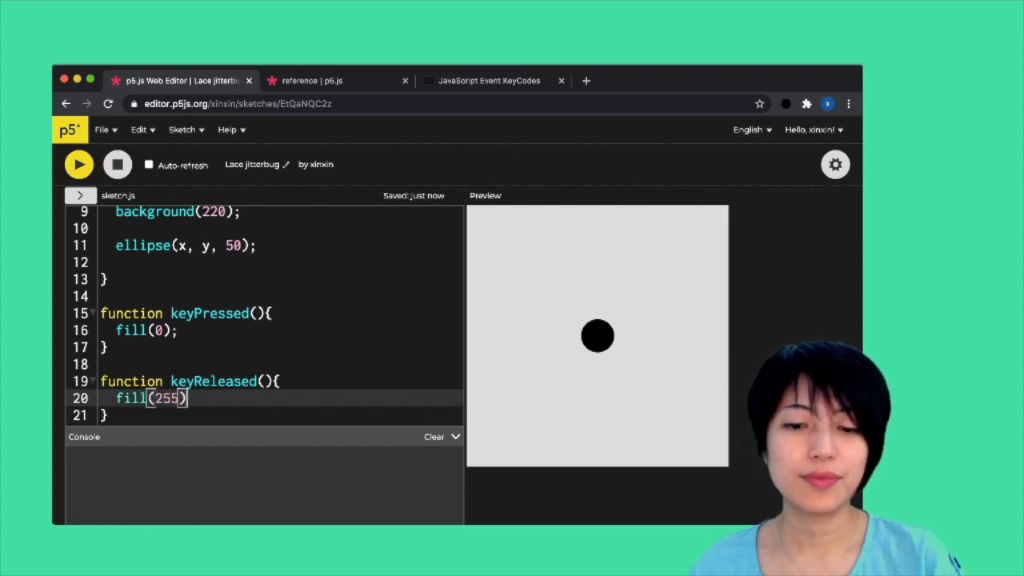
text(;)
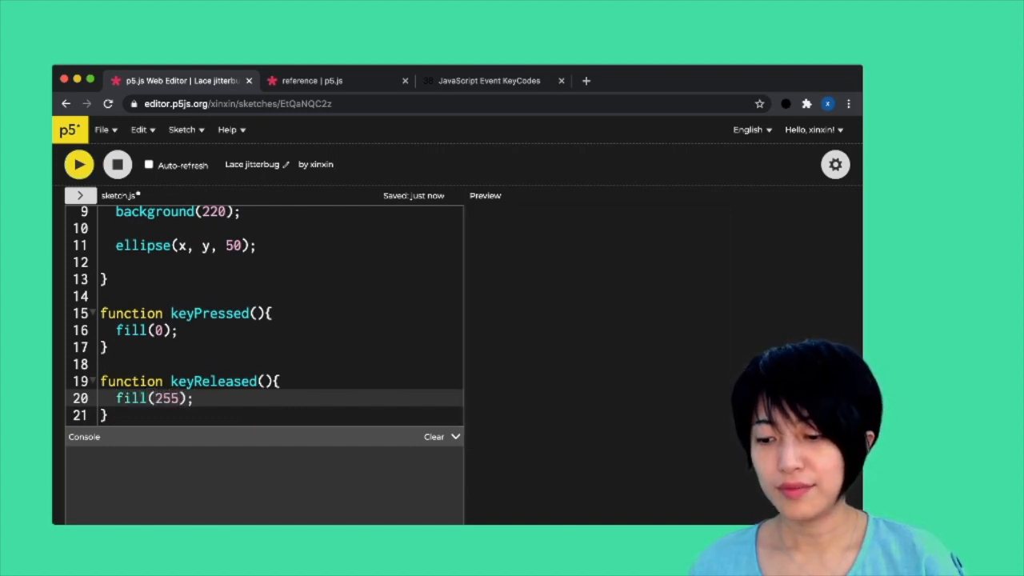
click(78, 163)
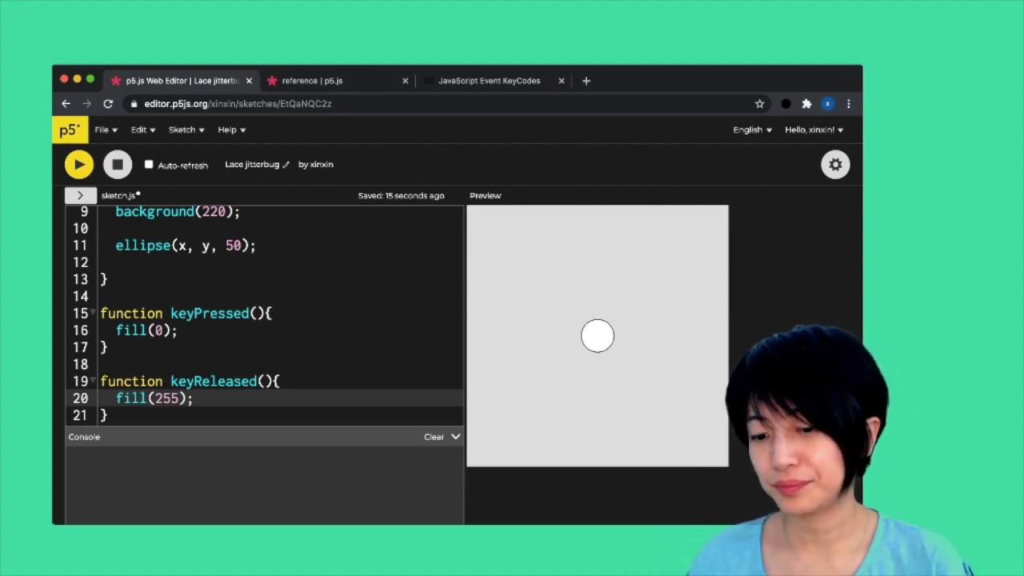
click(320, 80)
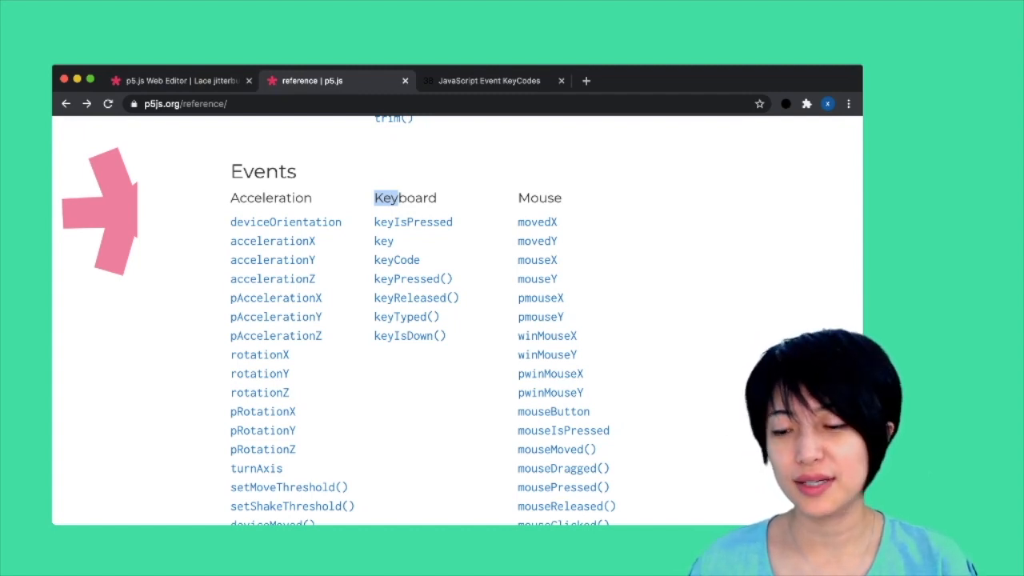
Read the keyIsPressed reference entry and example, then return to the sketch inside draw().
click(413, 221)
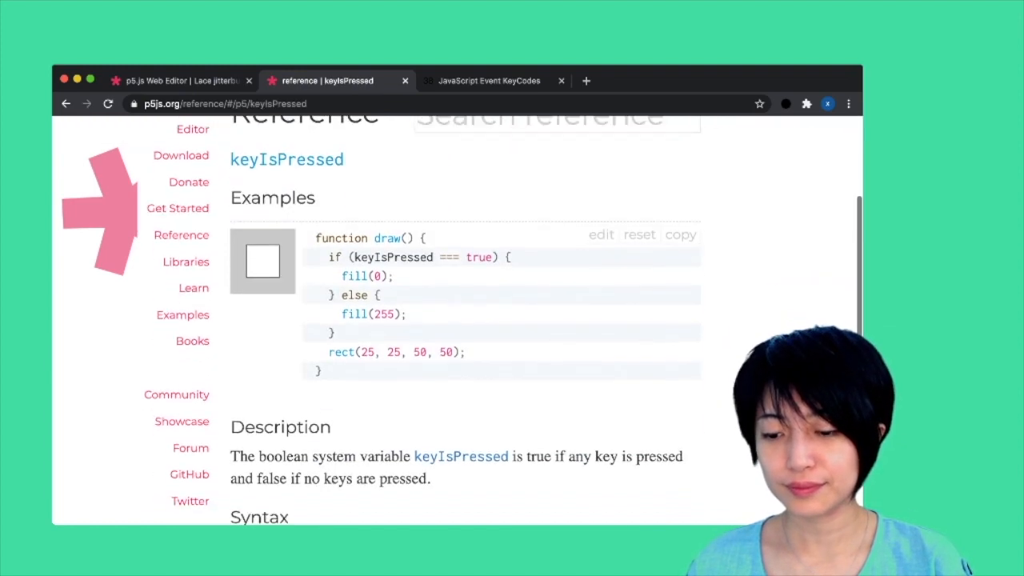
scroll(down, 3)
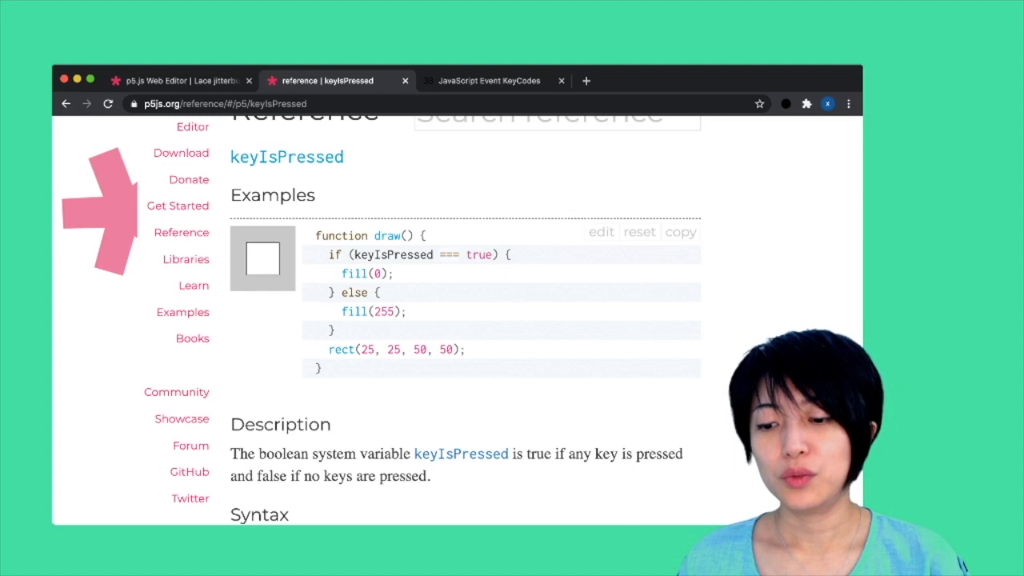
double_click(392, 254)
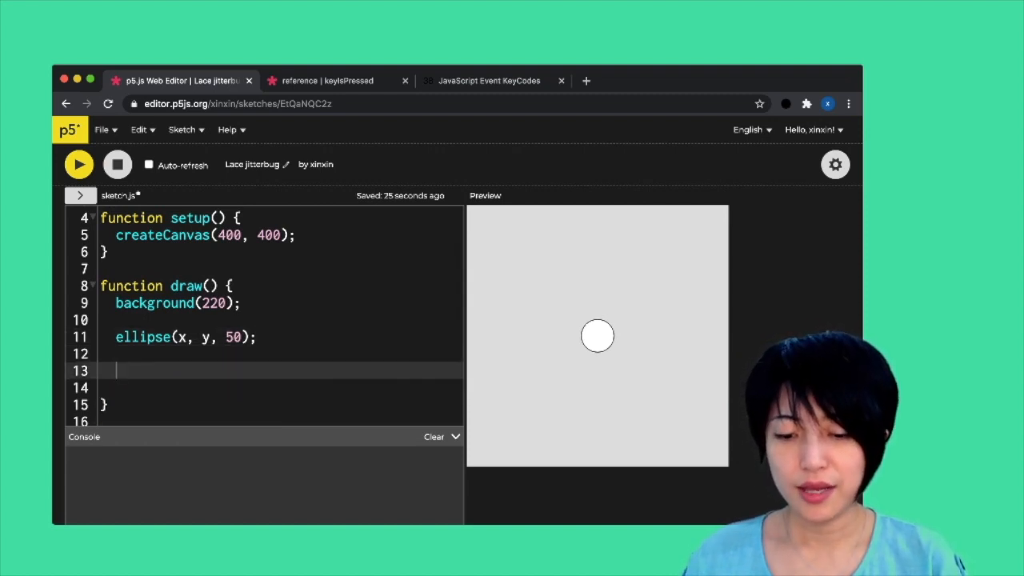
Add an if (keyIsPressed) { x++; } block in draw() so the circle moves right while any key is held, and test it.
text(if (keyIsP)
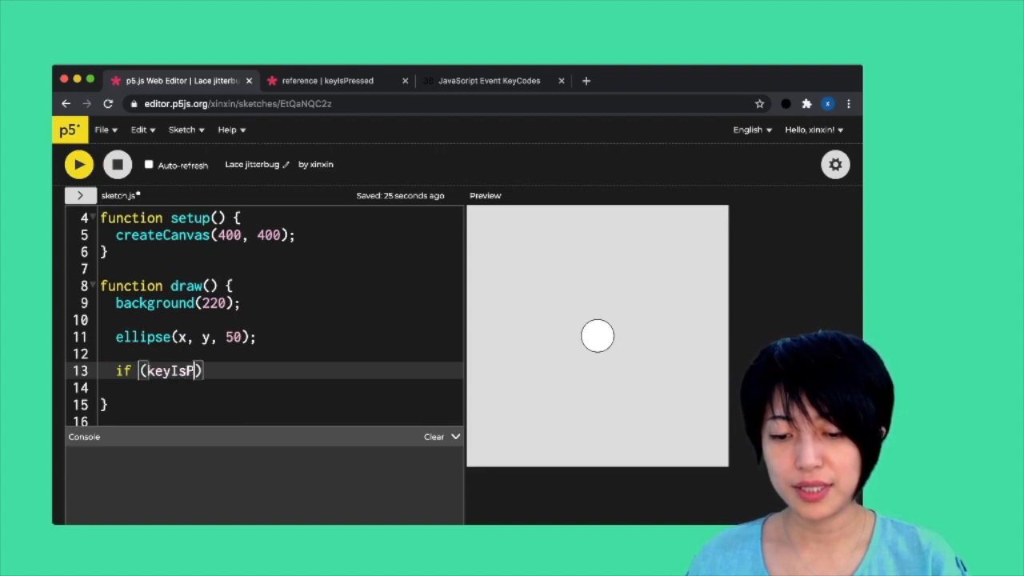
text(ressed)
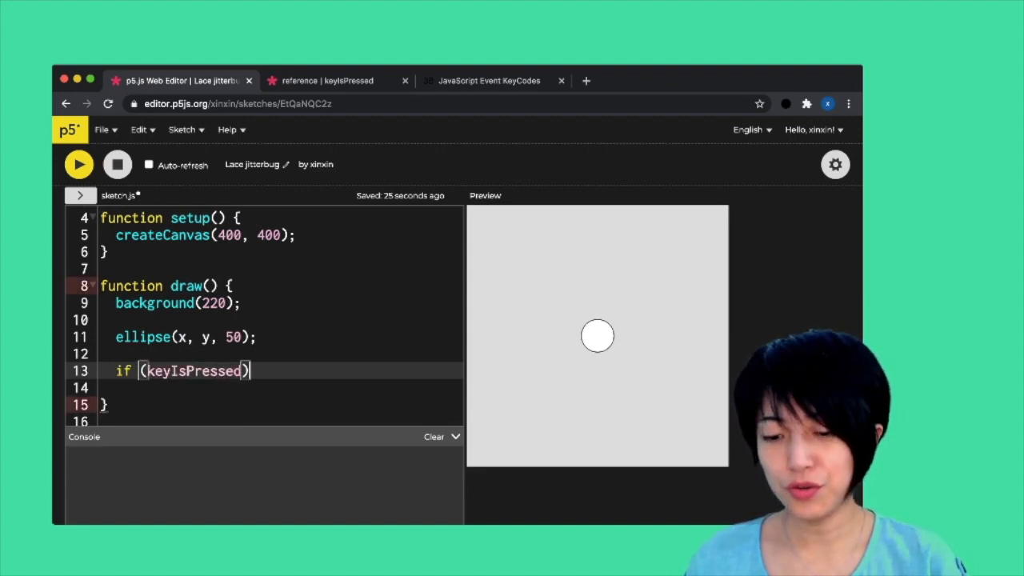
text({)
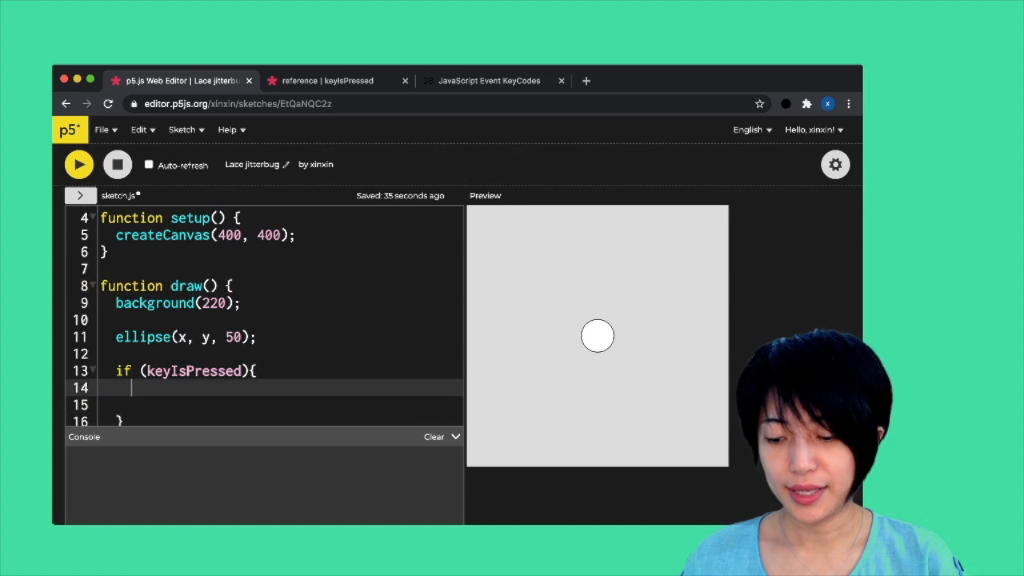
text(x++;)
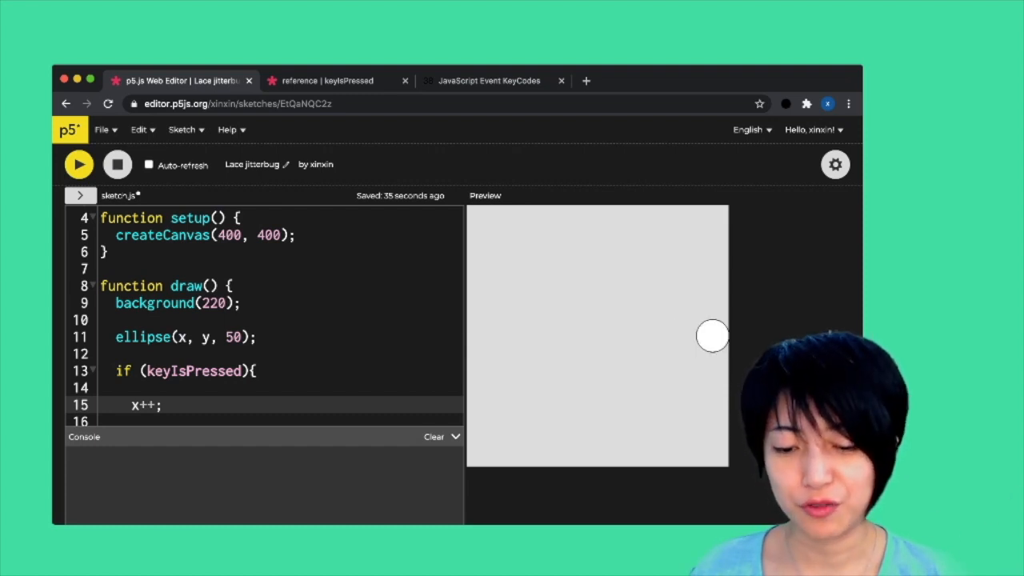
scroll(down, 3)
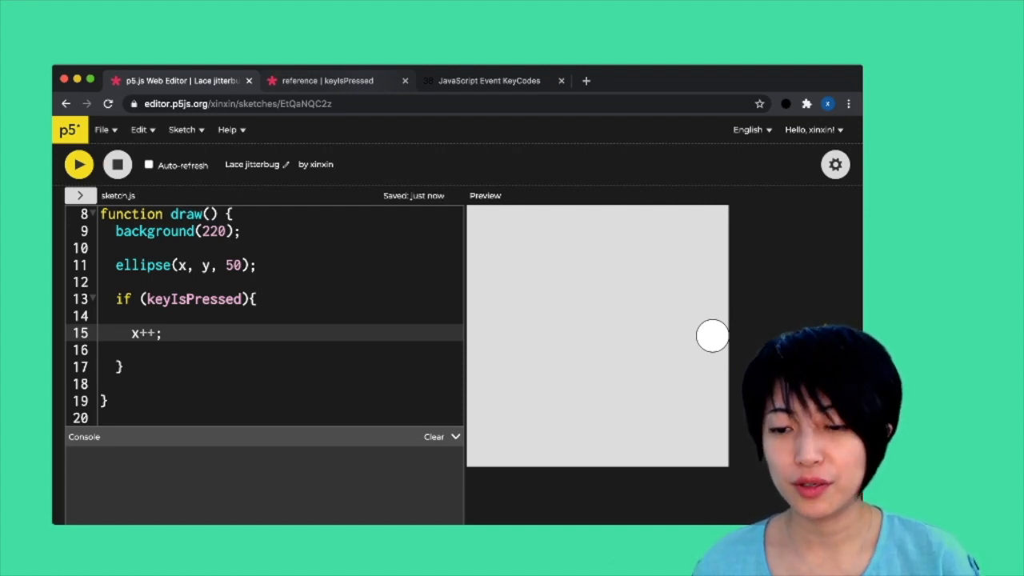
click(339, 80)
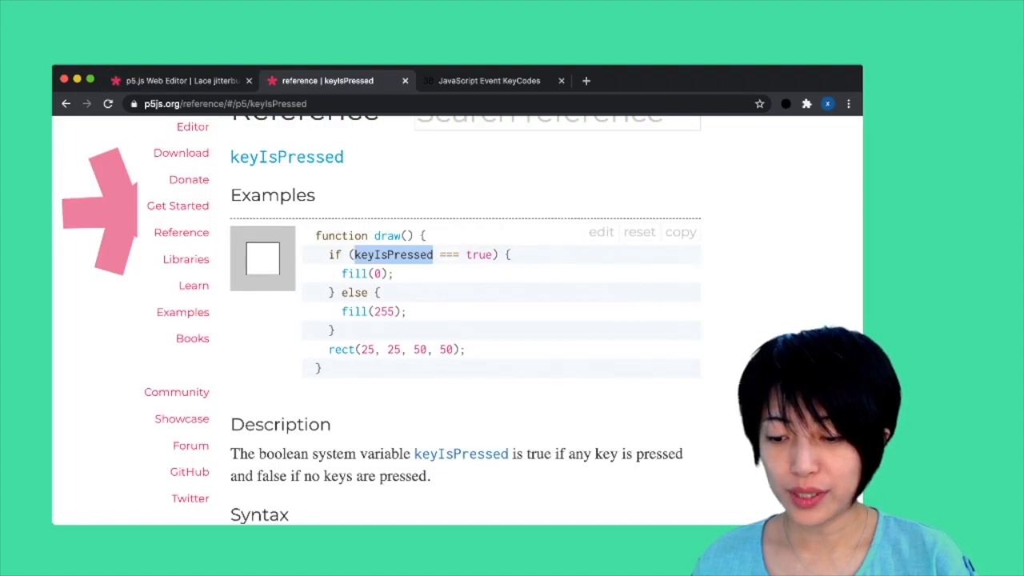
Review the keyIsPressed description and syntax, then bring up the JavaScript Event KeyCodes page.
scroll(down, 3)
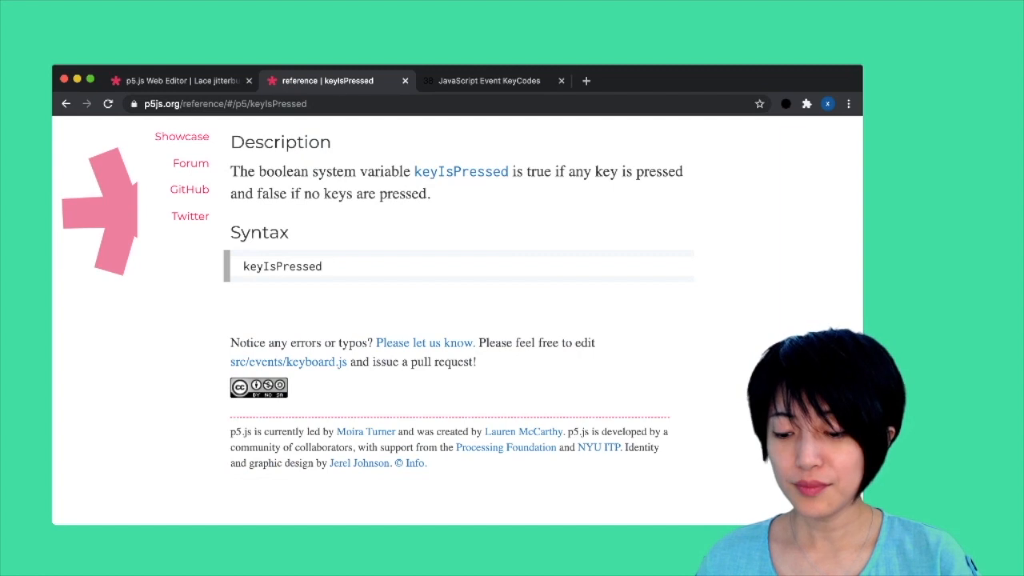
click(493, 80)
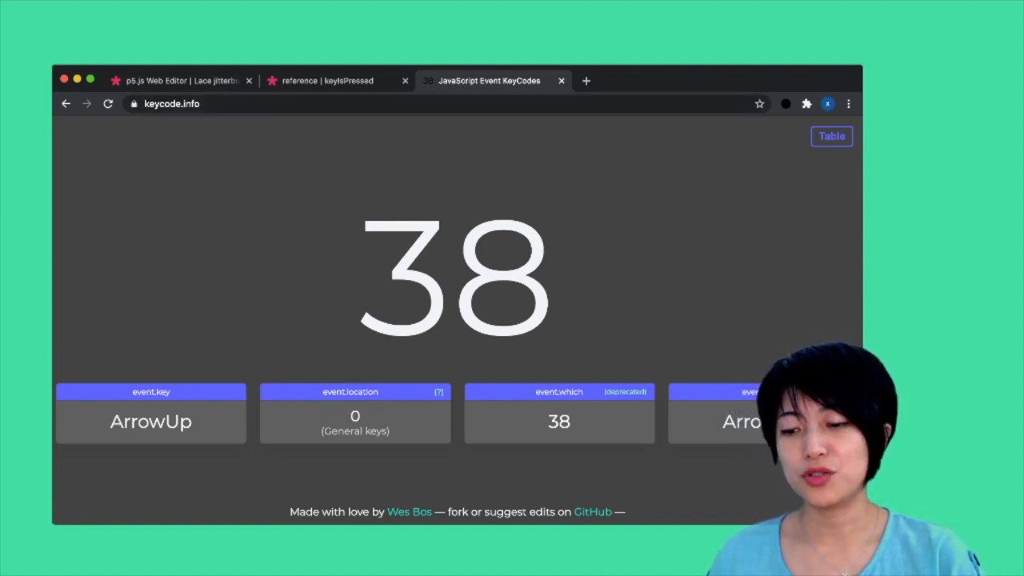
Look up the key codes for n (78), x (88), w (87) and ArrowRight (39) on keycode.info, then return to the sketch.
key(n)
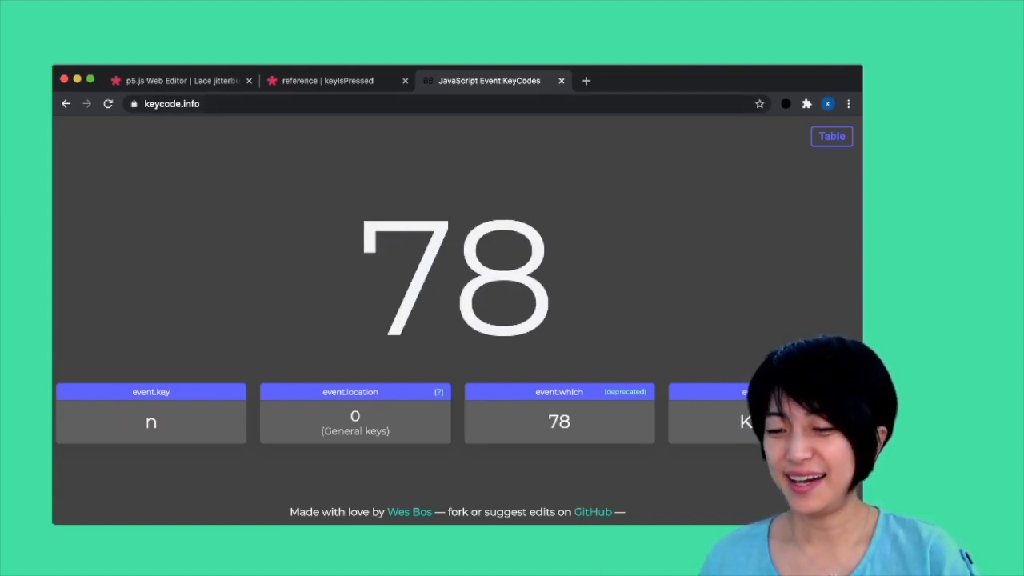
key(x)
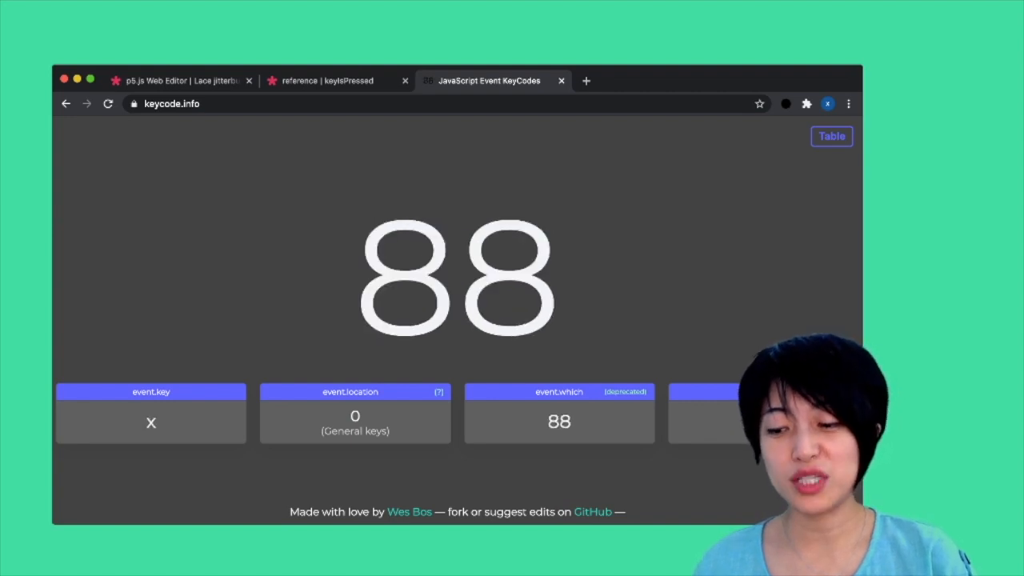
key(w)
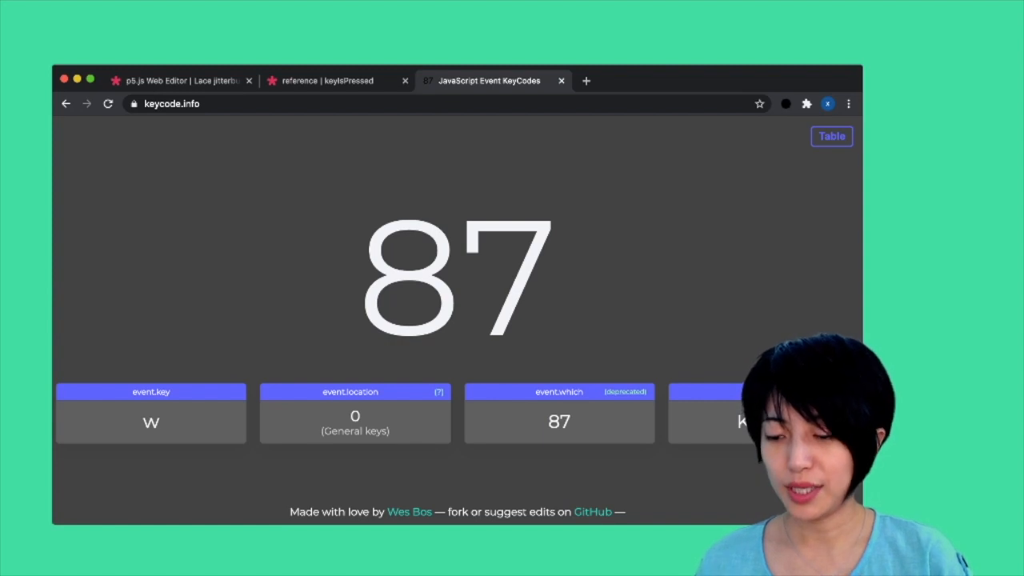
key(ArrowRight)
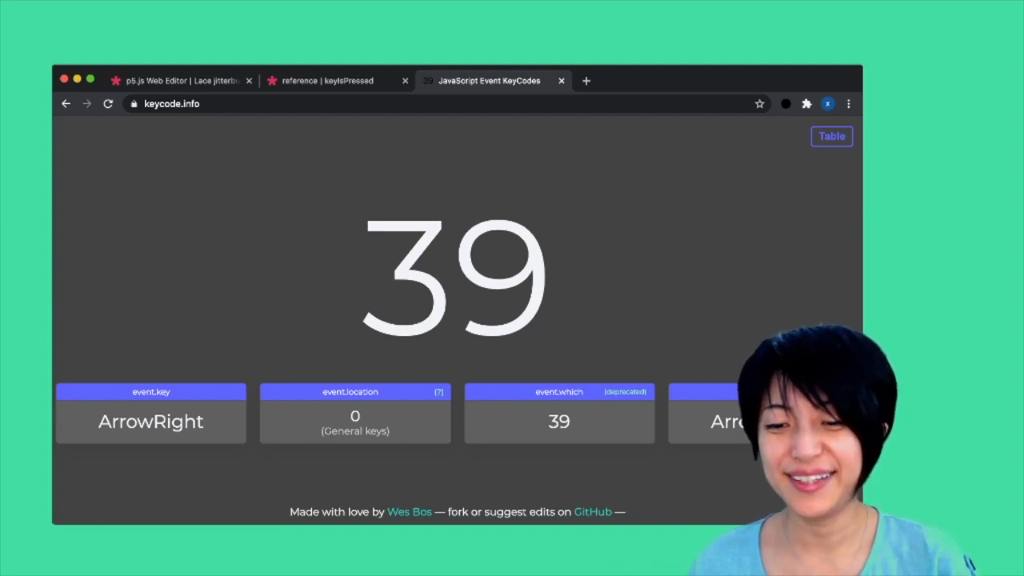
click(184, 80)
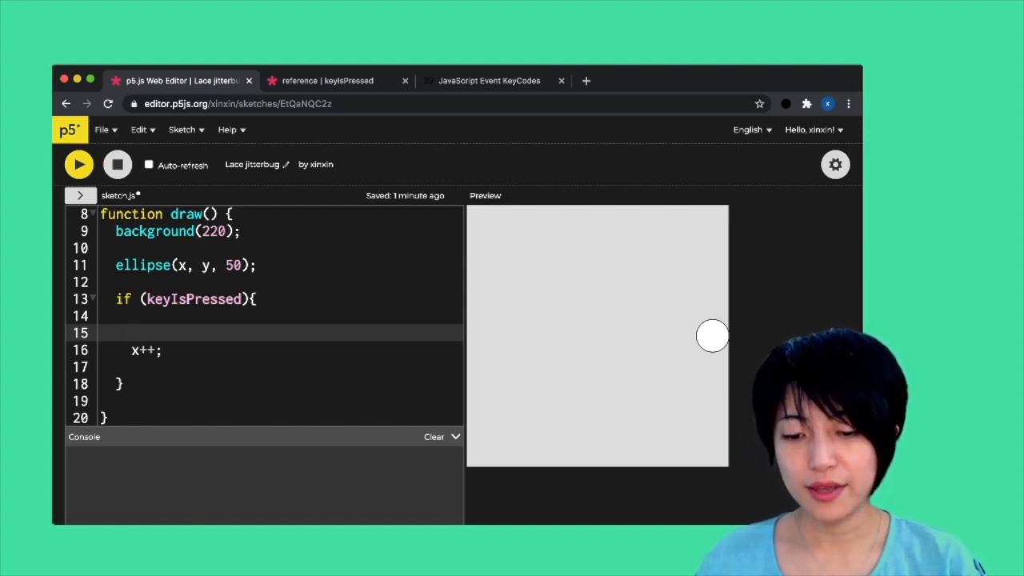
Wrap x++ in an if (keyCode == 39) check so only the right arrow moves the circle, and test it.
text(if (keyCode ))
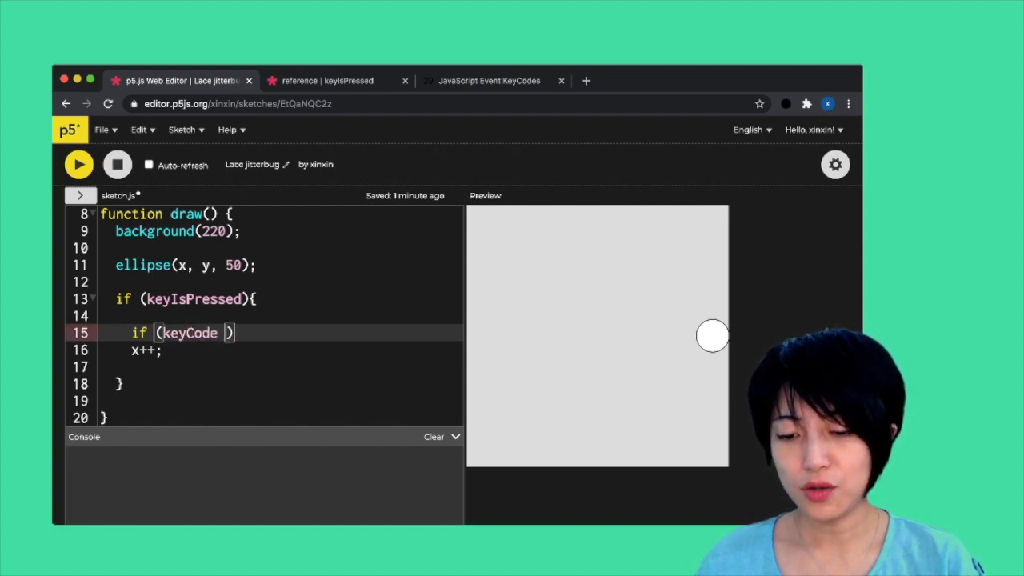
text(== 39)
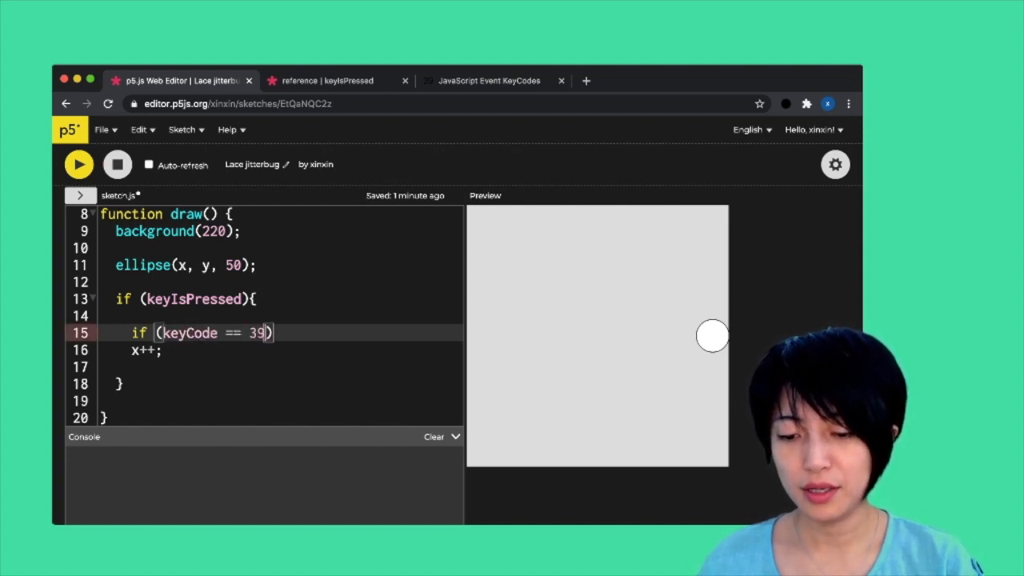
text({)
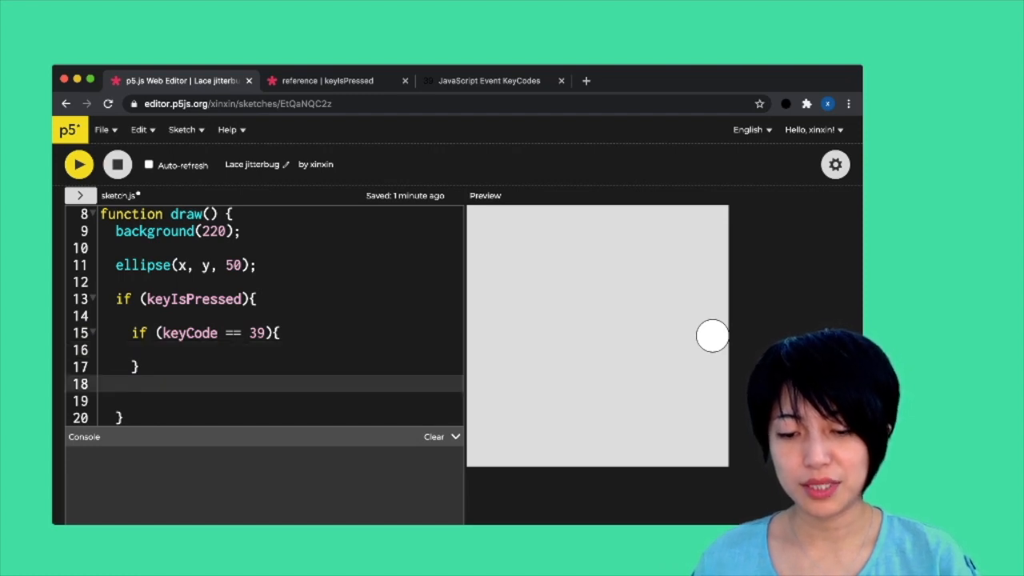
text(x++;)
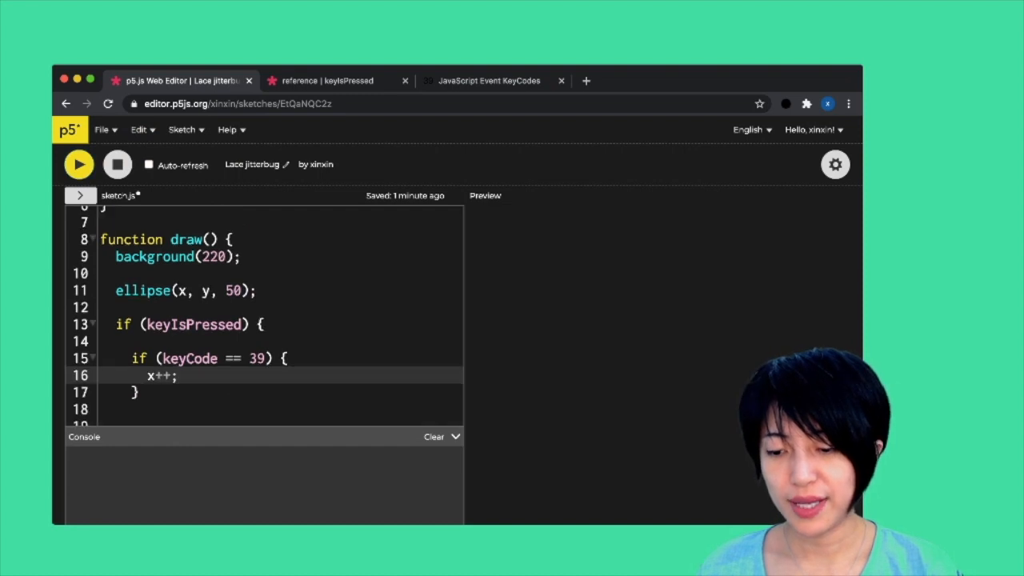
click(80, 163)
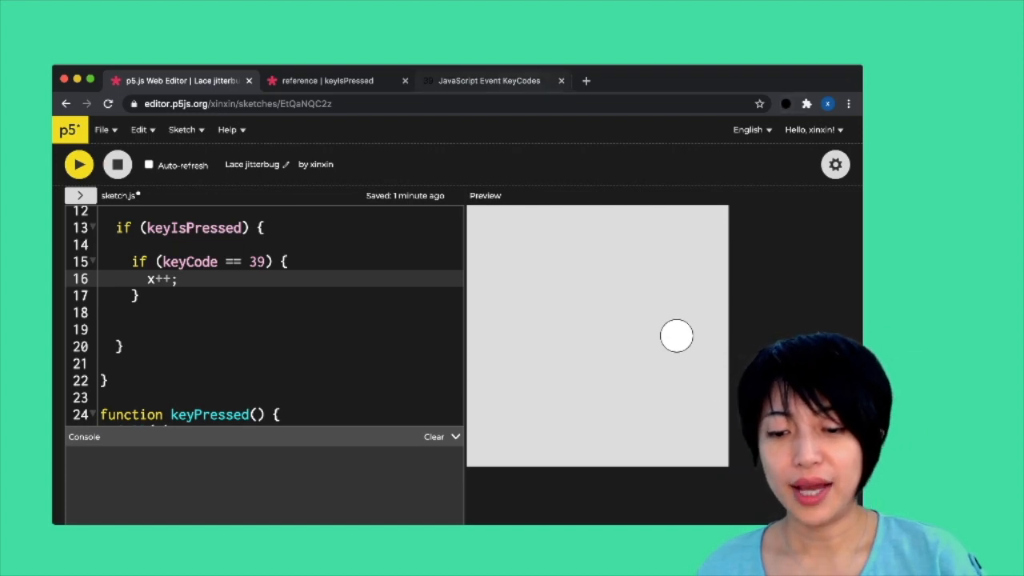
Add a copied check with keyCode == 37 and x-- so the left arrow moves the circle left.
click(488, 80)
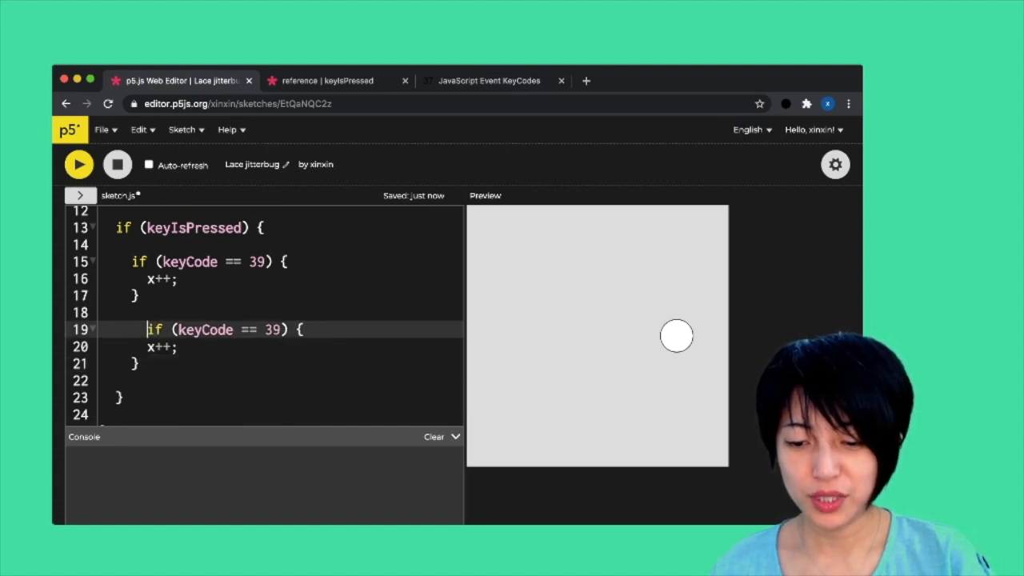
text(37)
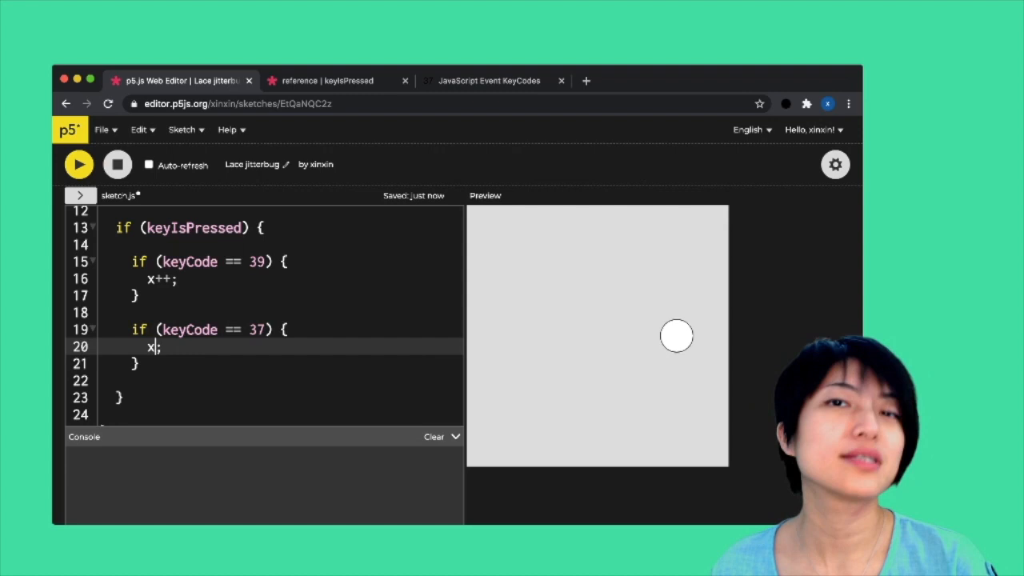
text(--)
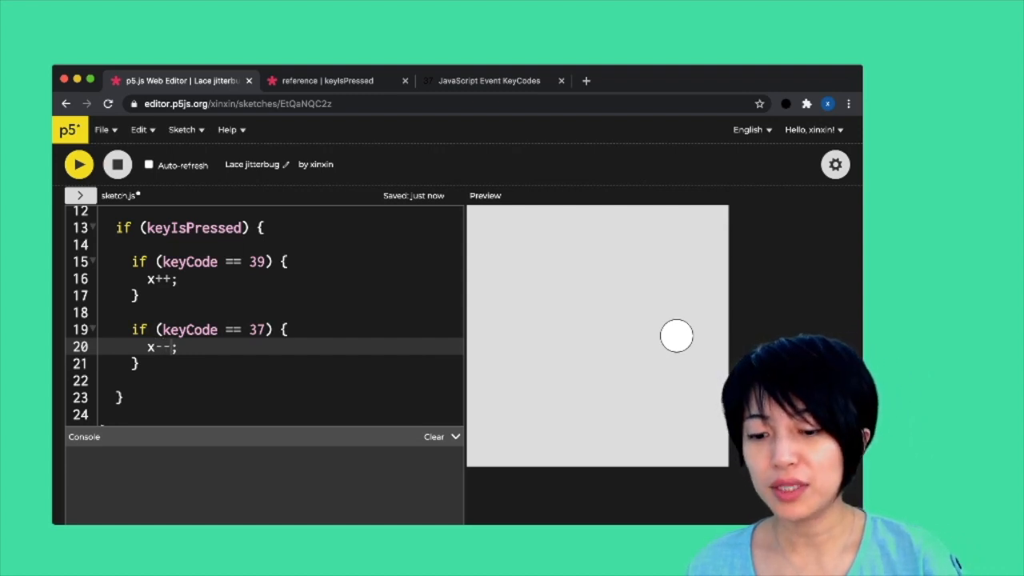
click(496, 80)
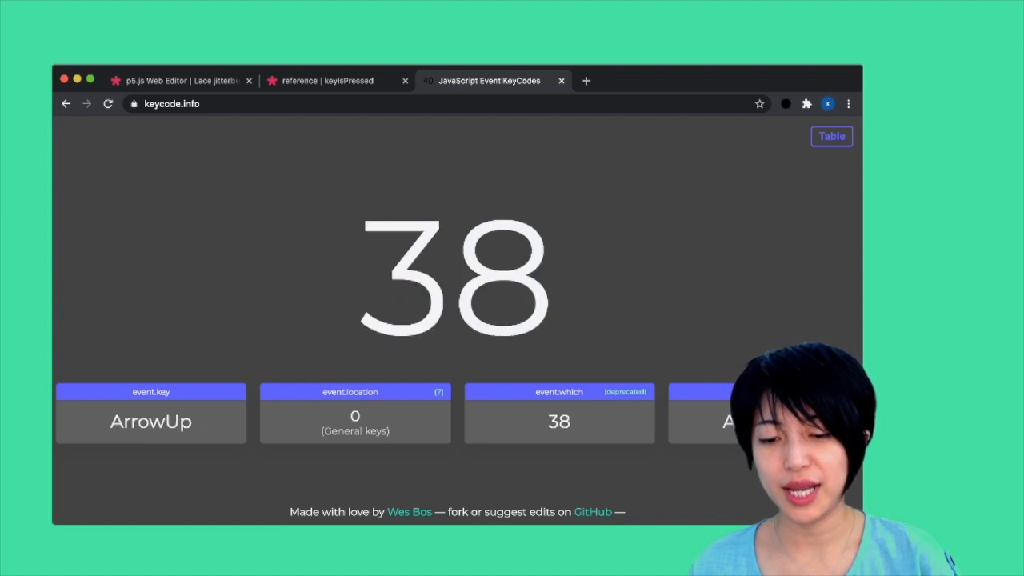
Confirm ArrowDown is 40, then add if (keyCode == 38) { y--; } and if (keyCode == 40) { y++; } for up and down movement.
key(ArrowDown)
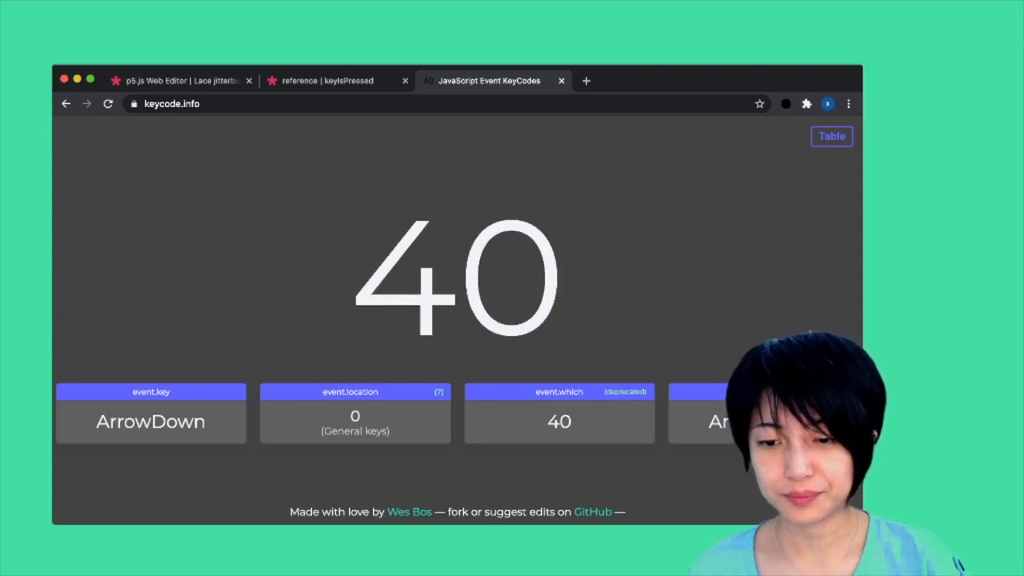
click(184, 80)
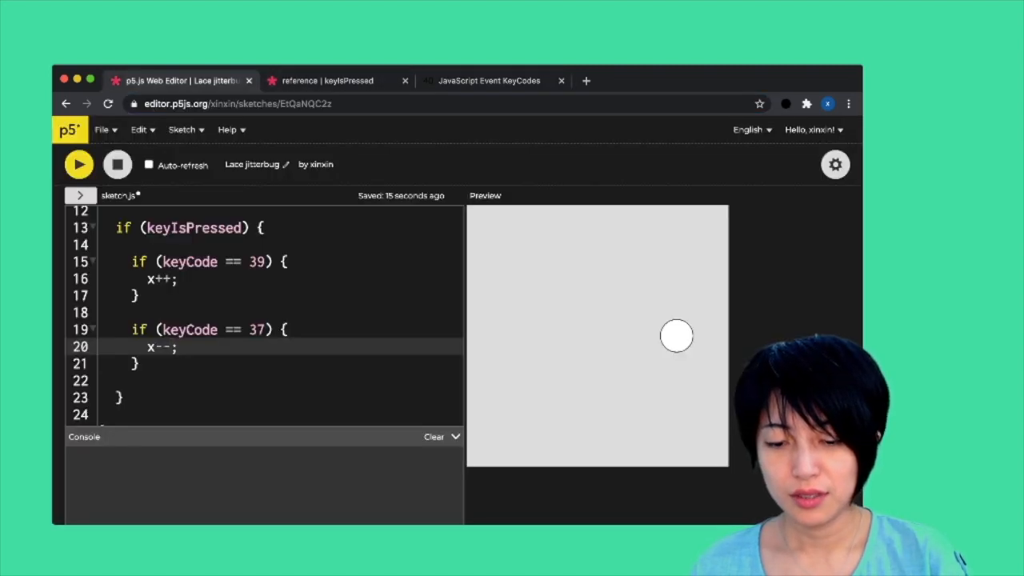
text(if (keyCode == 38){)
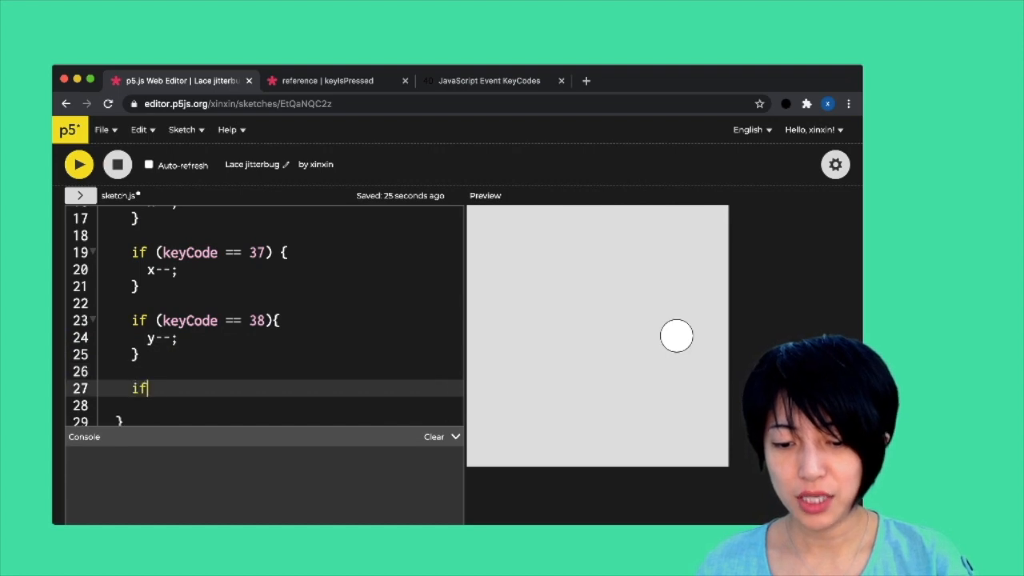
text((keyCode == 40){)
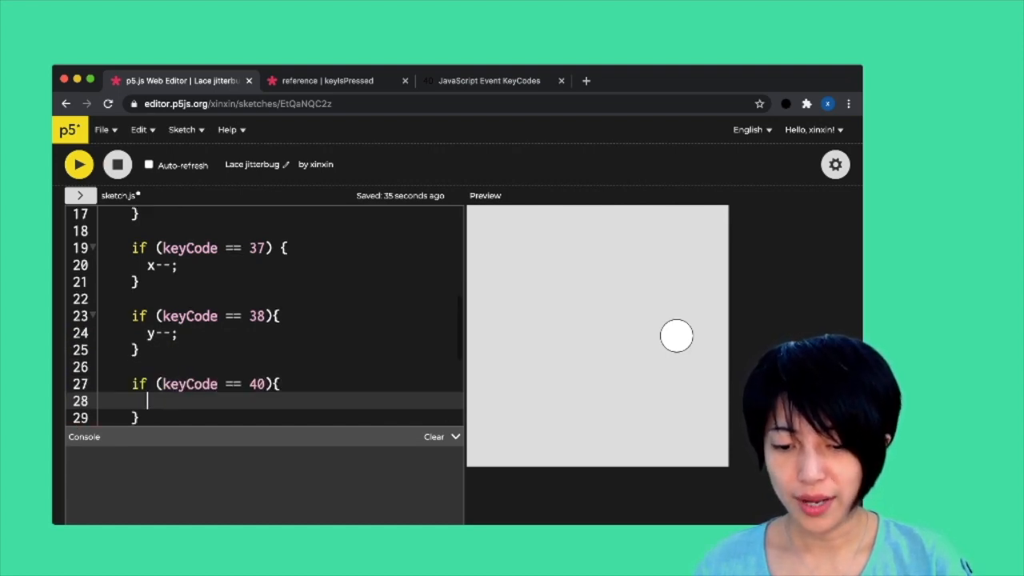
text(y++;)
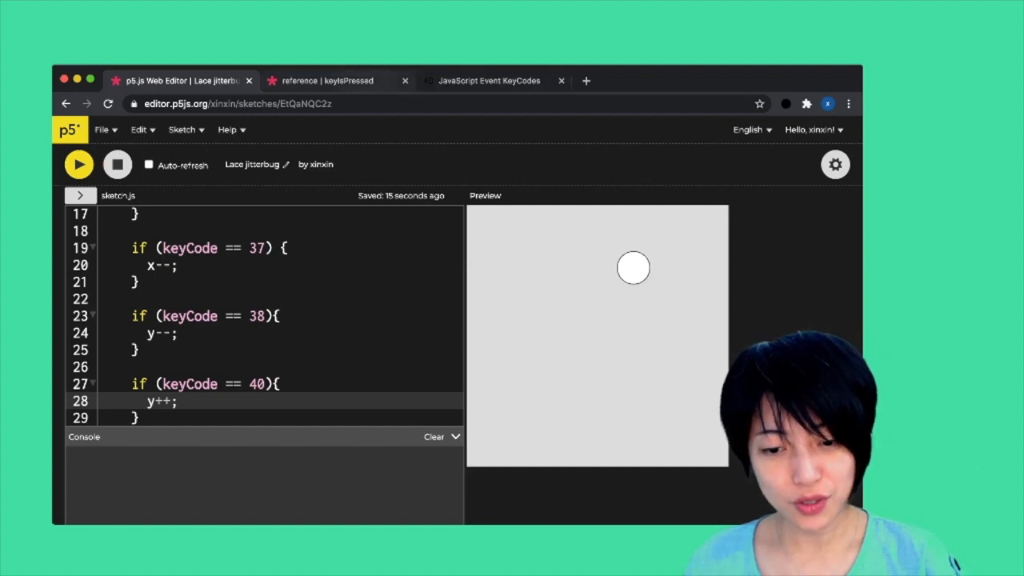
click(336, 80)
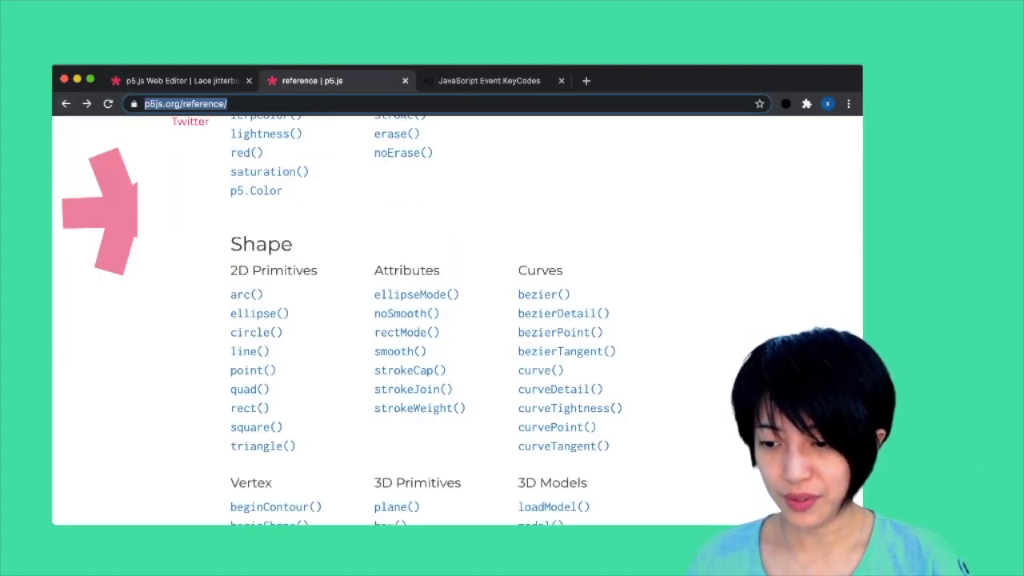
Read through the keyIsDown() reference page and its arrow-key example, then return to the sketch.
scroll(down, 3)
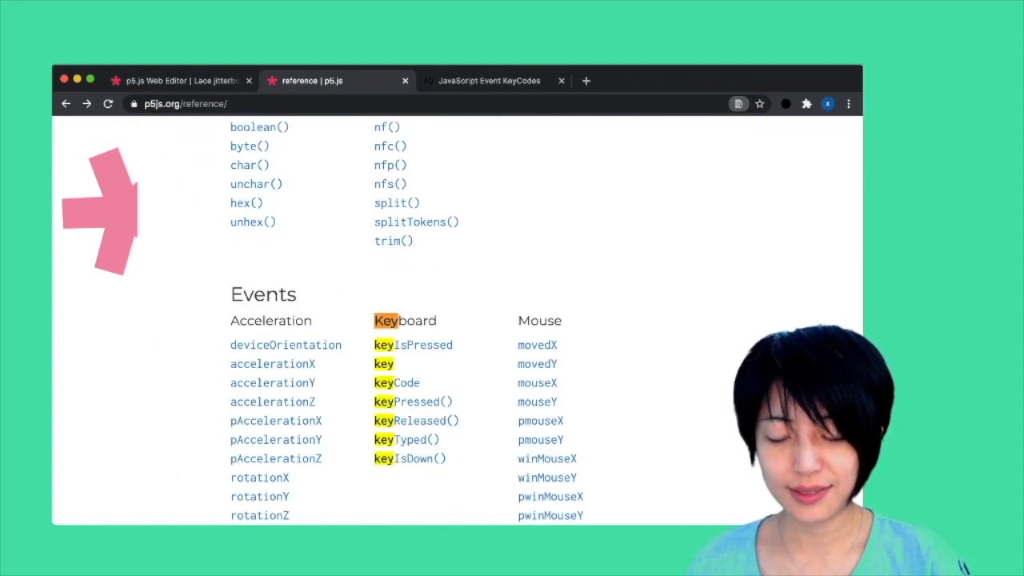
click(409, 458)
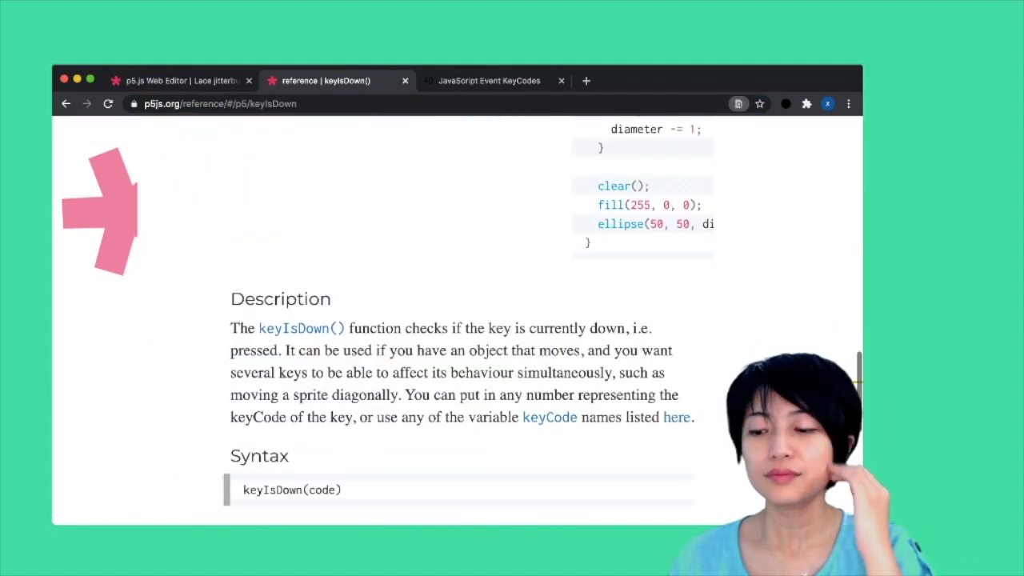
scroll(down, 3)
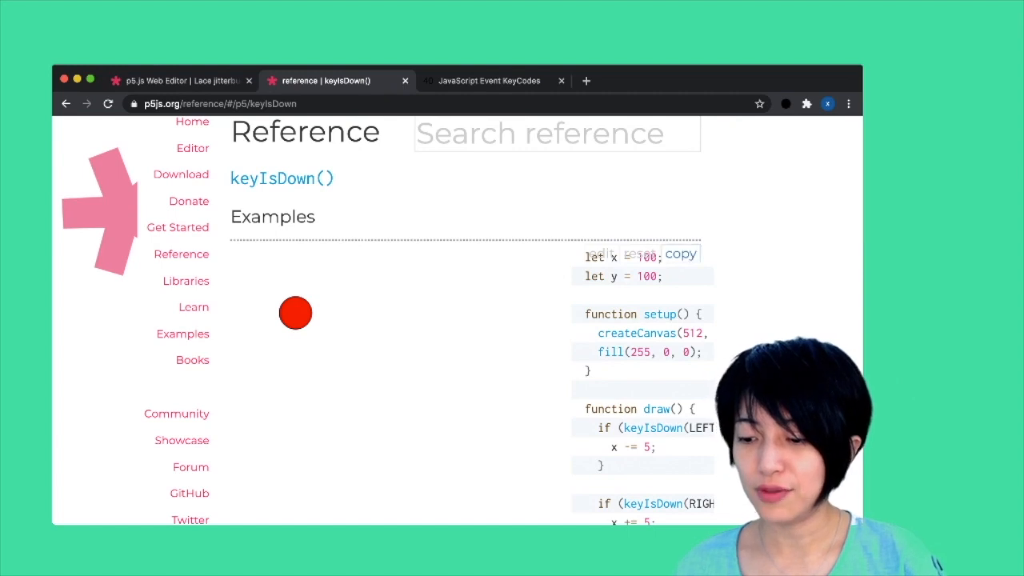
scroll(down, 3)
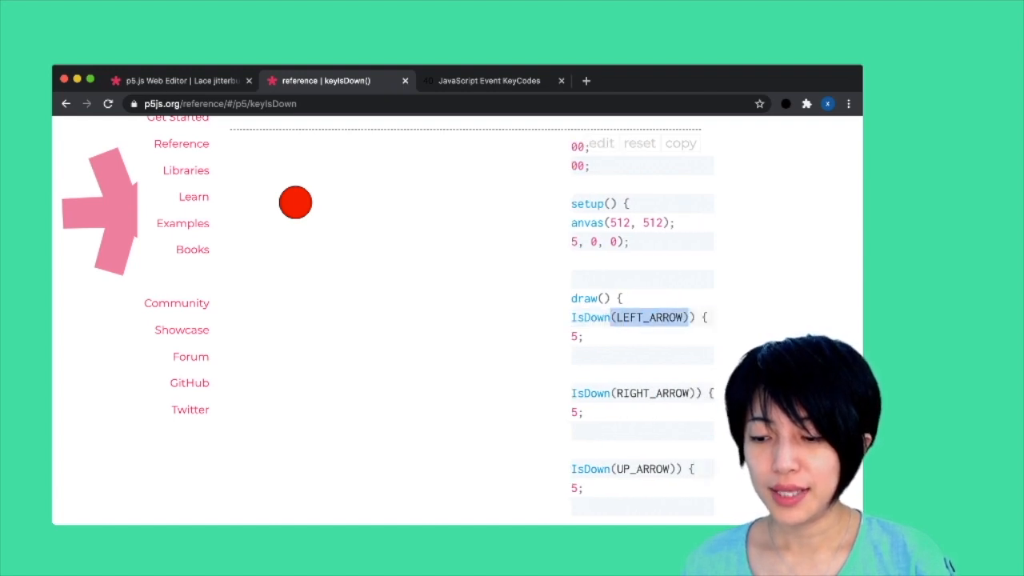
scroll(down, 3)
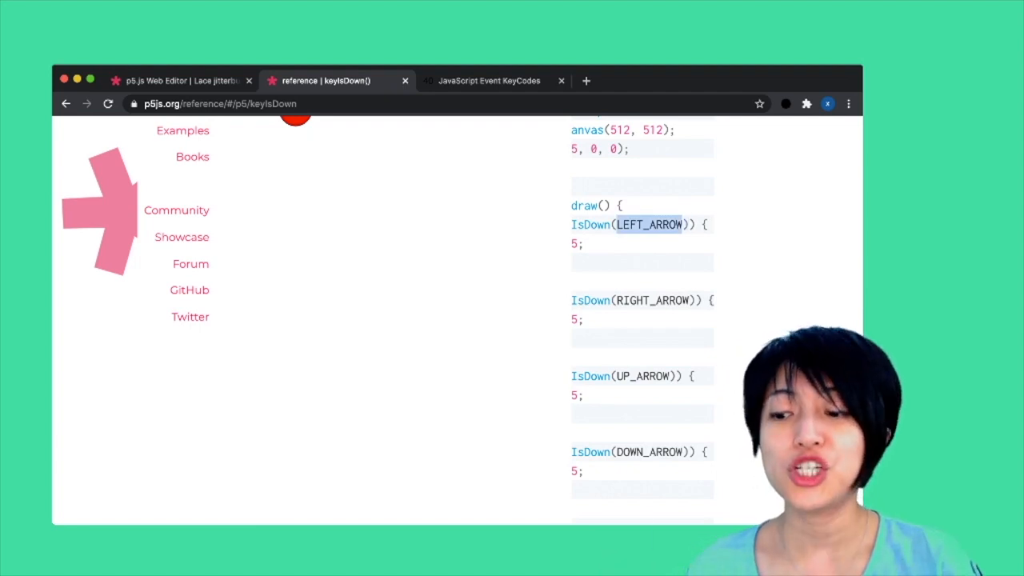
click(184, 80)
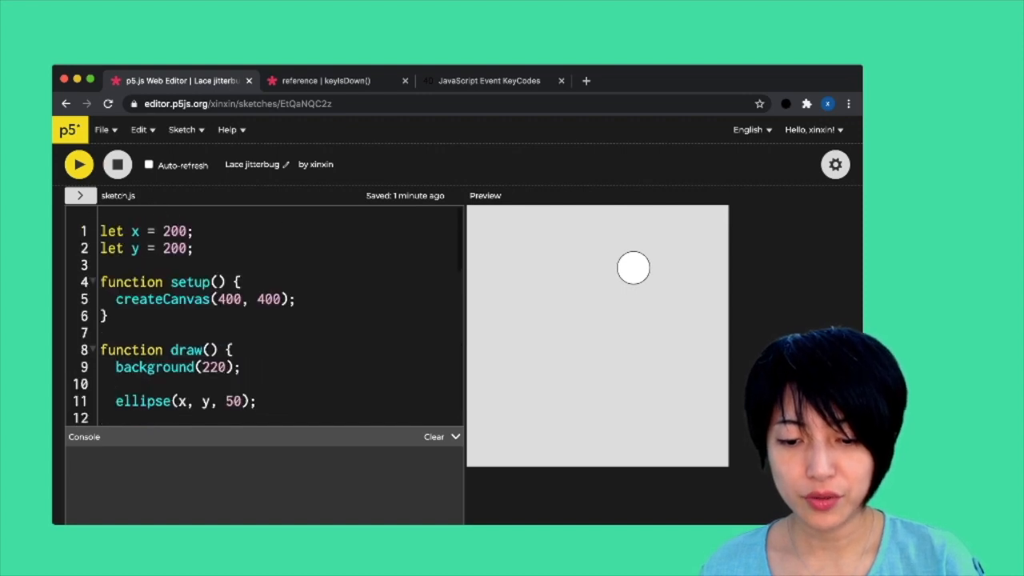
Add if (keyIsDown(39)) { x++ } in draw(), confirming 39 is ArrowRight, and test that holding the right arrow moves the circle.
scroll(down, 3)
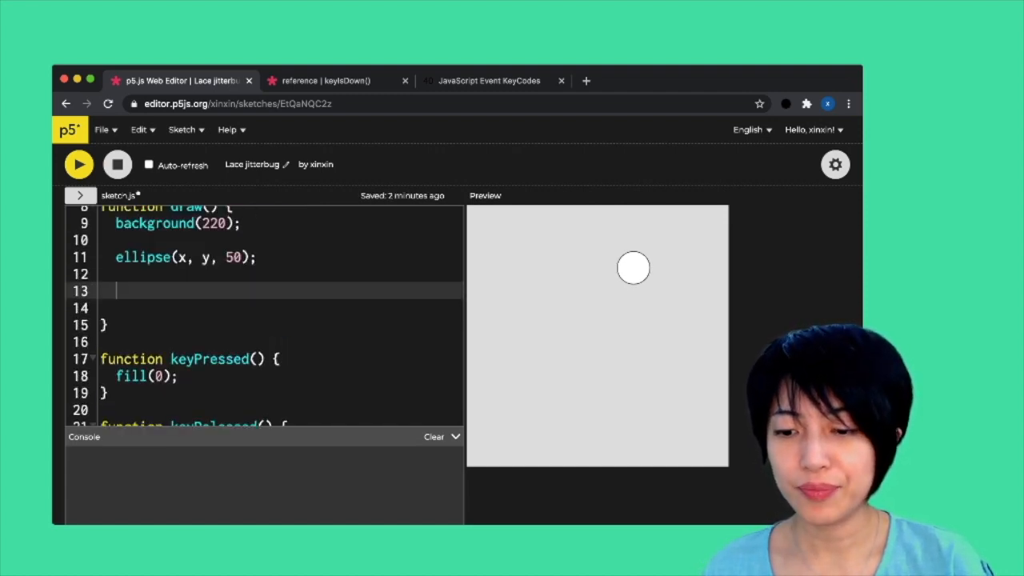
text(if (keyIsDown)
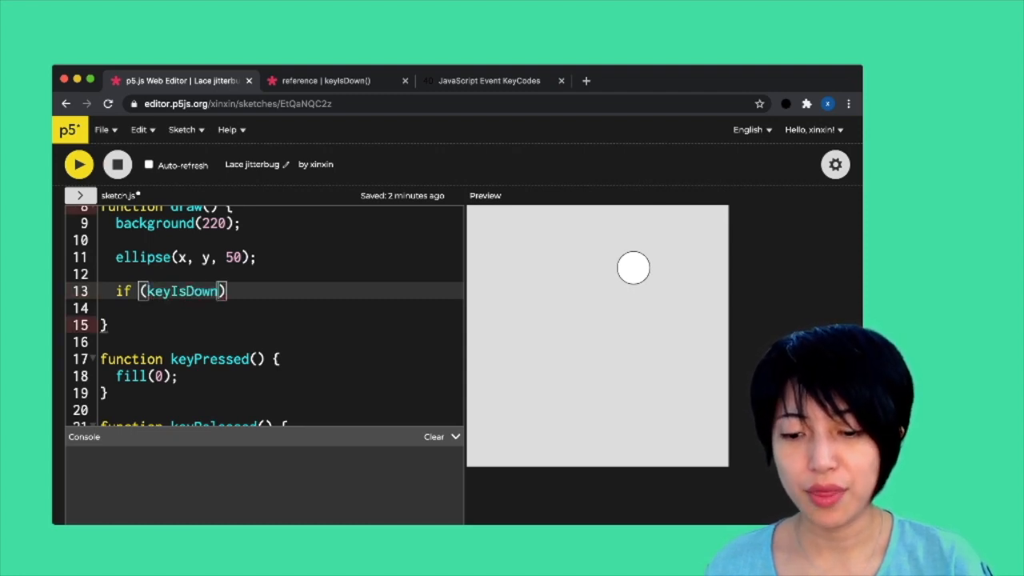
text(())
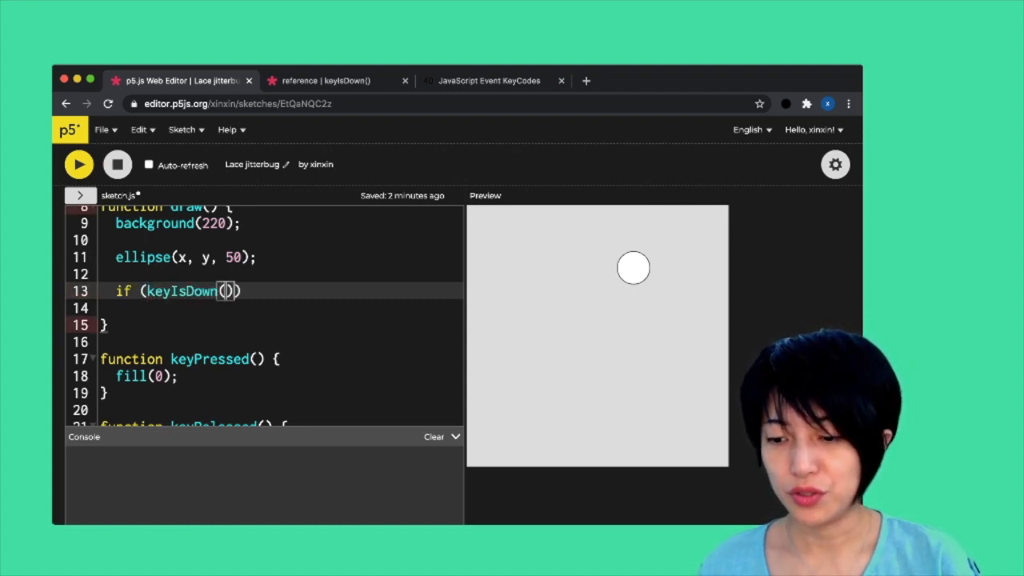
click(488, 80)
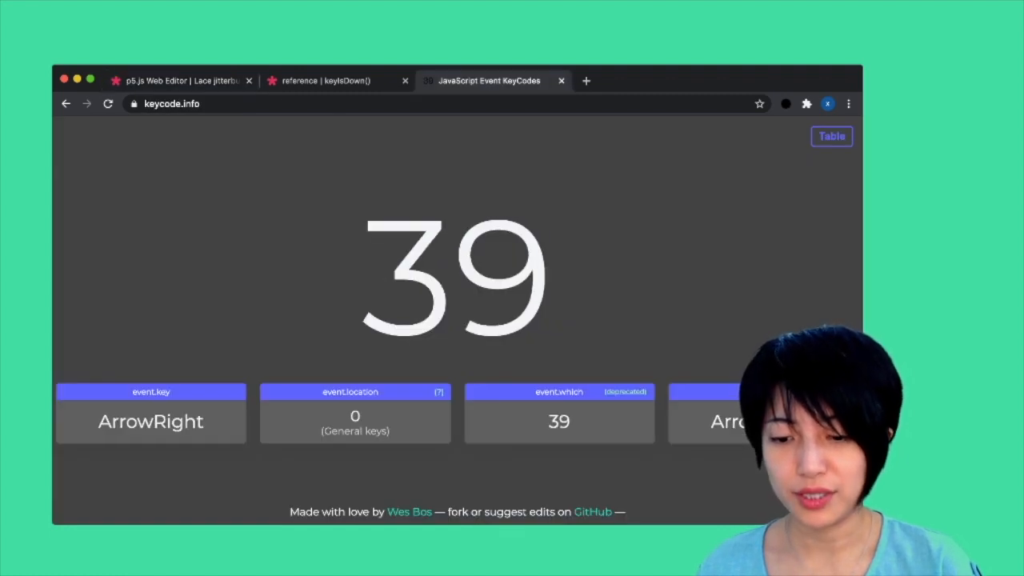
click(184, 80)
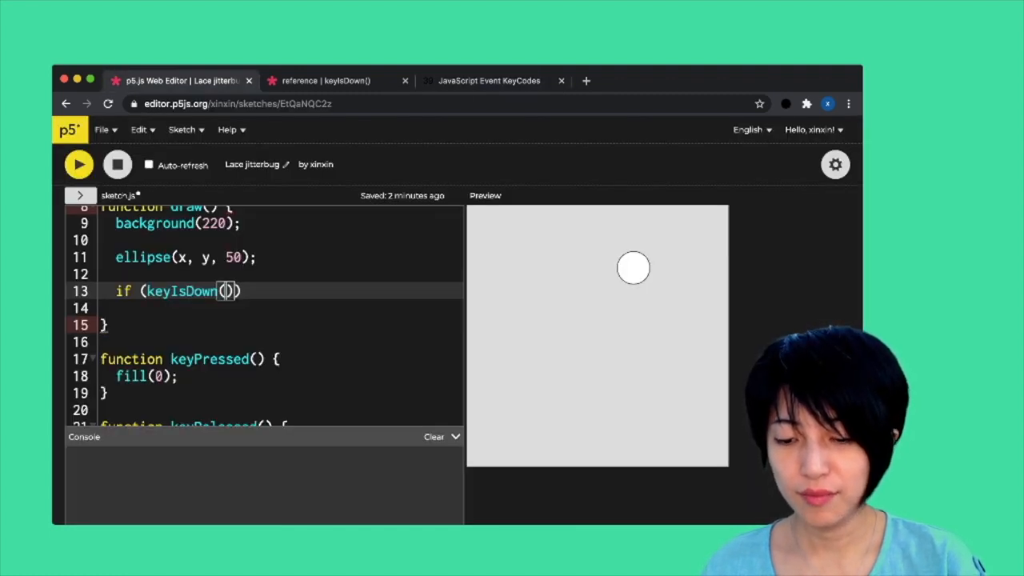
text(39)
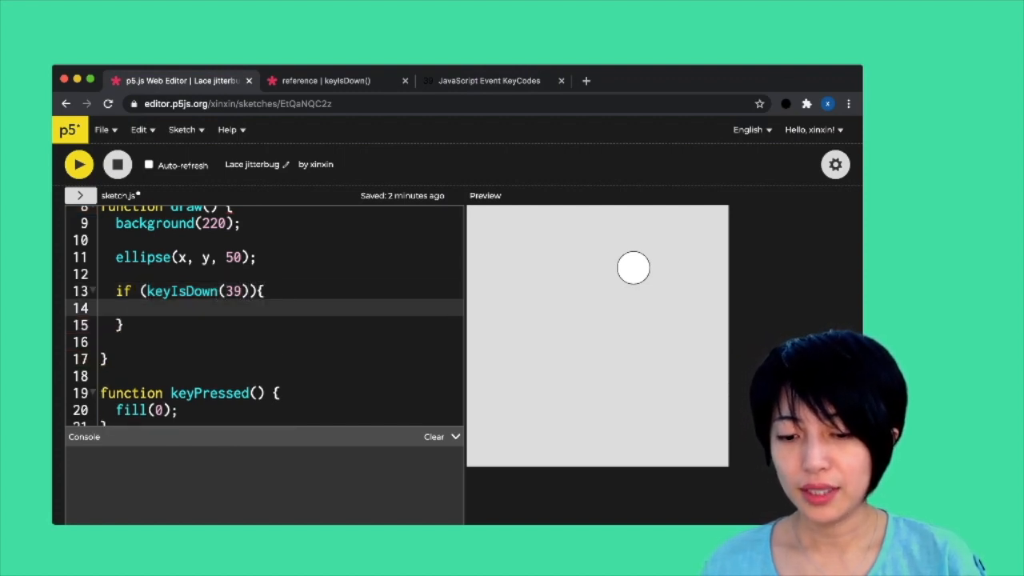
text(x++;)
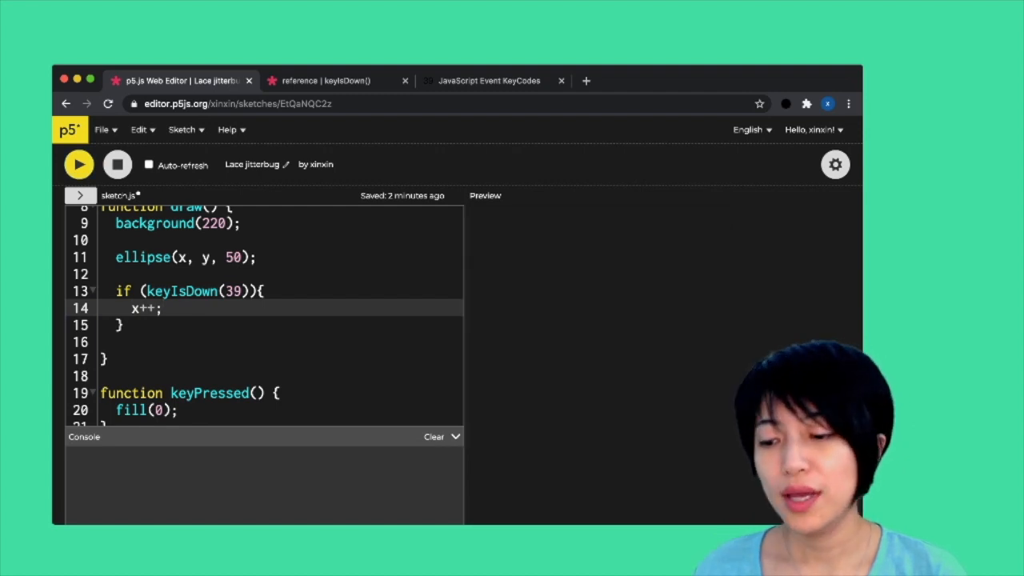
click(80, 164)
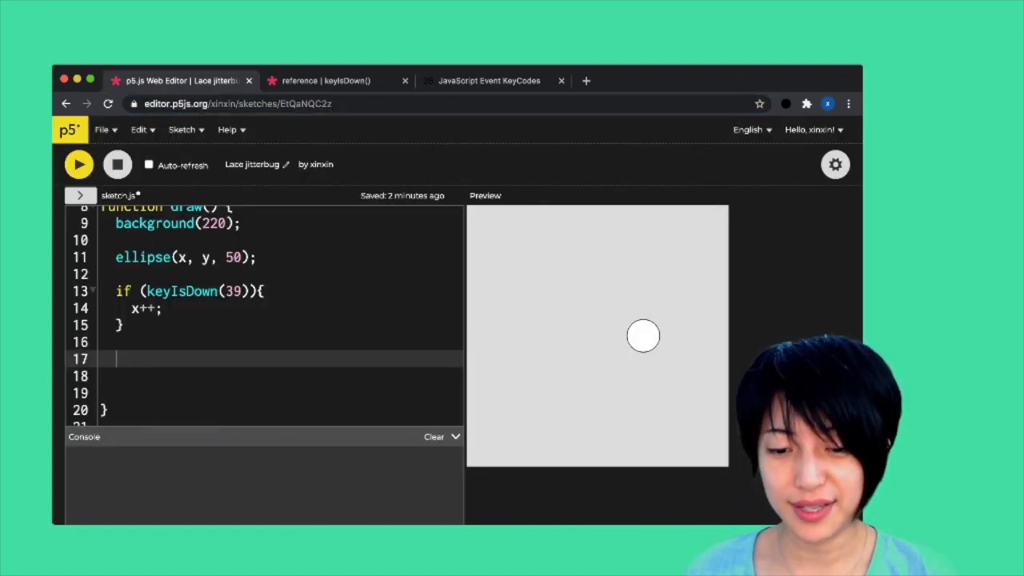
Write if (keyIsDown(38)) { y--; } in draw() so the ellipse rises while the up arrow is held.
text(if (k)
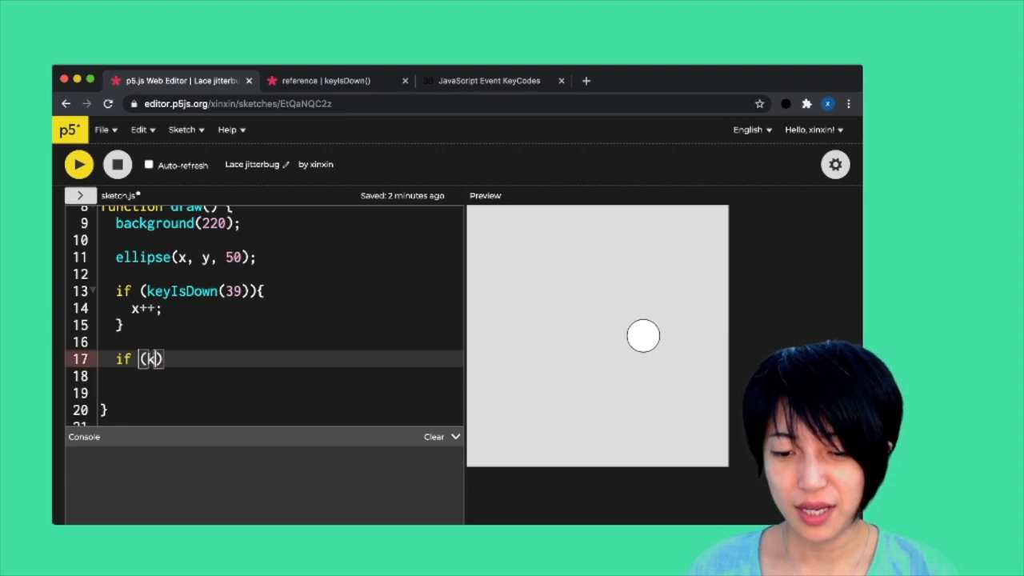
text(eyIsDown(38)
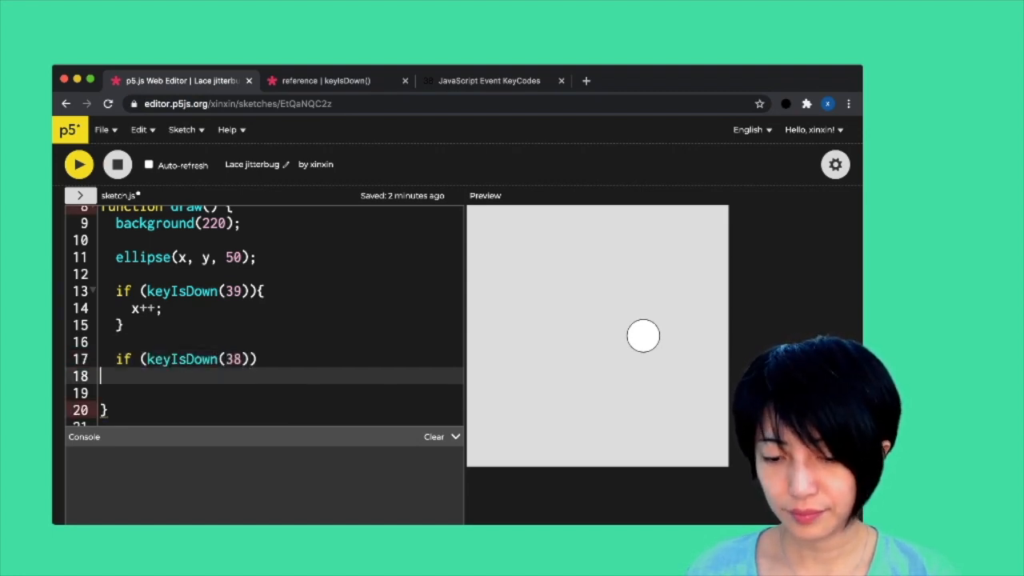
text({)
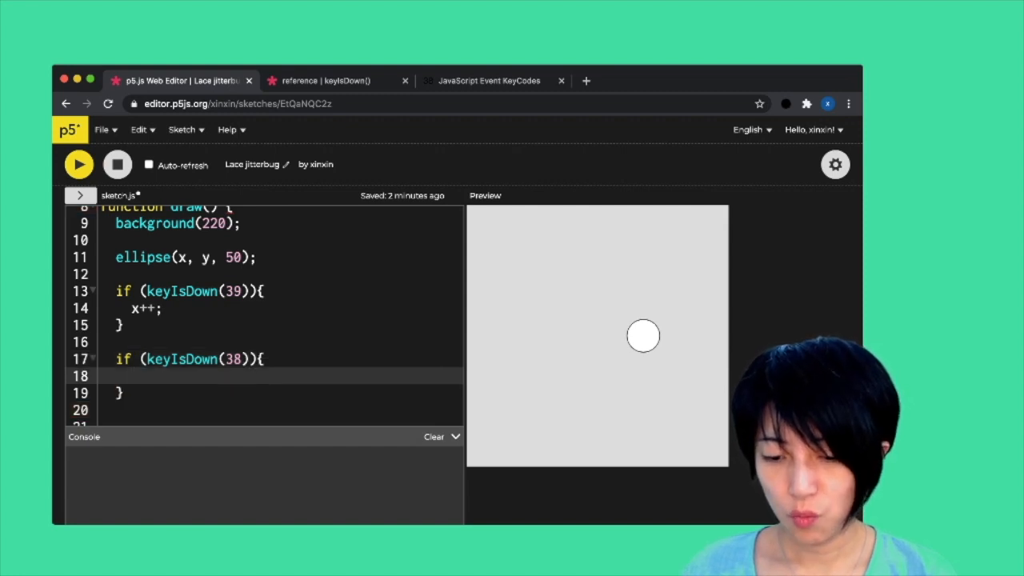
text(y--)
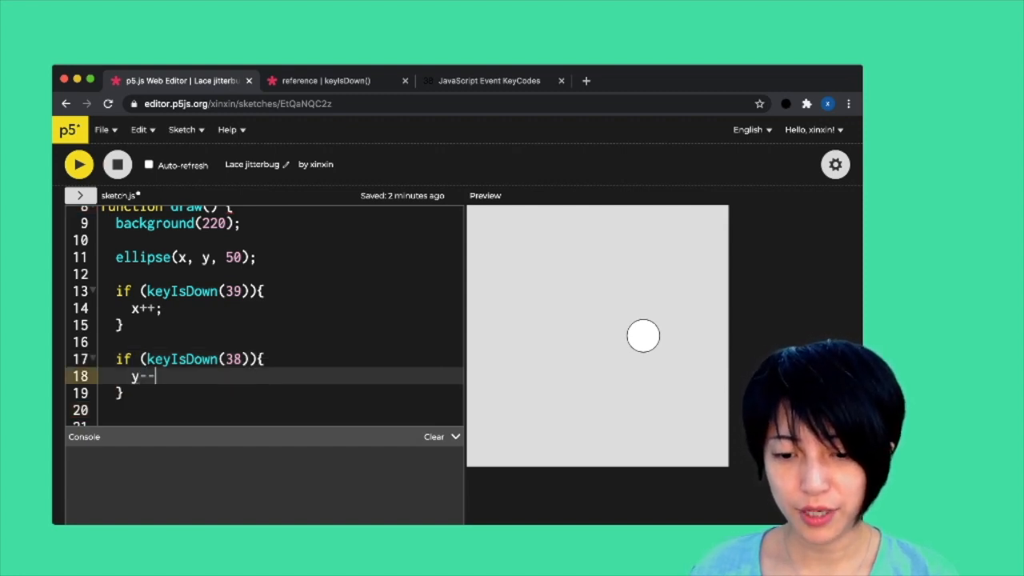
text(;)
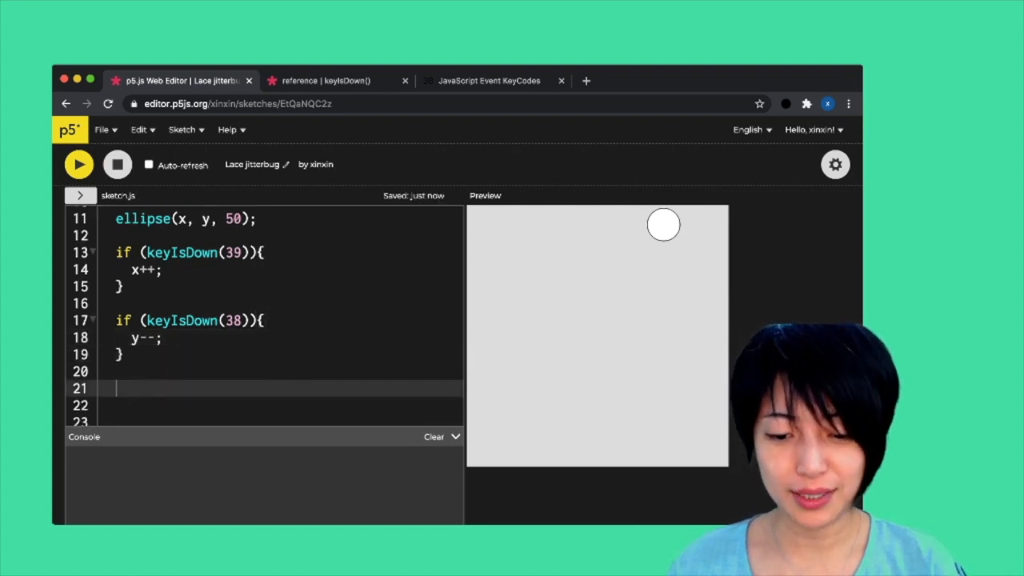
Add if (keyIsDown(40)) { y++; } so the down arrow moves the ellipse down.
text(if (ke)
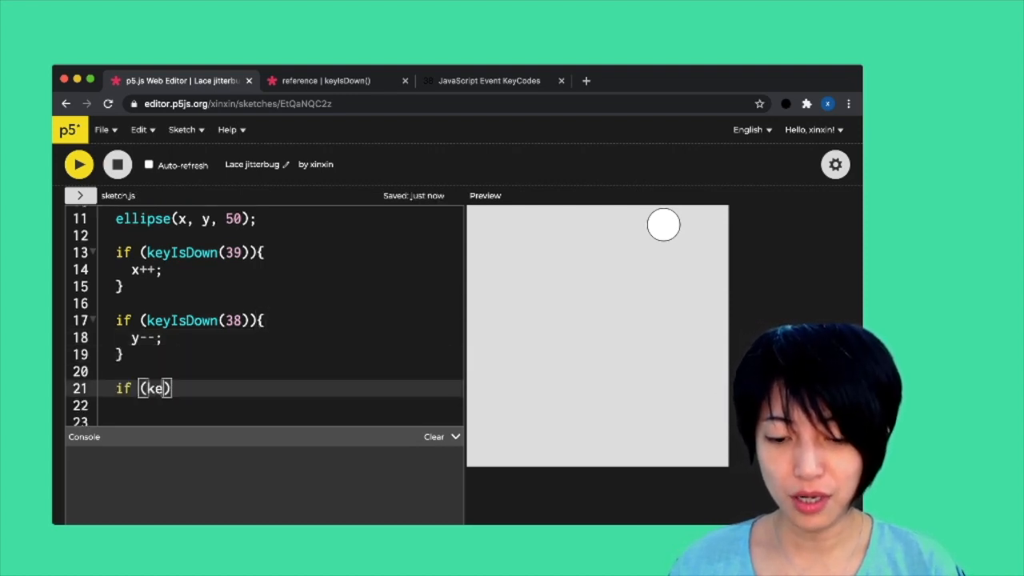
text(yIsP)
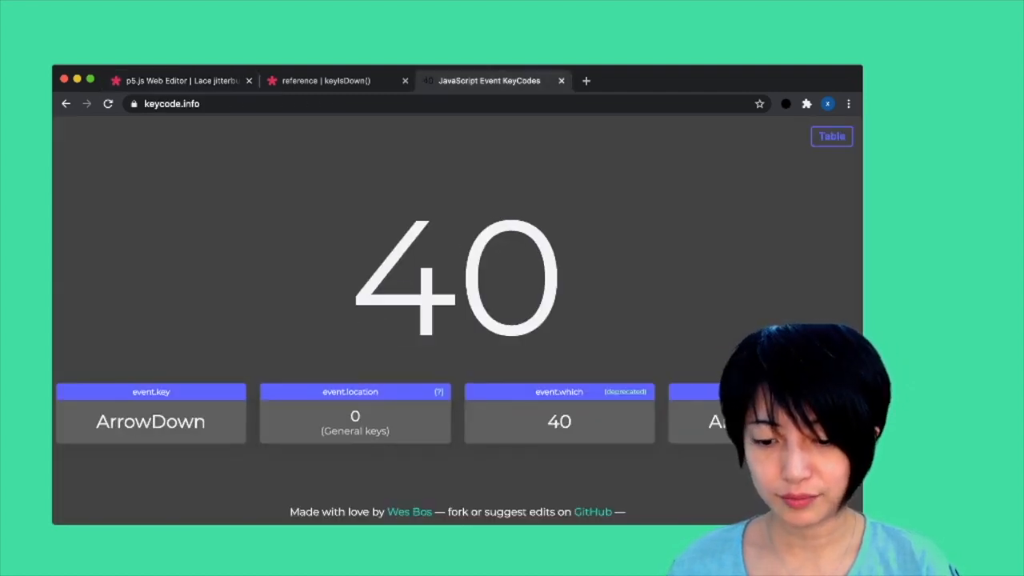
click(184, 80)
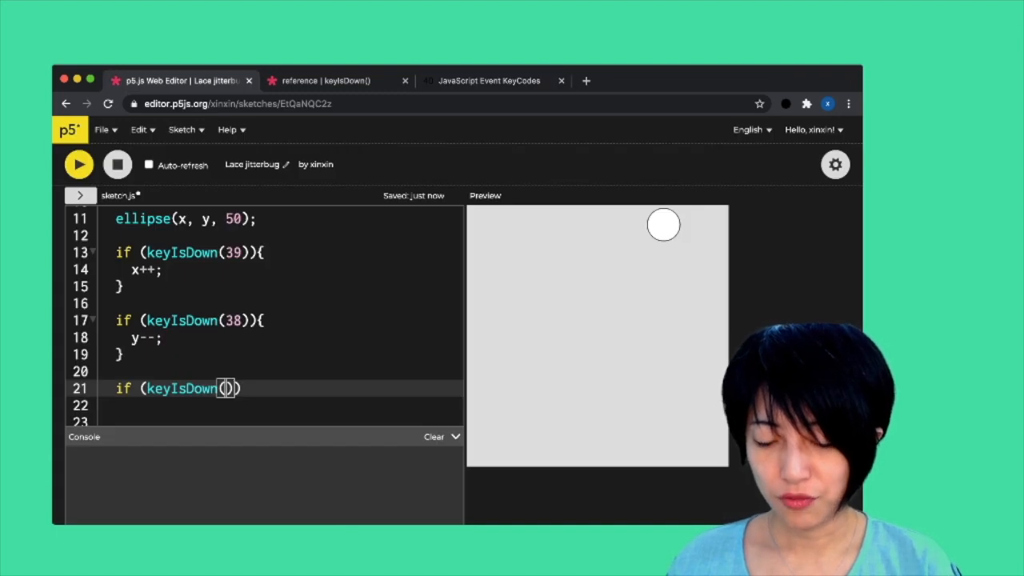
text(40){)
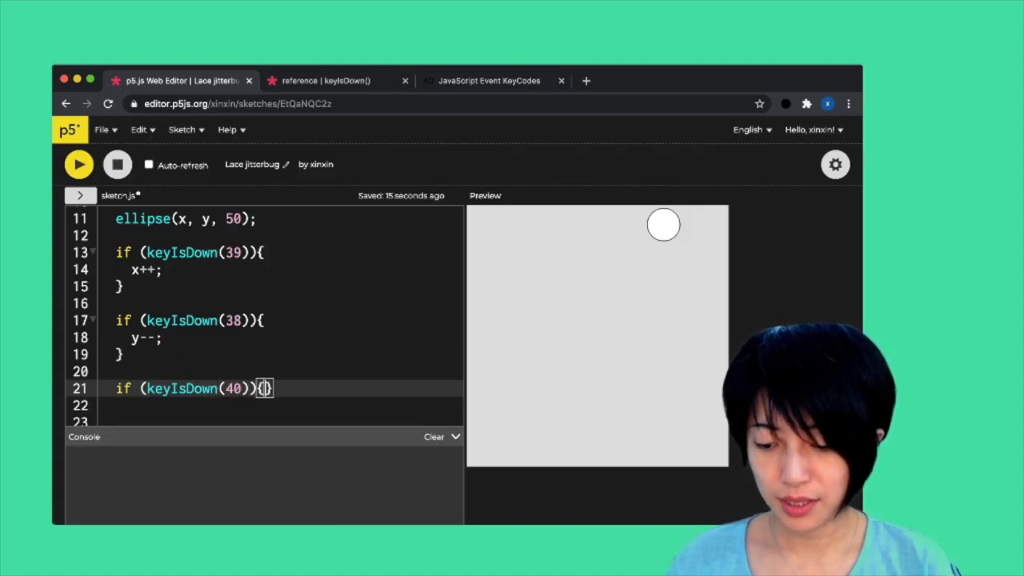
text(y++)
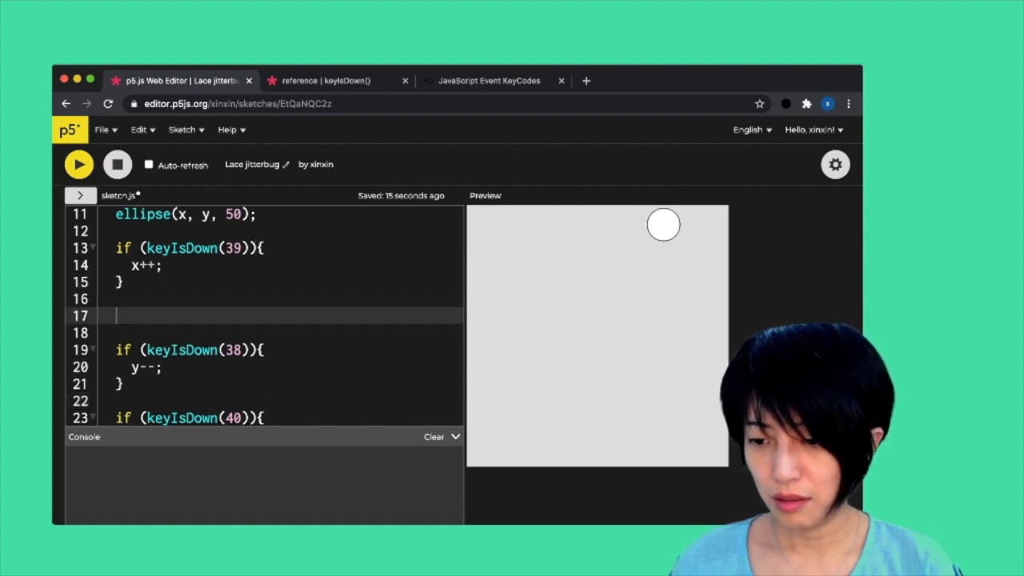
Add if (keyIsDown(37)) { x--; } so the left arrow moves the ellipse left.
click(492, 80)
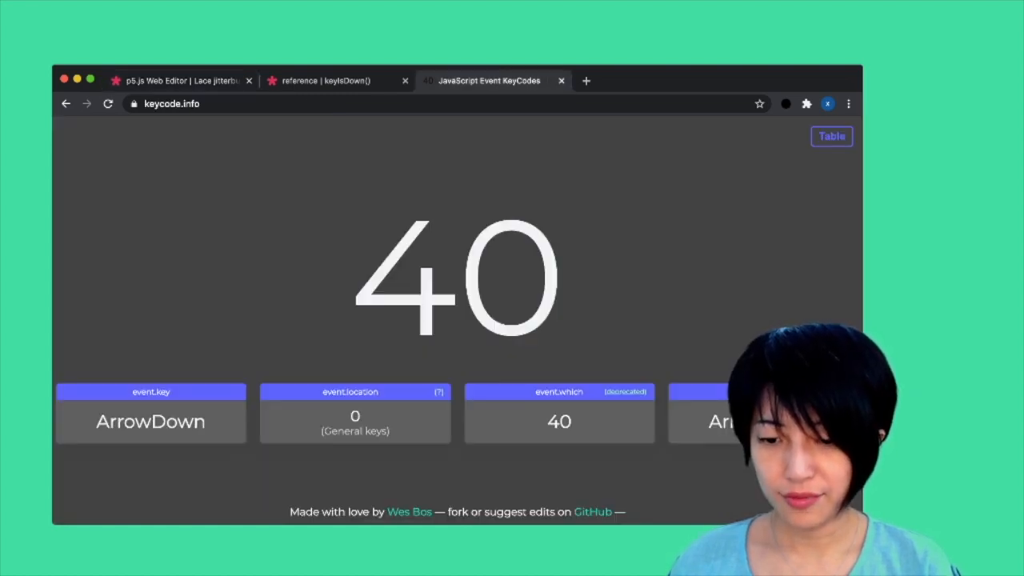
click(184, 80)
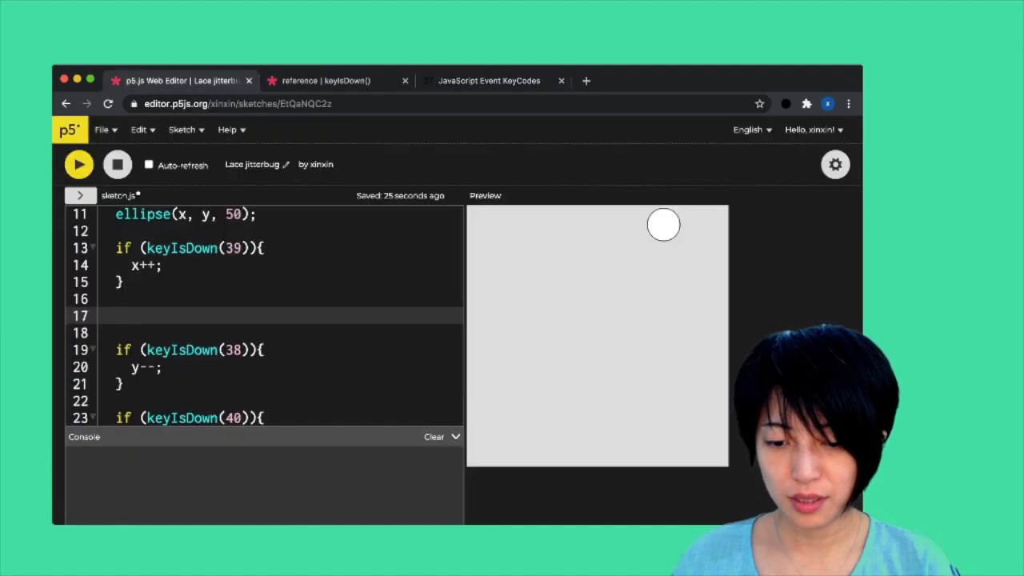
text(if (keyIsDown(37)){)
text(x)
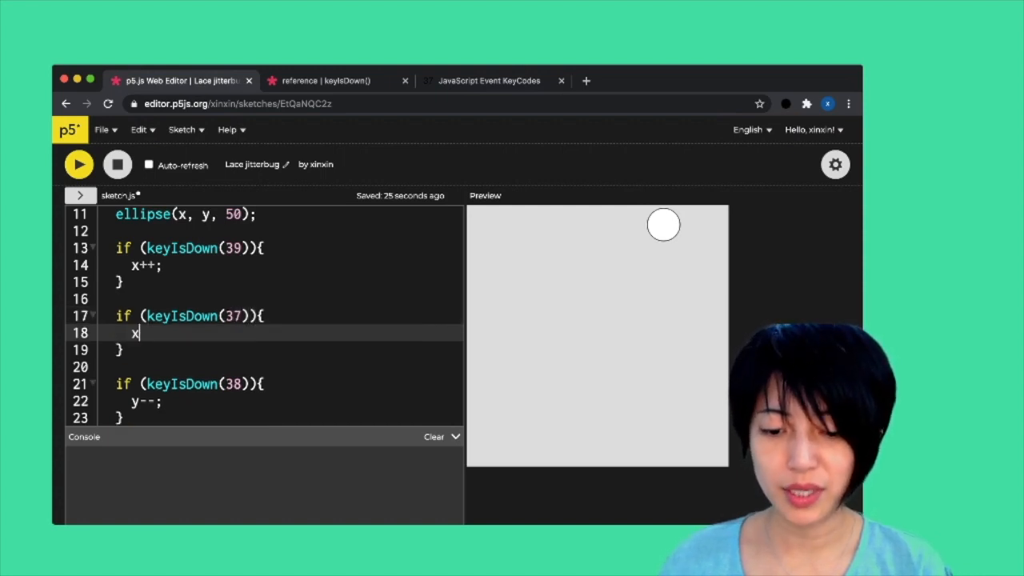
text(--;)
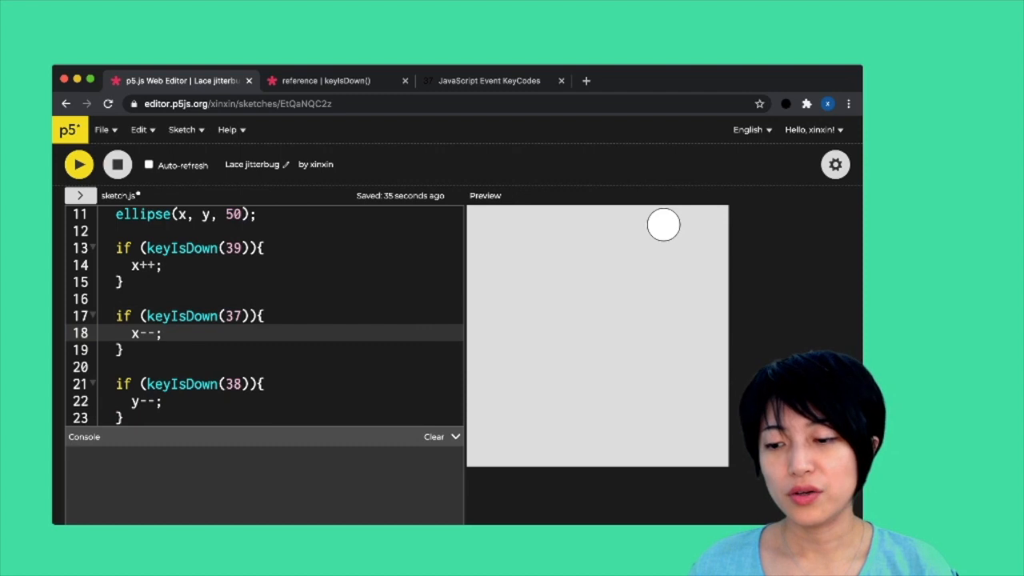